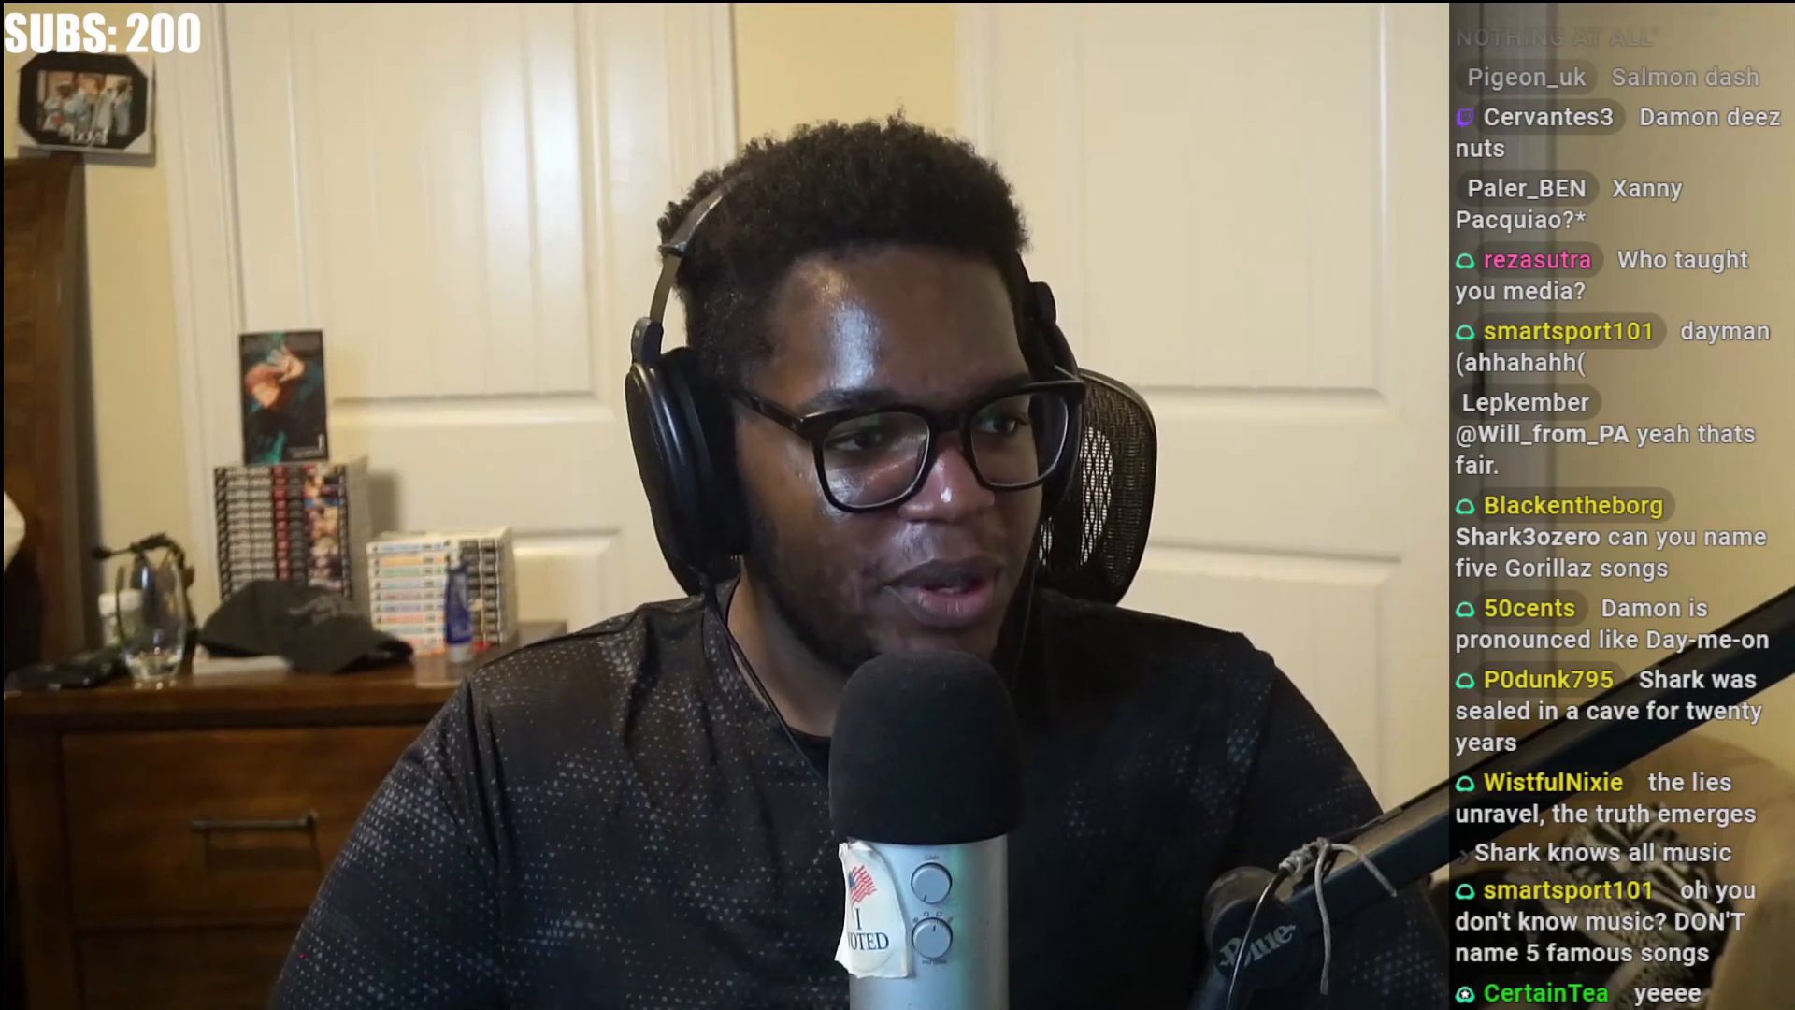
Scroll through the 30 in 60: Music Artists quiz page before starting
scroll("down", 3)
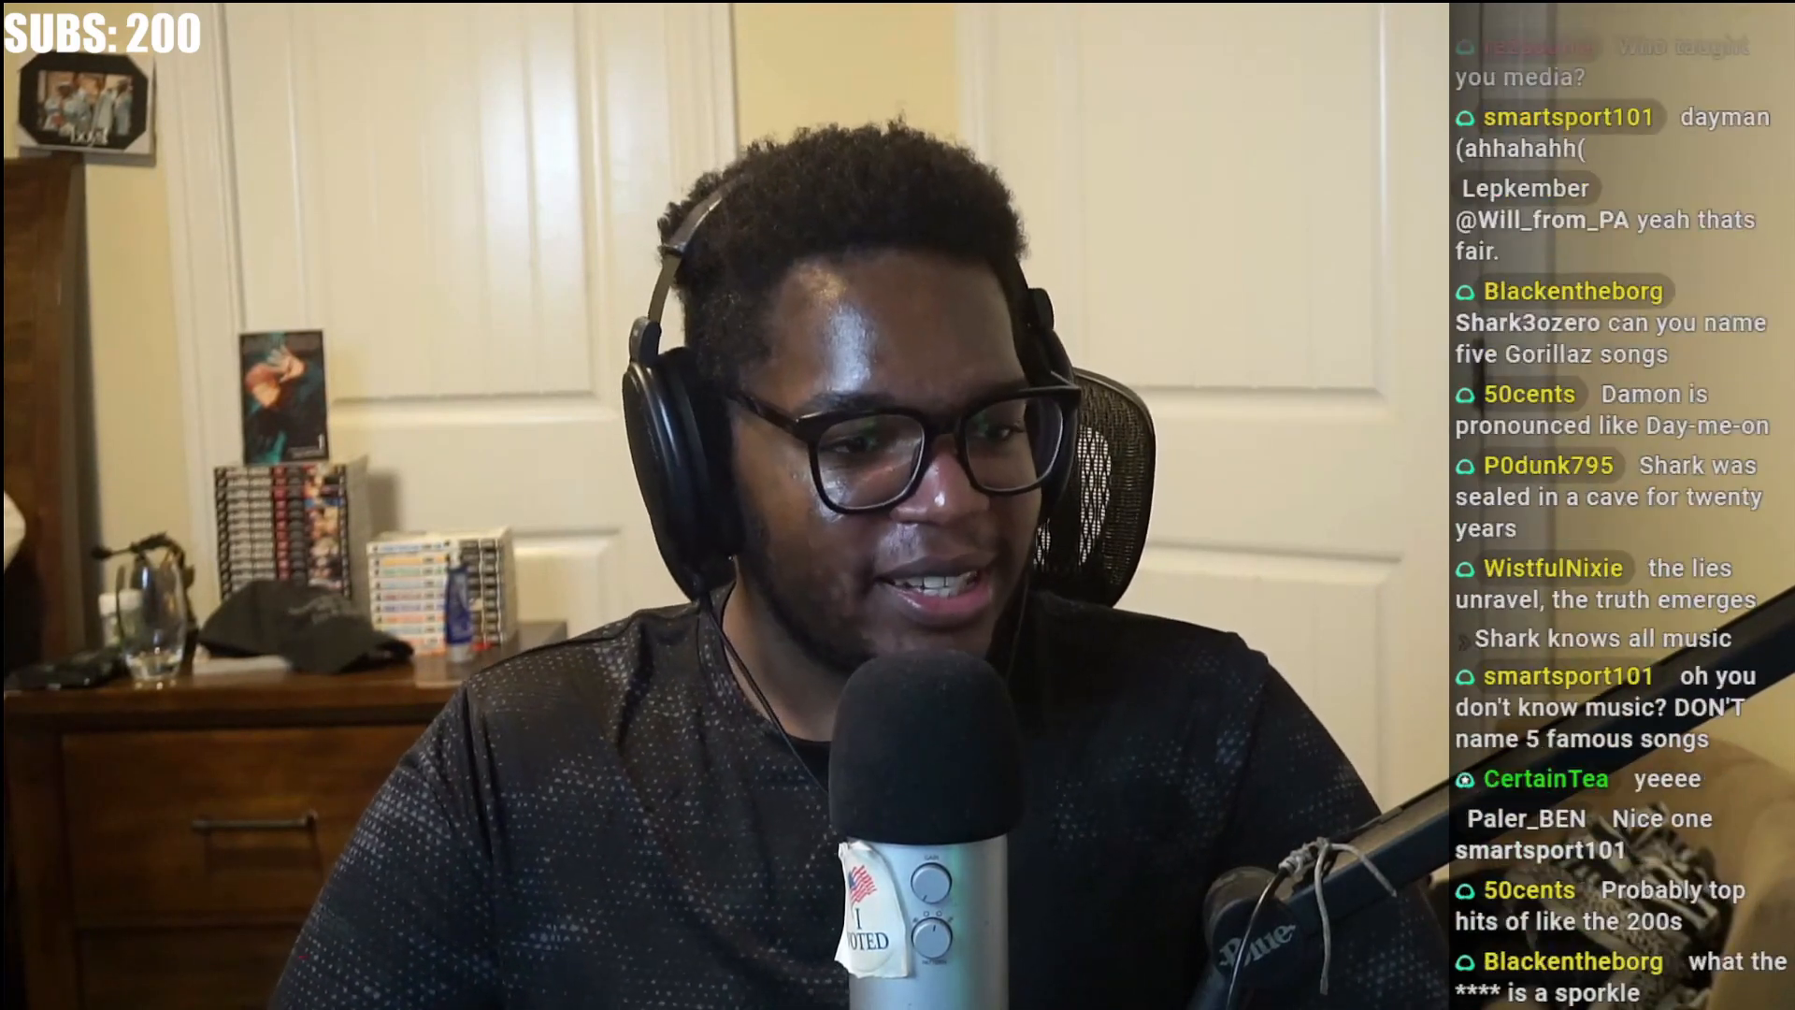
scroll("down", 3)
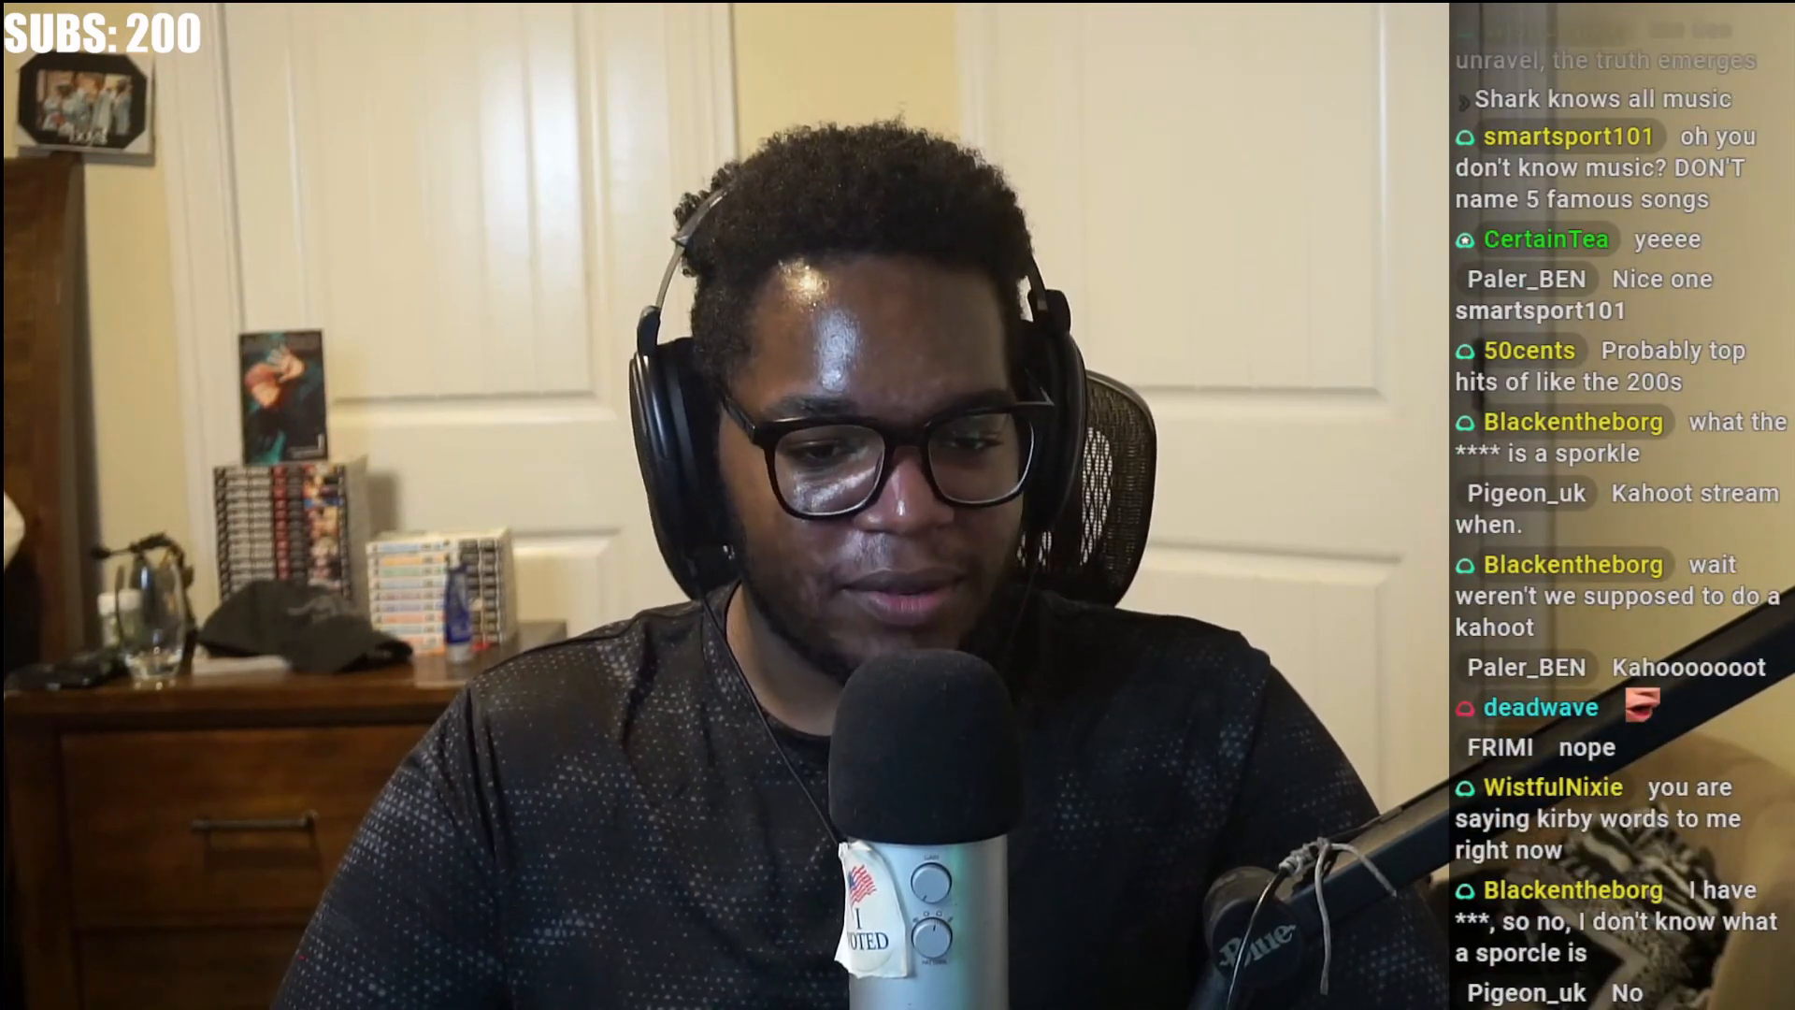
scroll("down", 3)
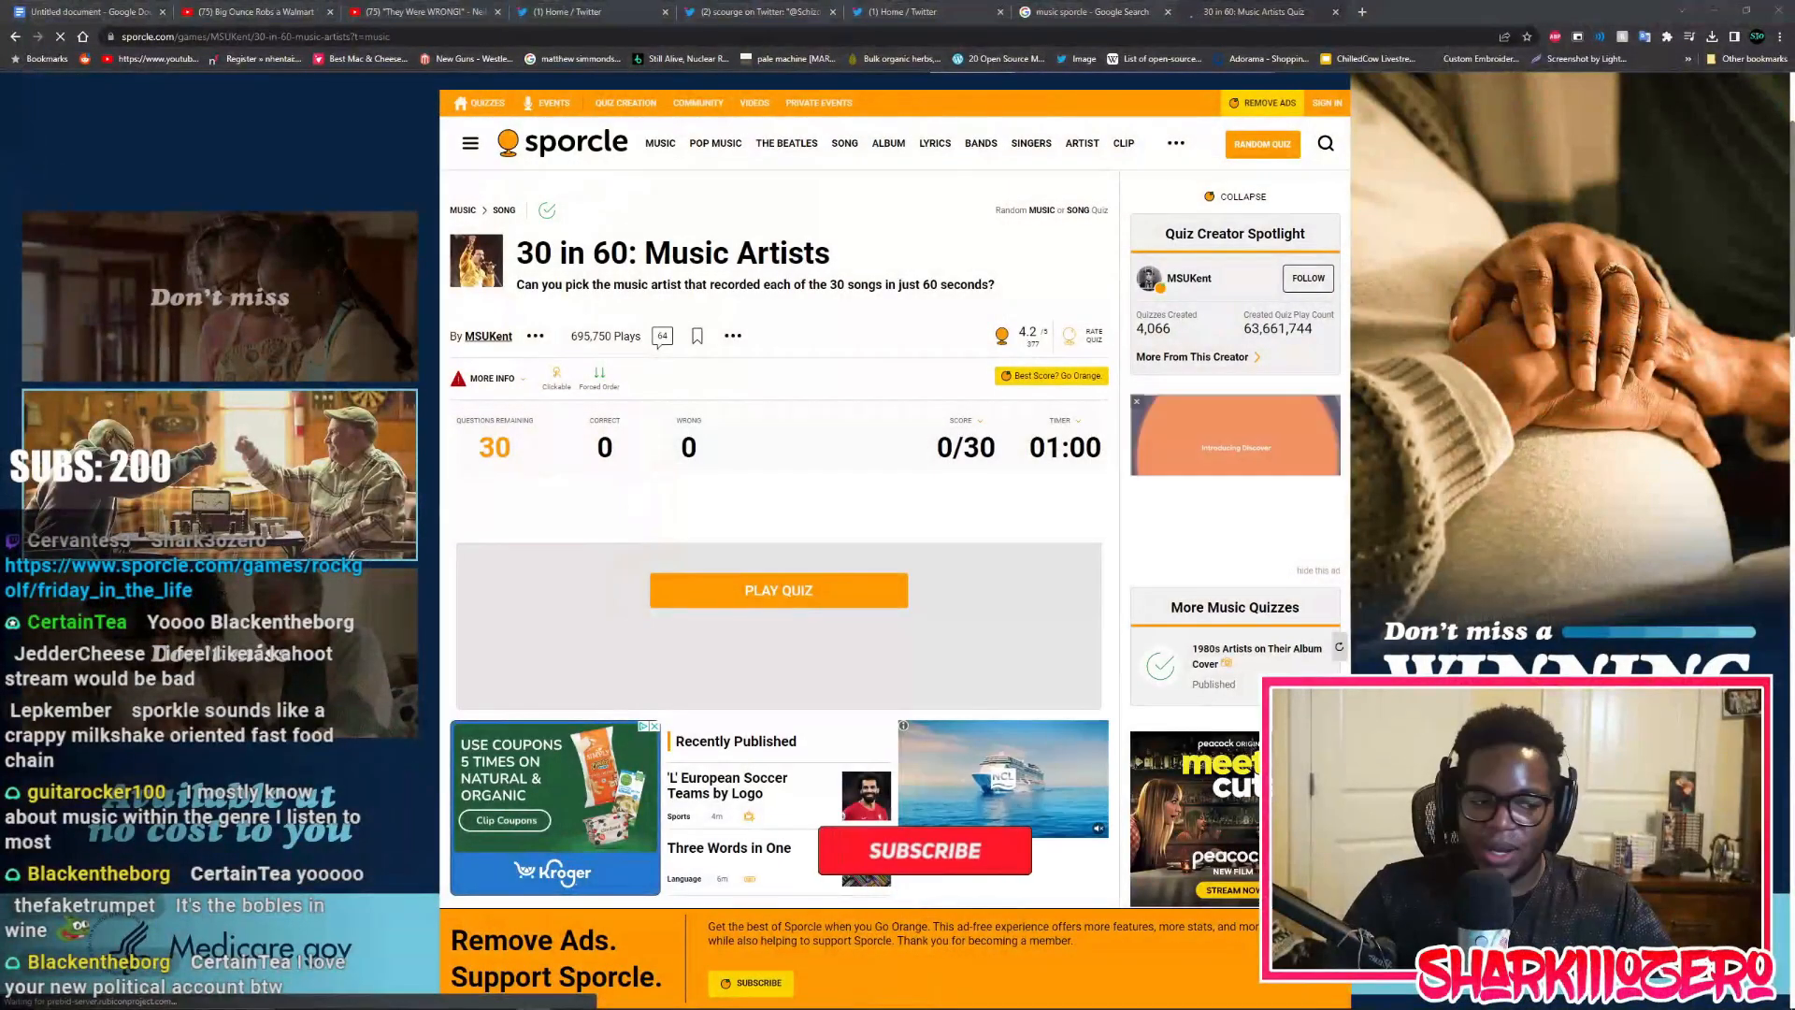
left_click(924, 851)
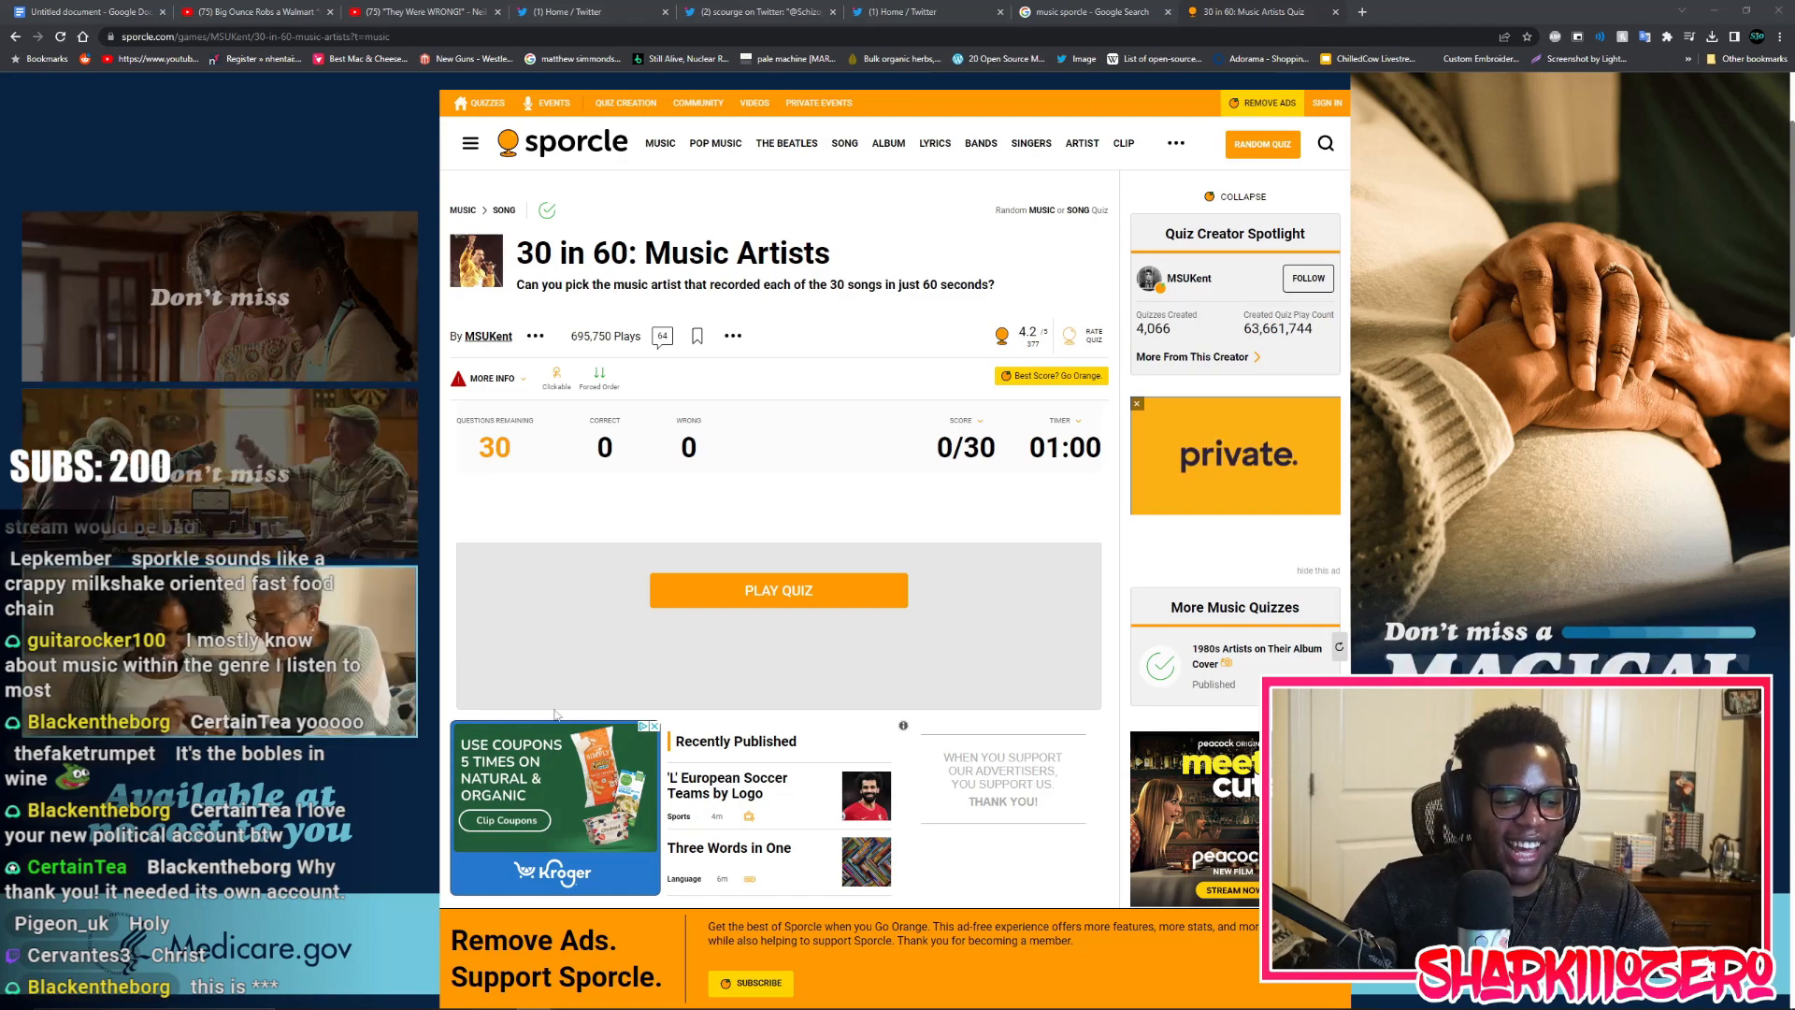
scroll("down", 3)
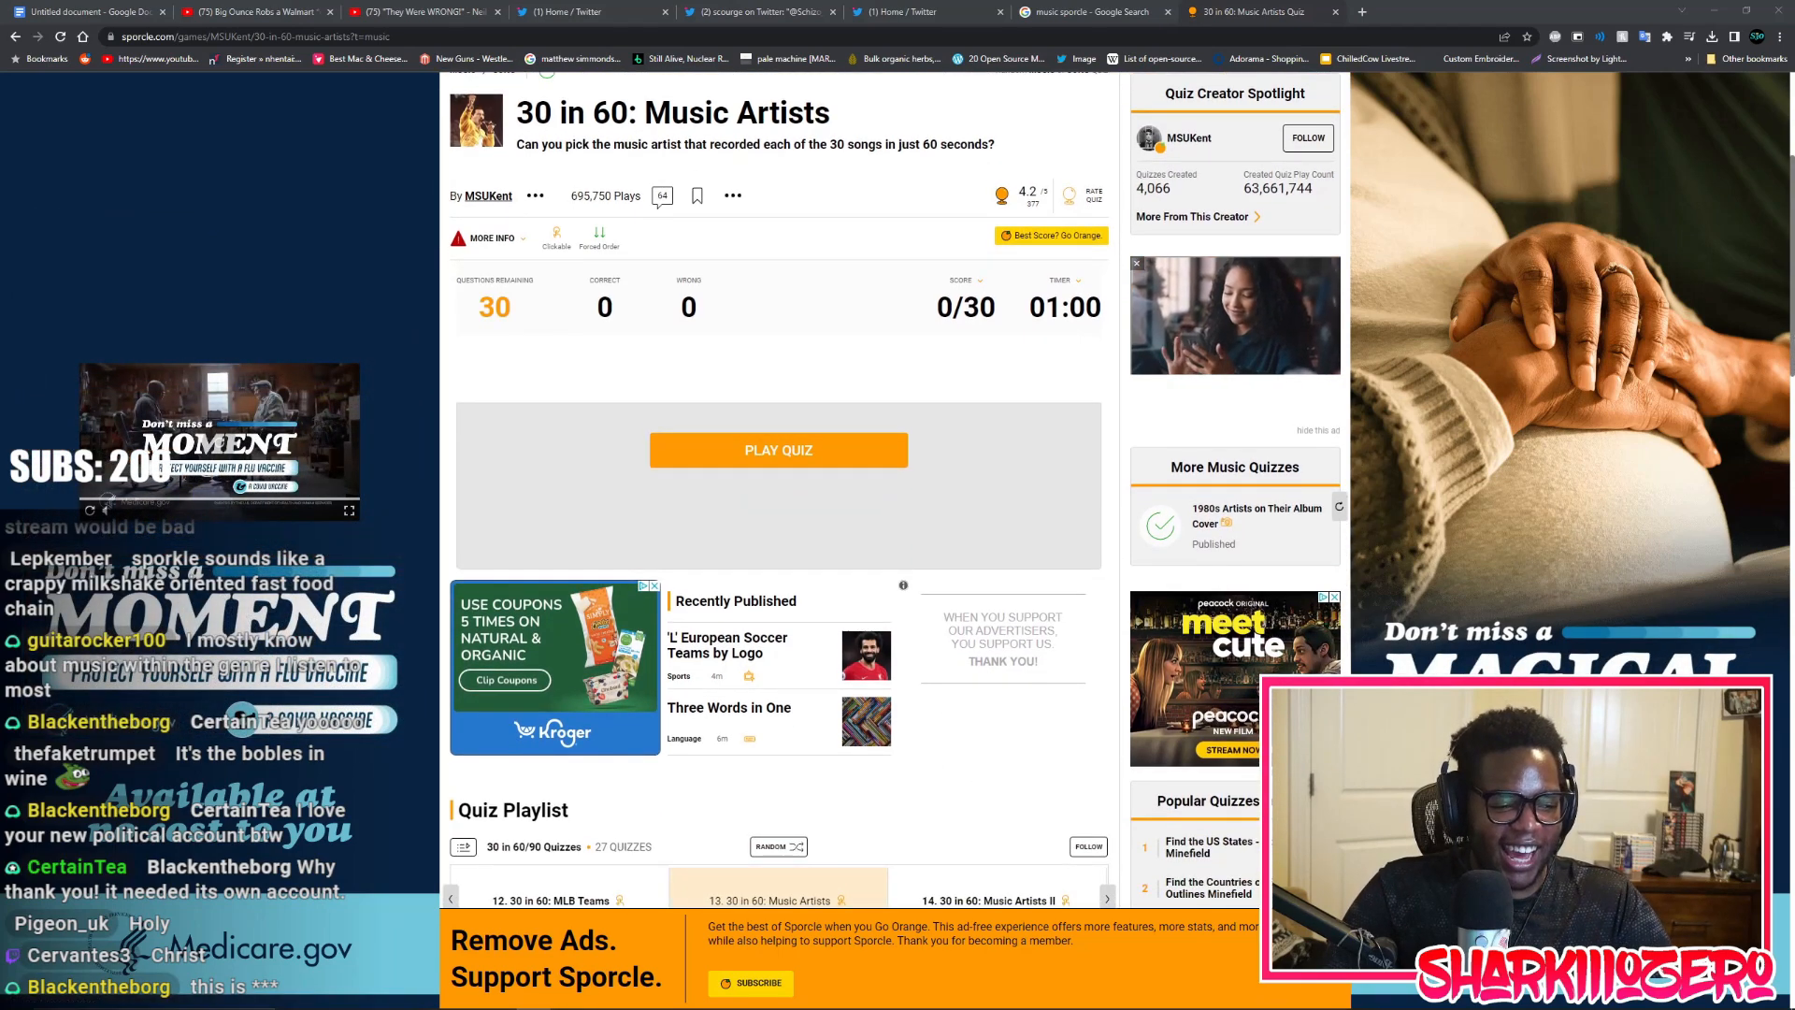
scroll("down", 3)
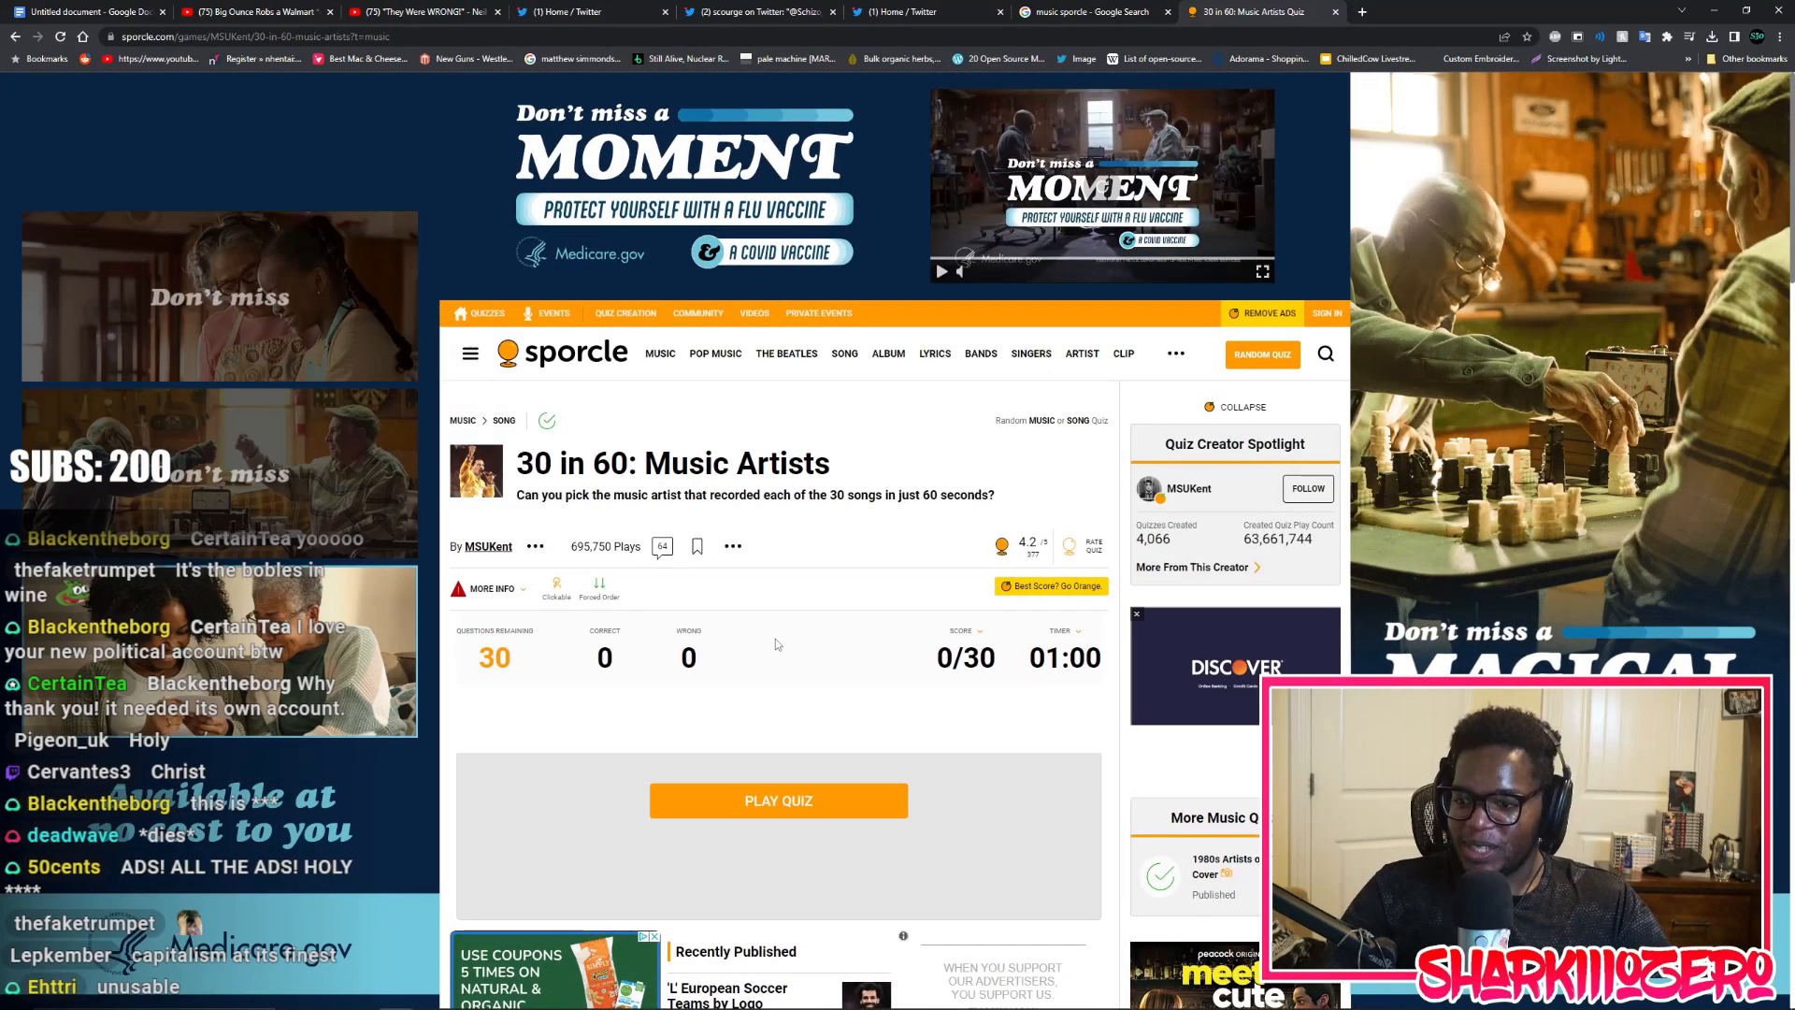
Start the quiz and answer Nirvana, Beyoncé and The Clash until time runs out
left_click(779, 801)
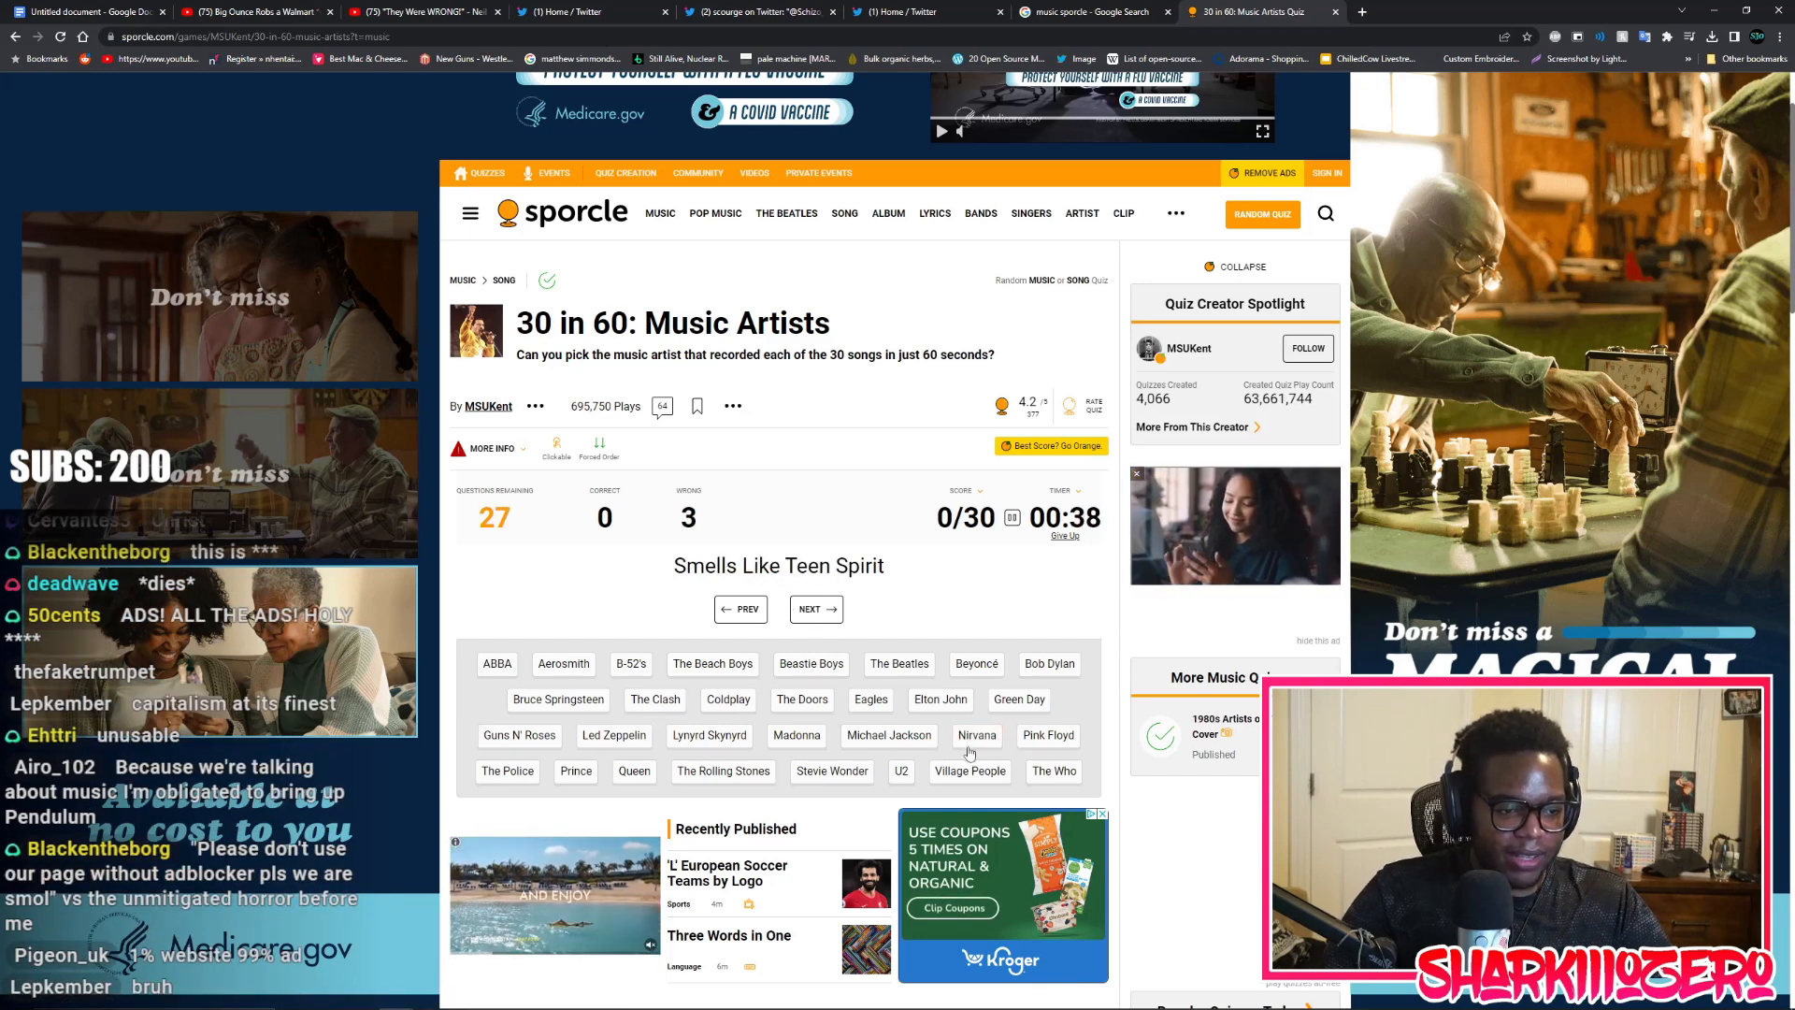
left_click(977, 736)
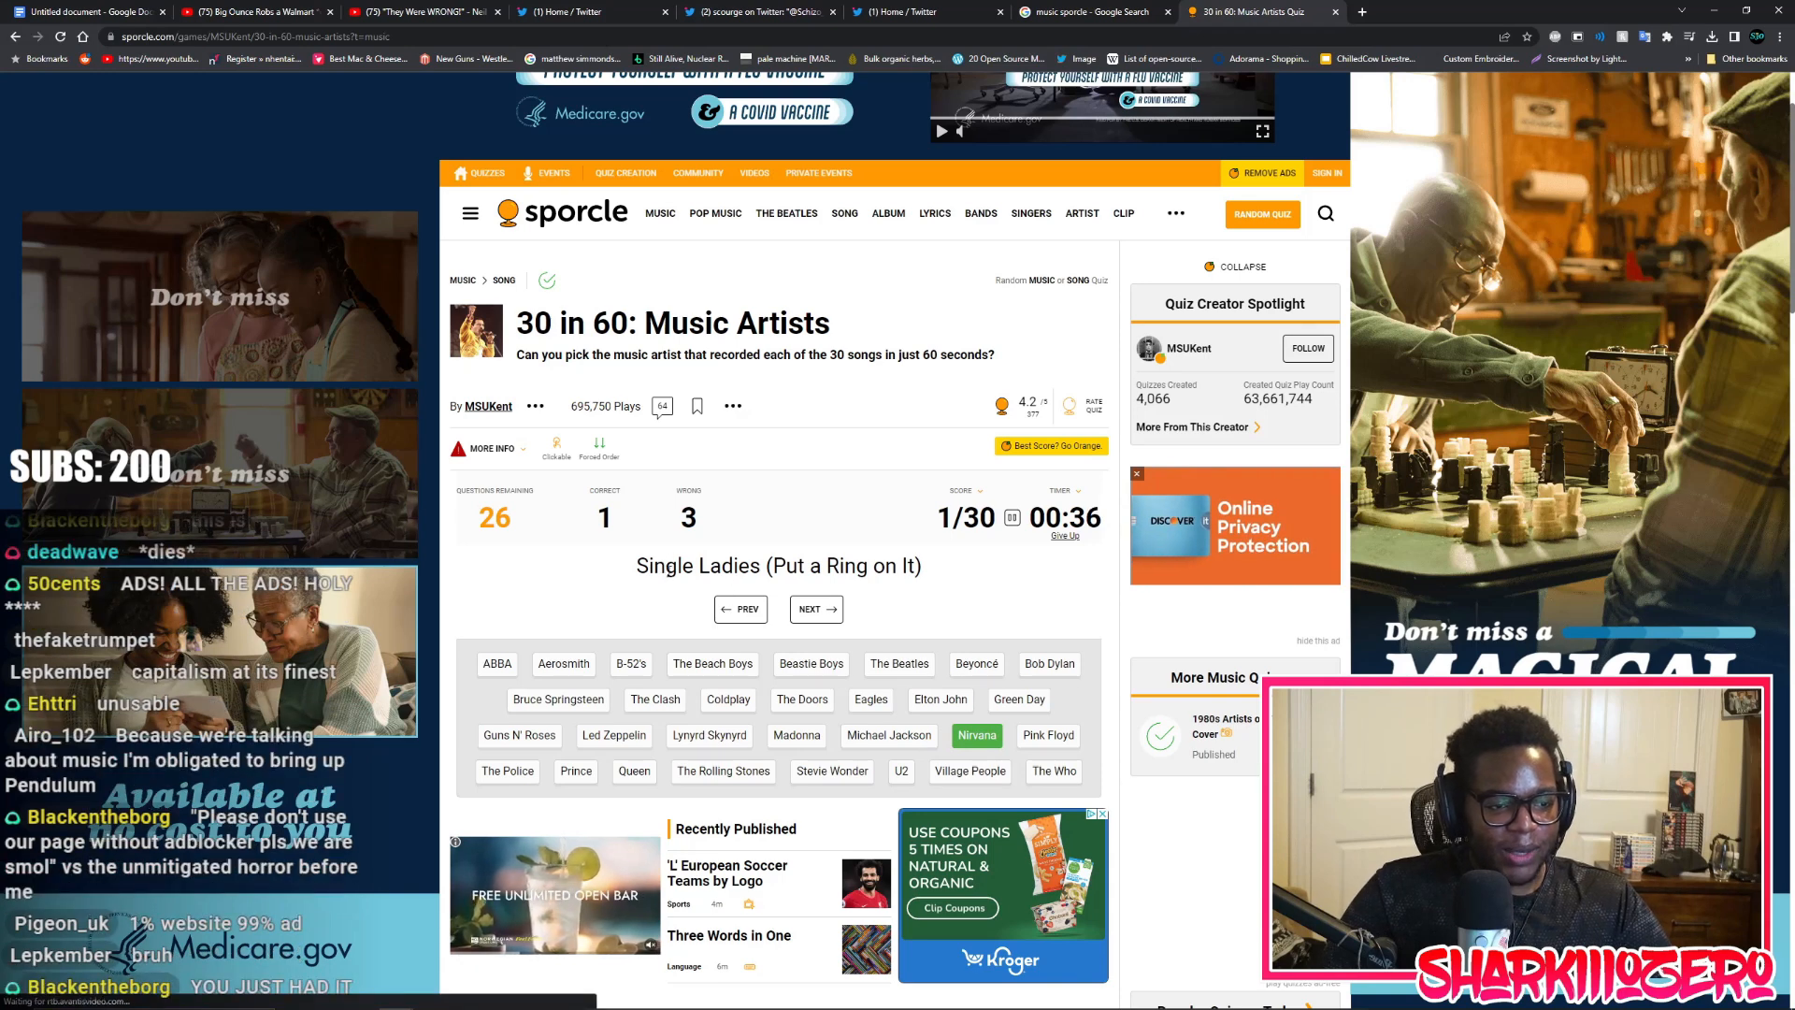
left_click(976, 664)
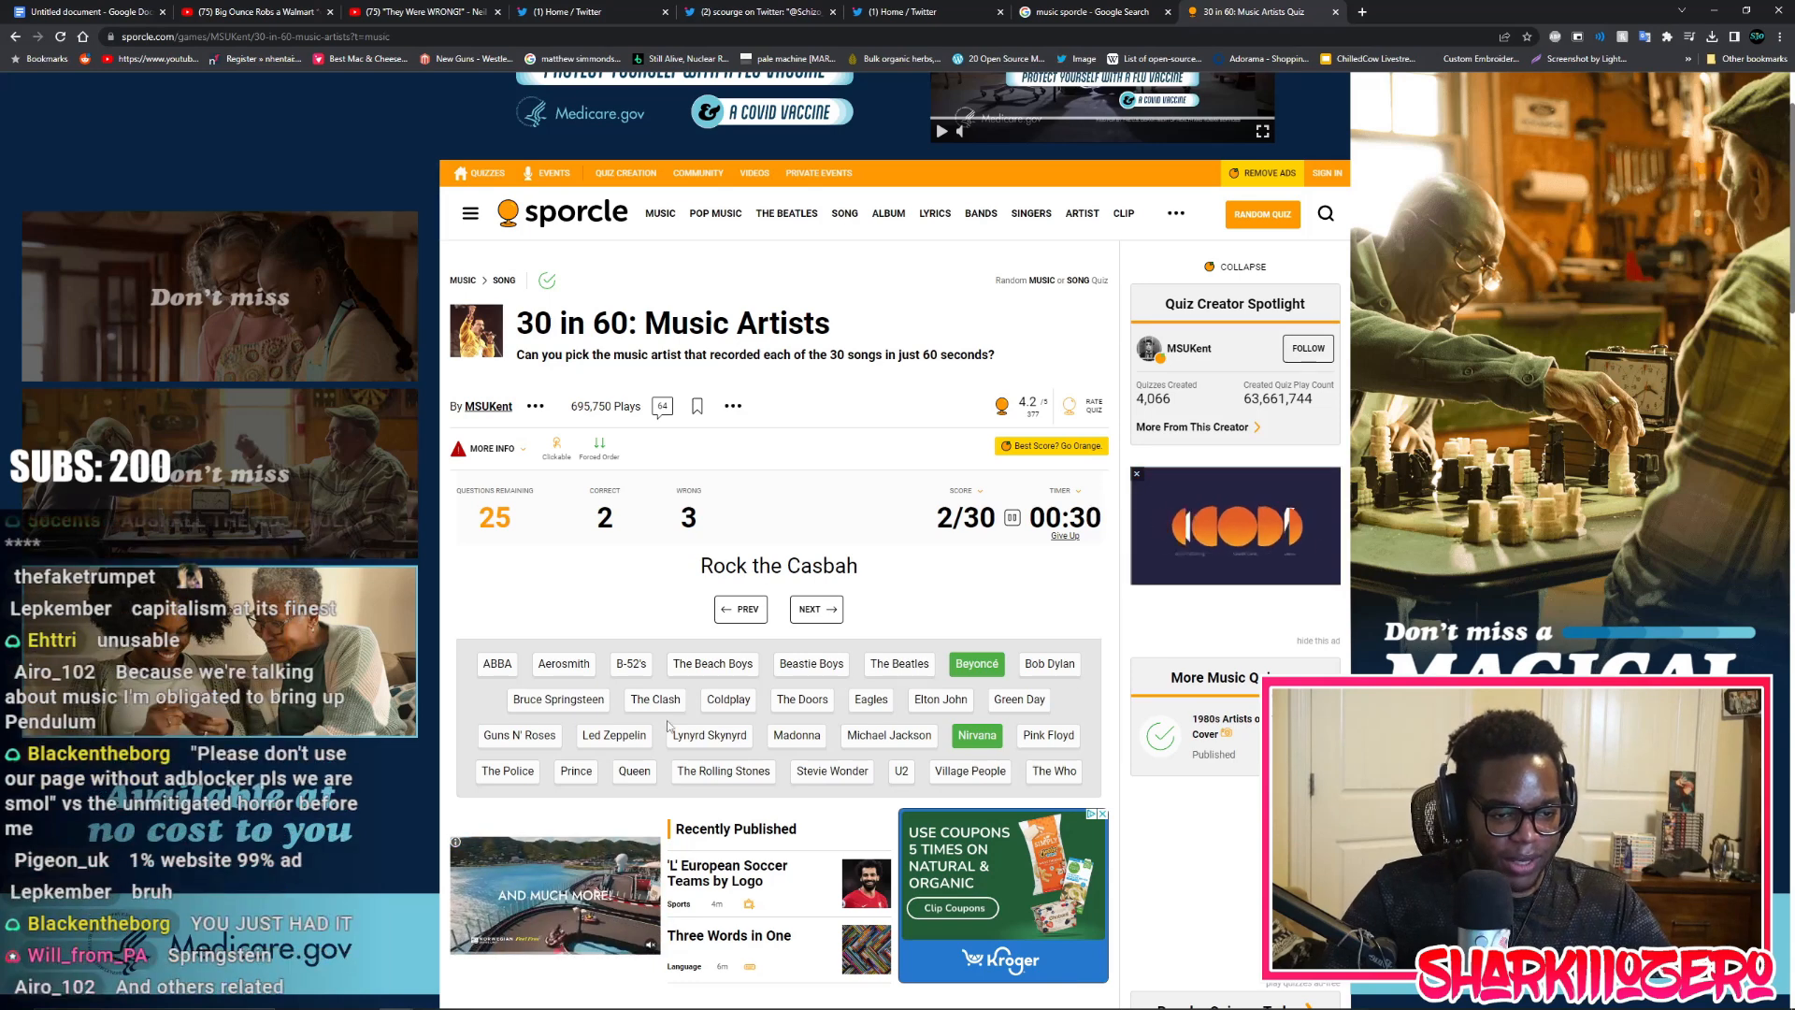
left_click(654, 700)
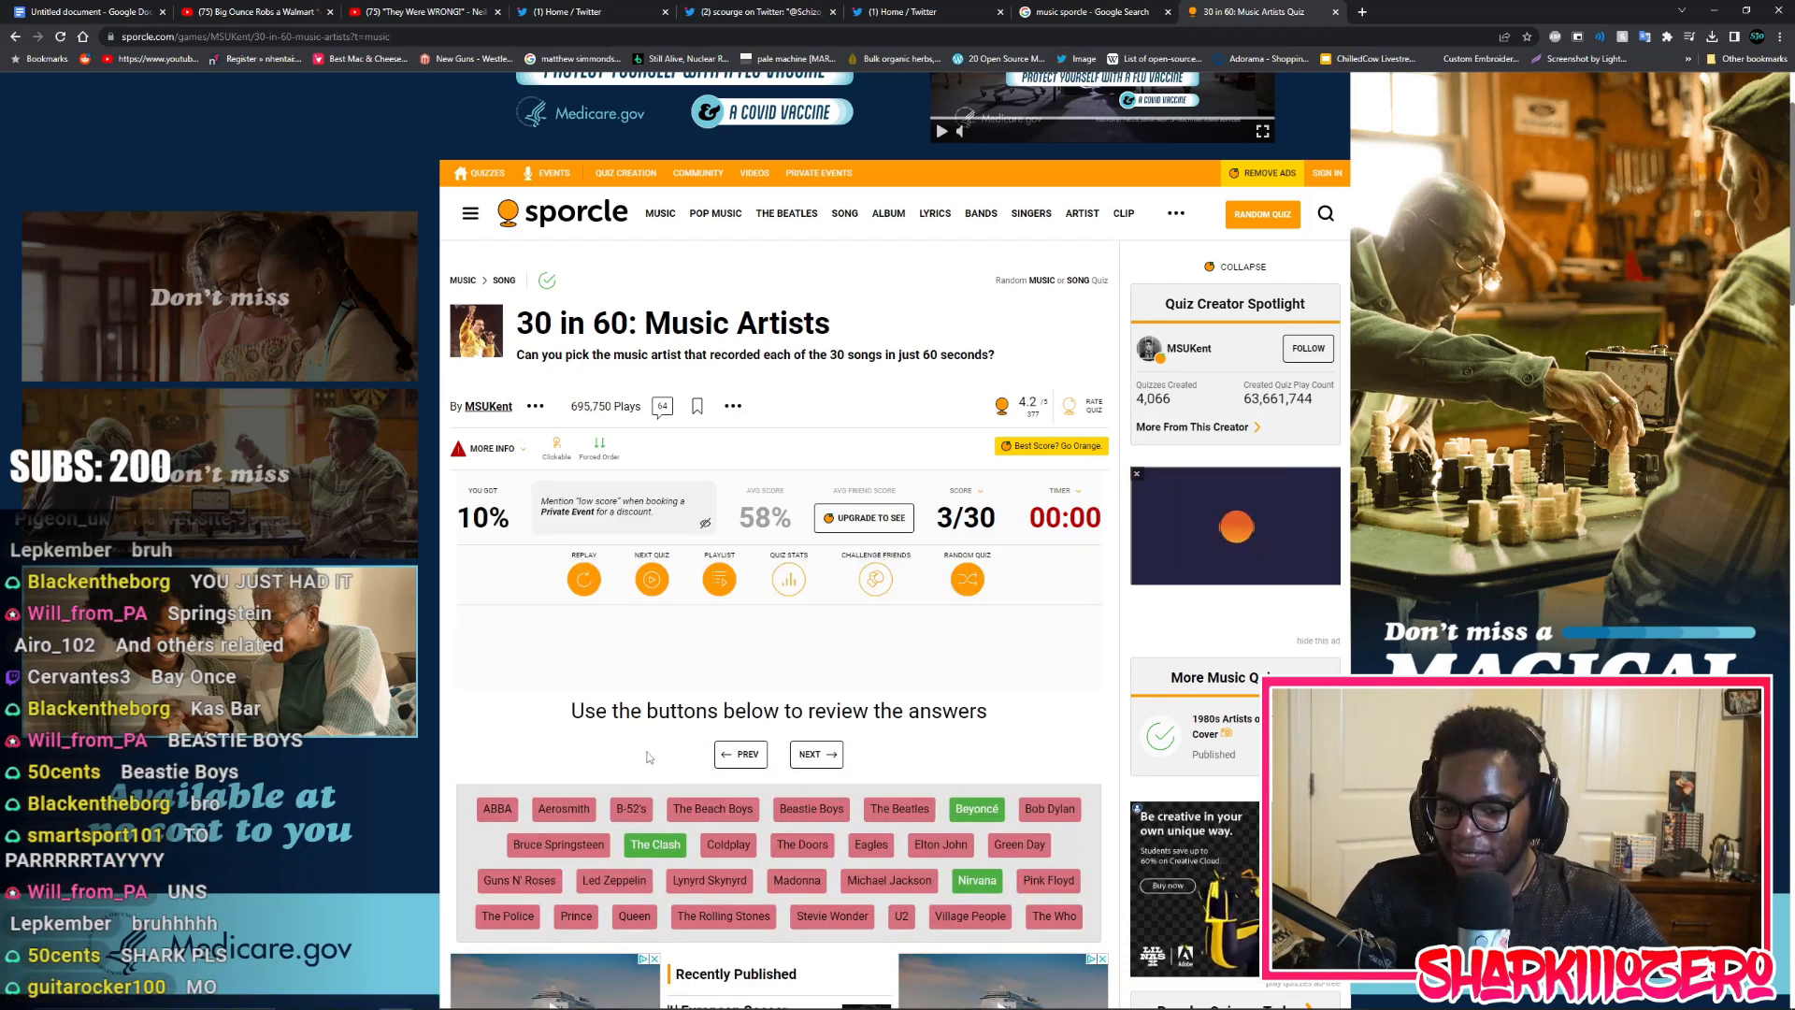
Restart the Music Artists quiz for another attempt, resetting it to 0/30
scroll("down", 3)
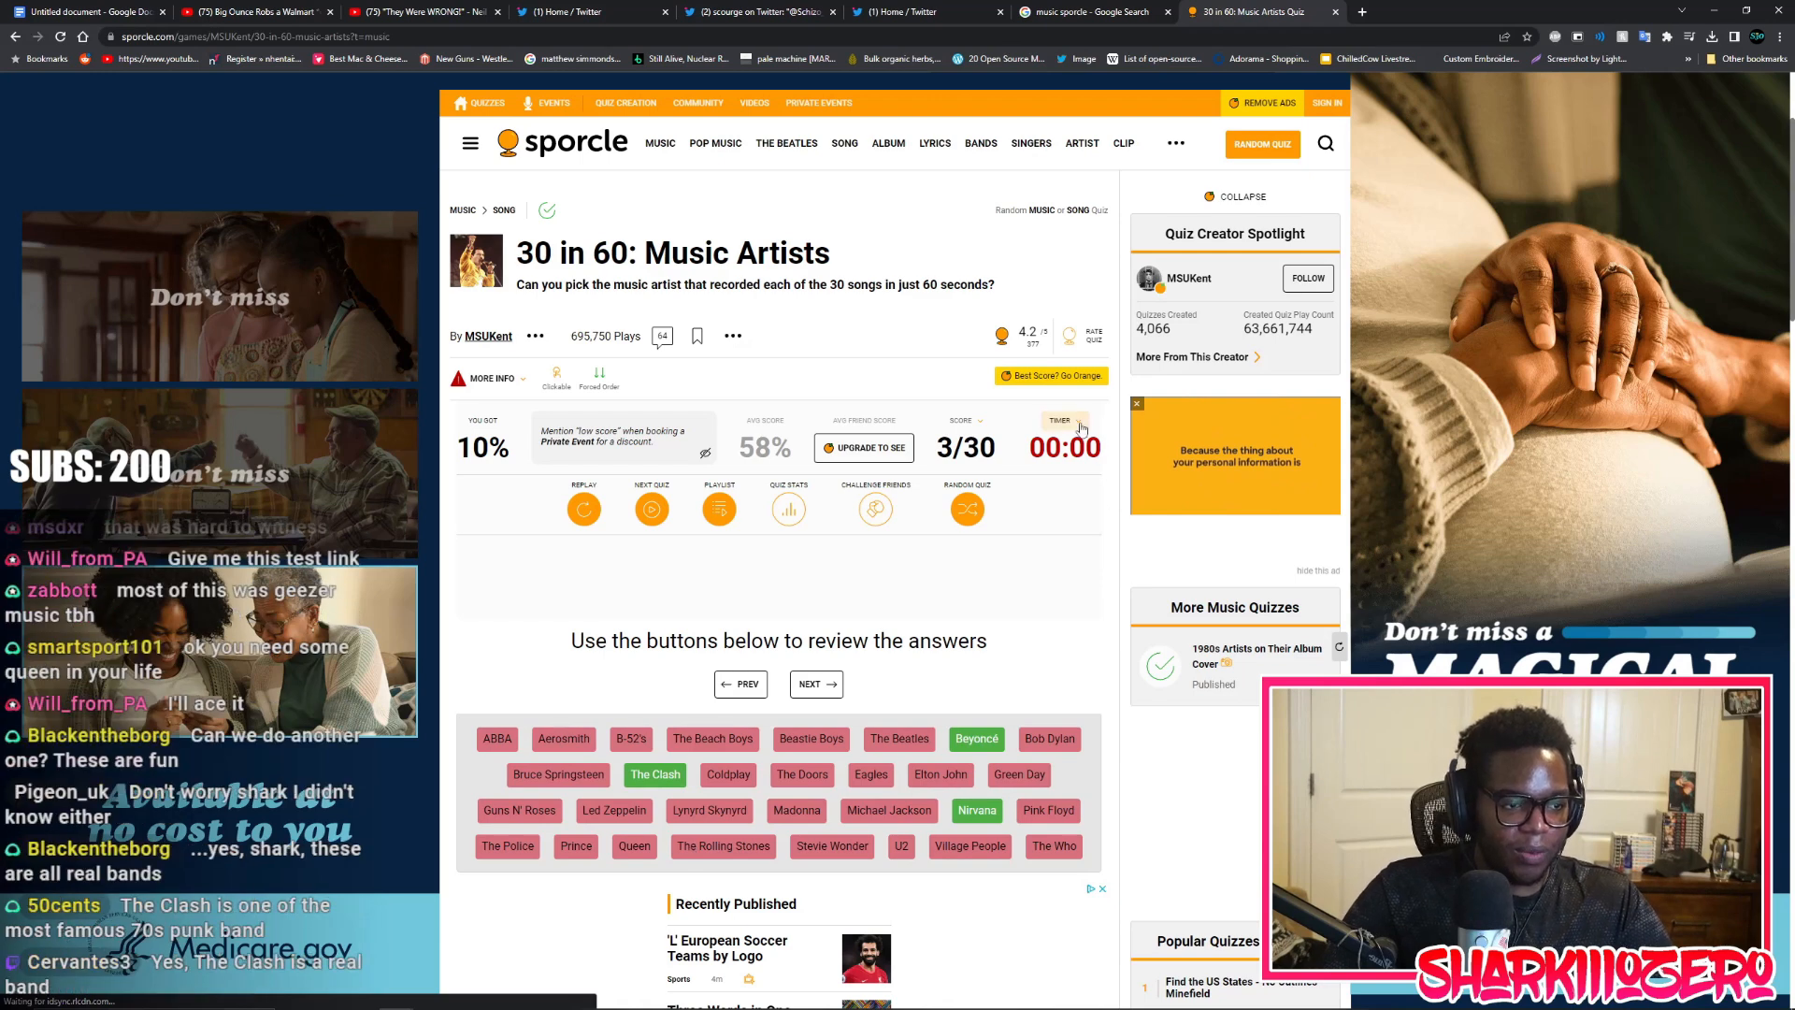
left_click(1062, 420)
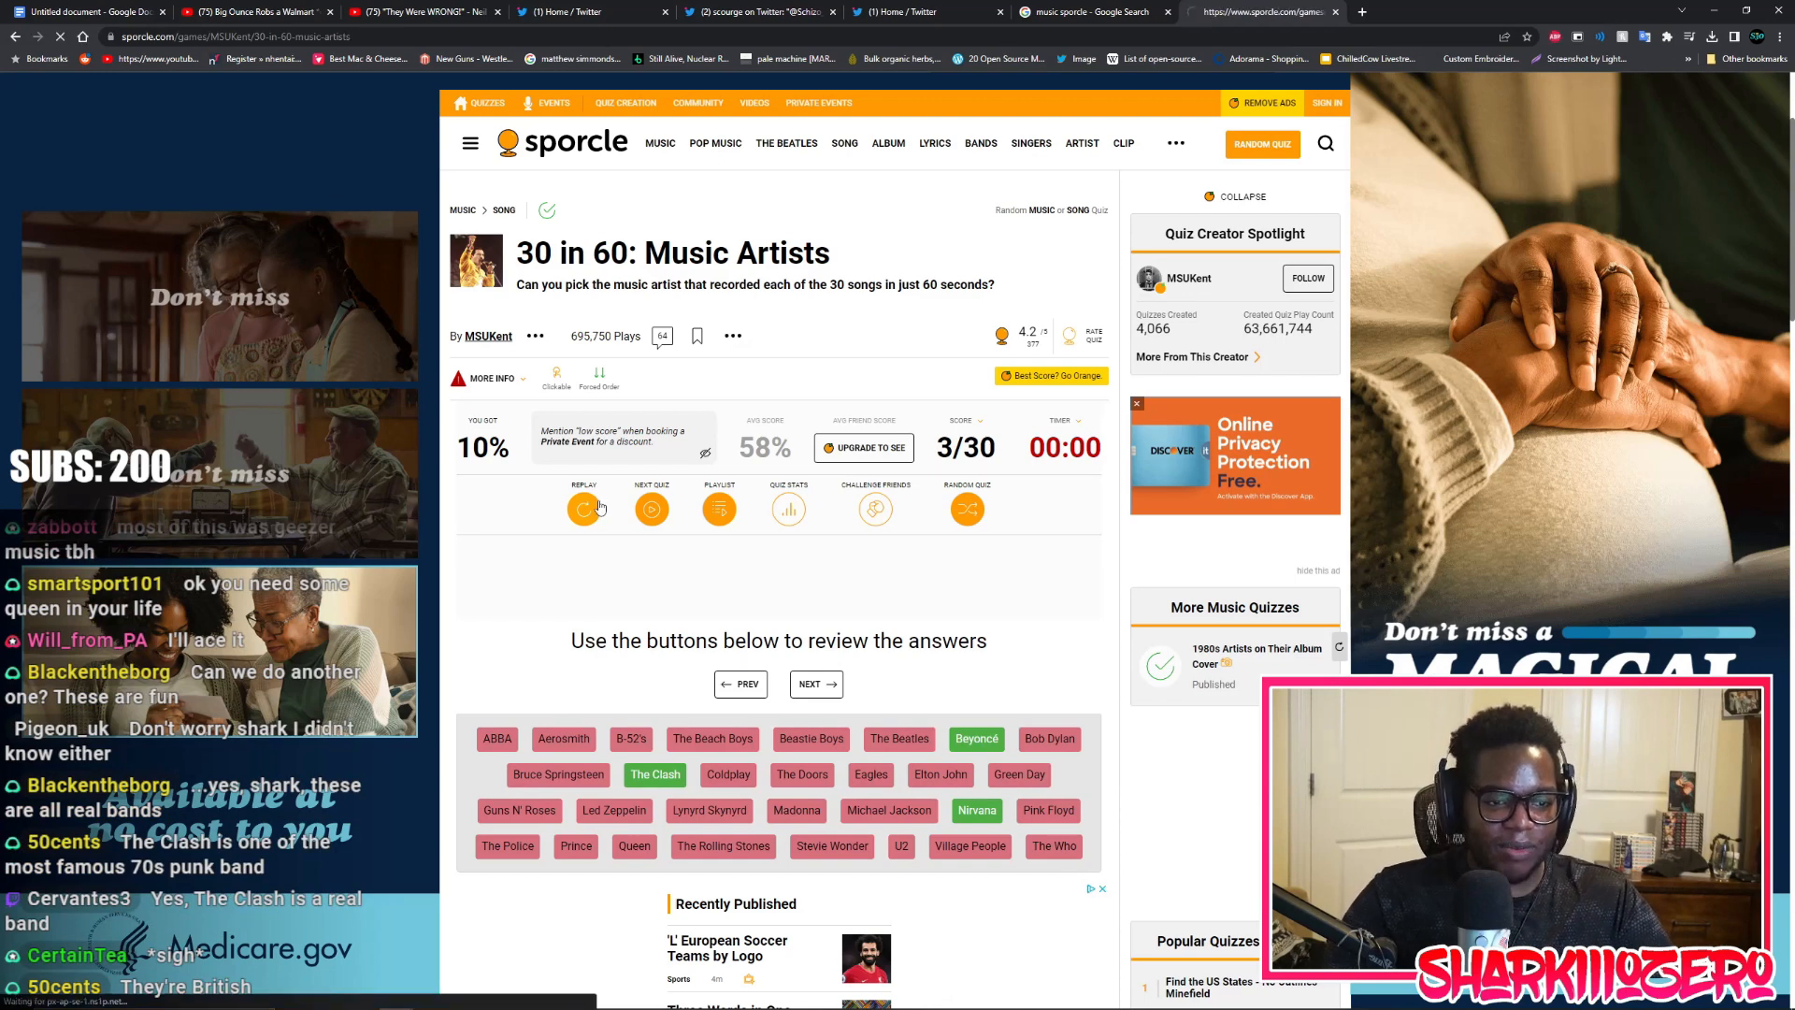
left_click(584, 507)
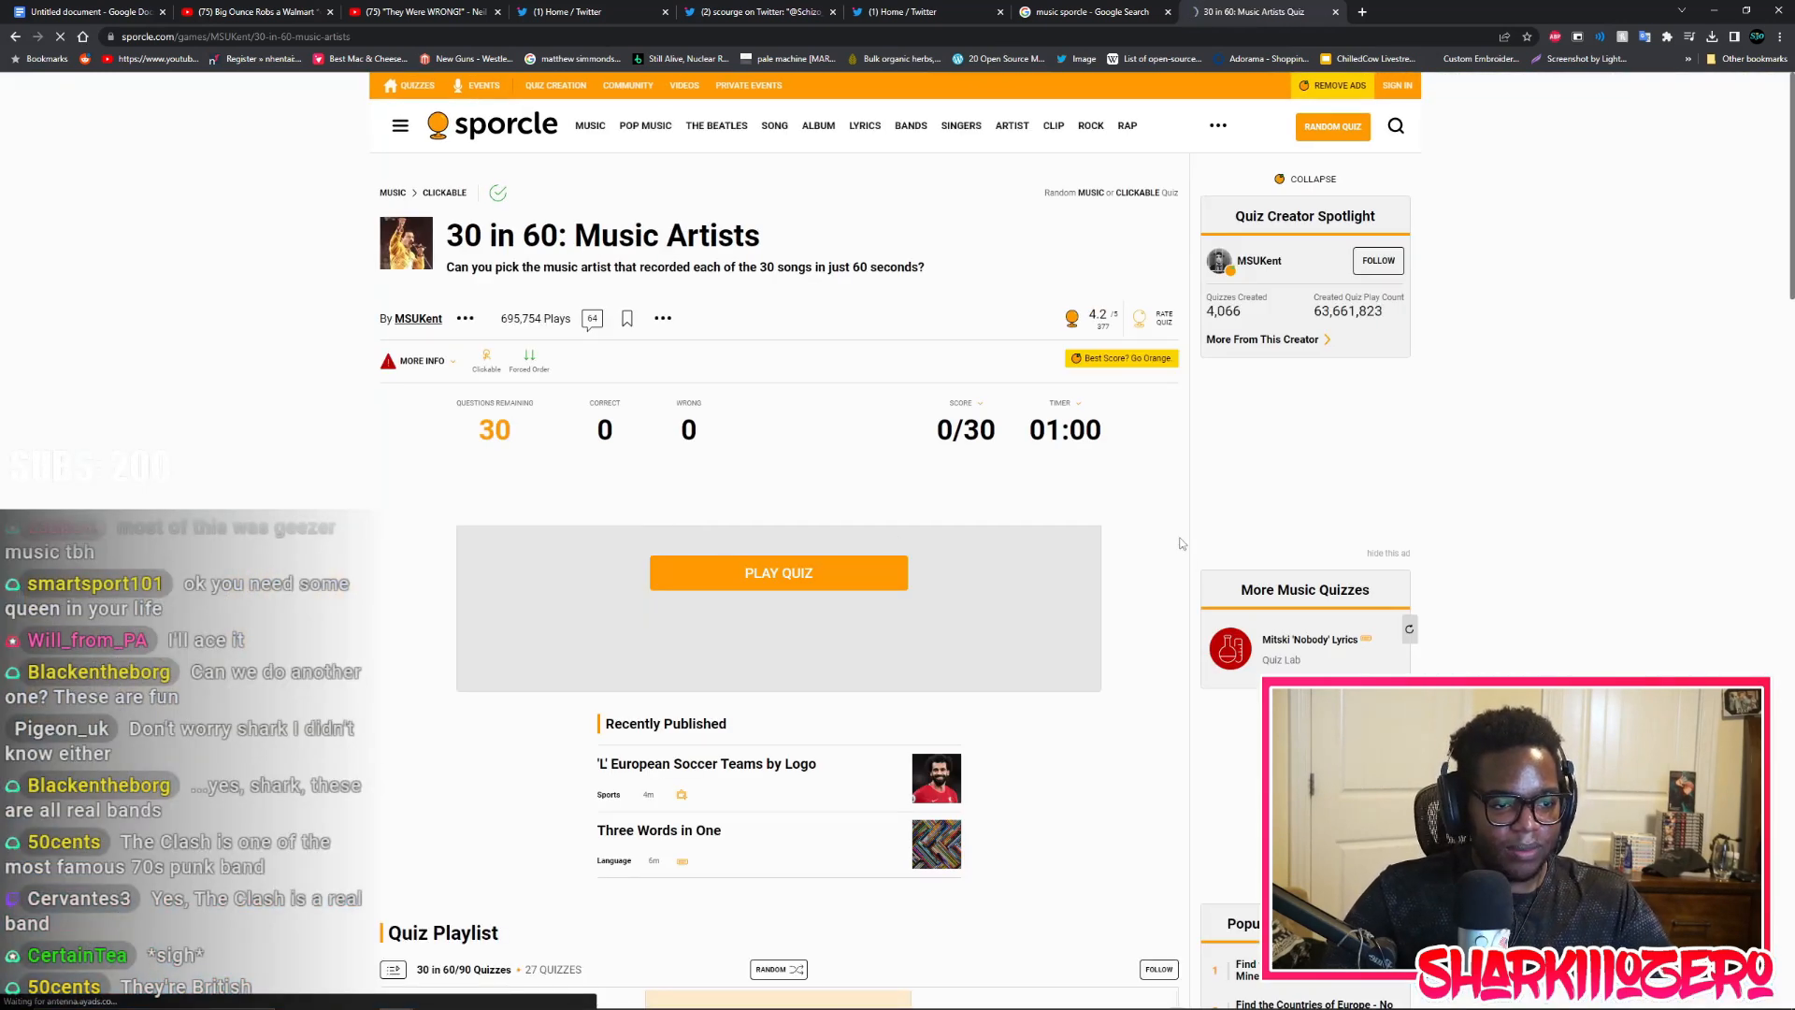
left_click(1062, 402)
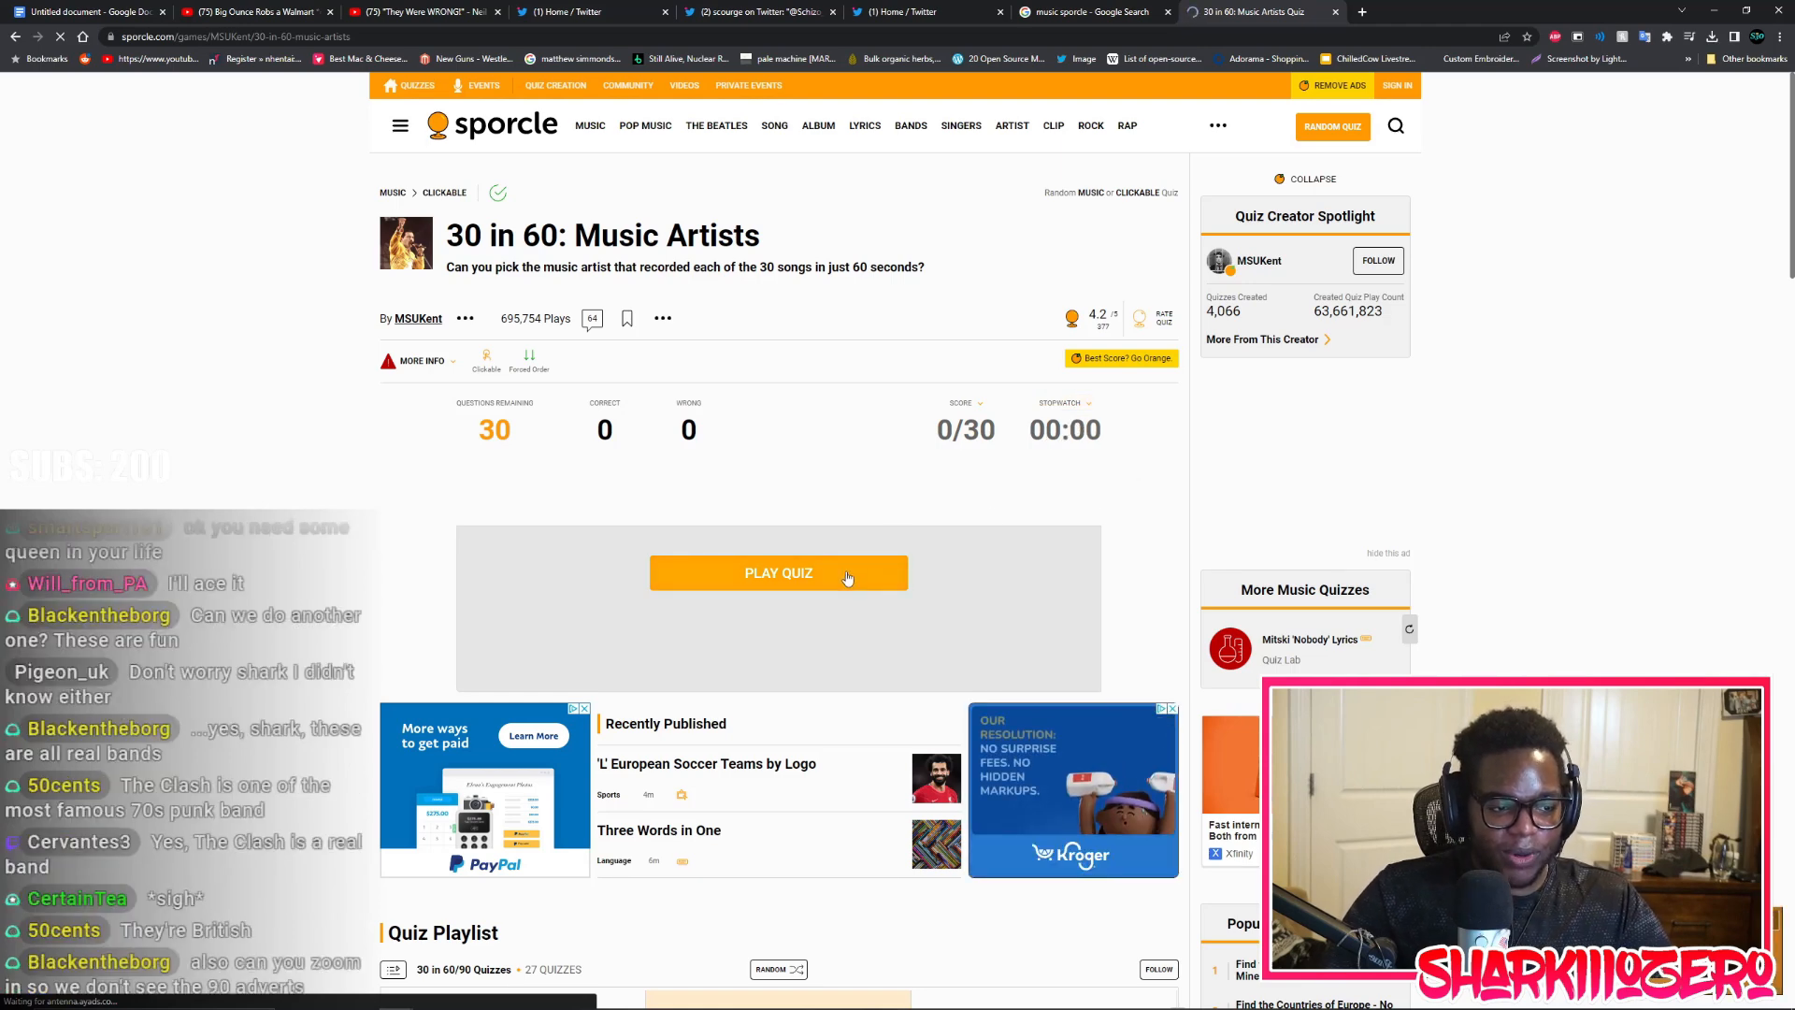
Start the replay and answer the Hotel California and Stairway to Heaven prompts
left_click(779, 573)
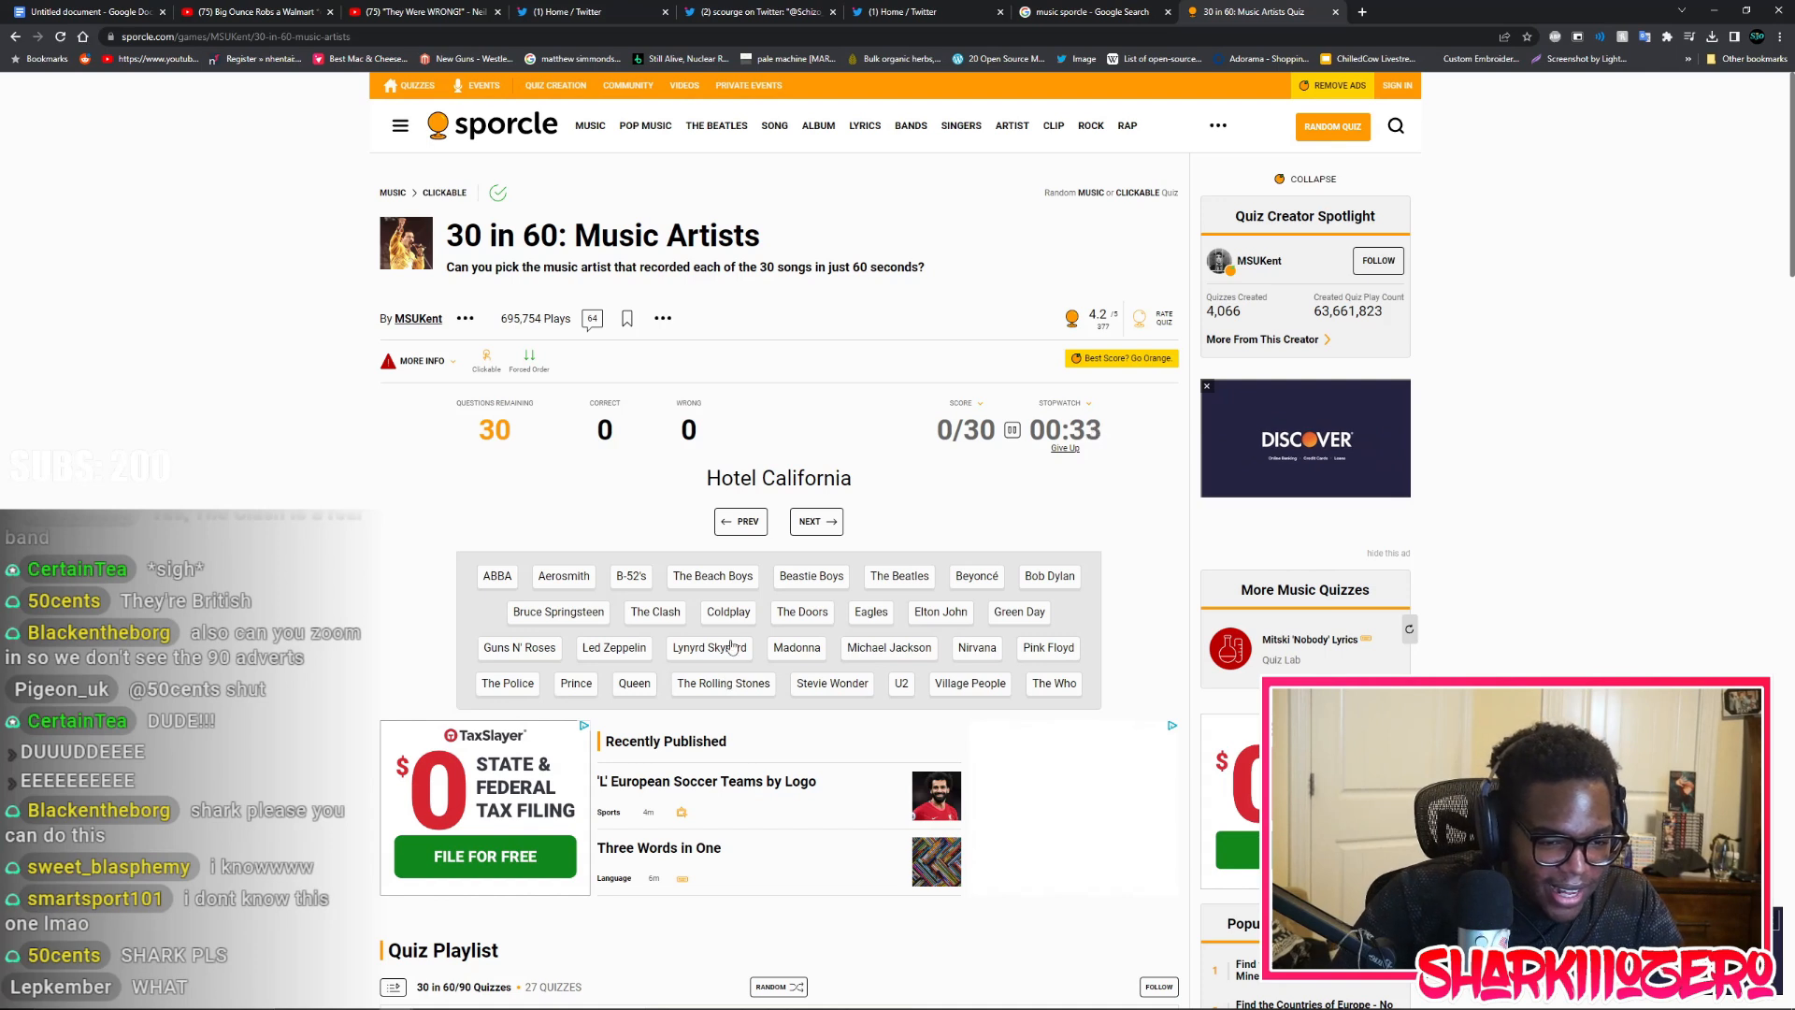
left_click(498, 576)
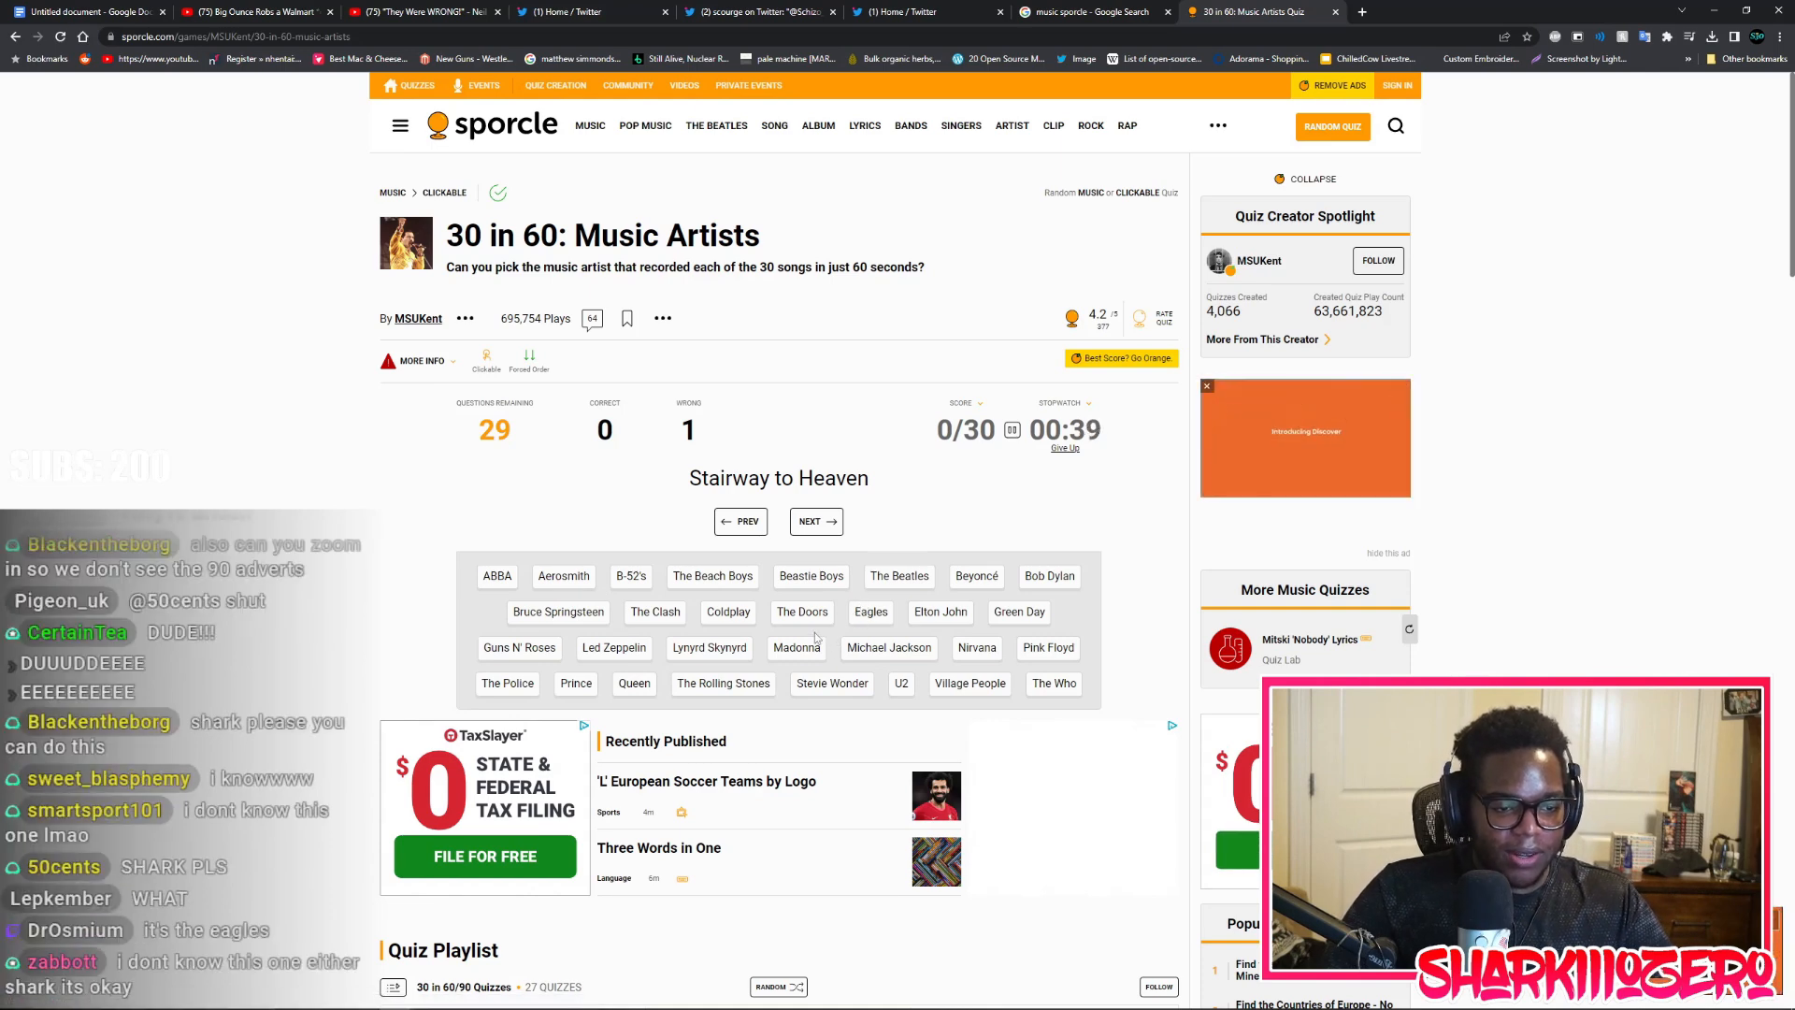
left_click(613, 648)
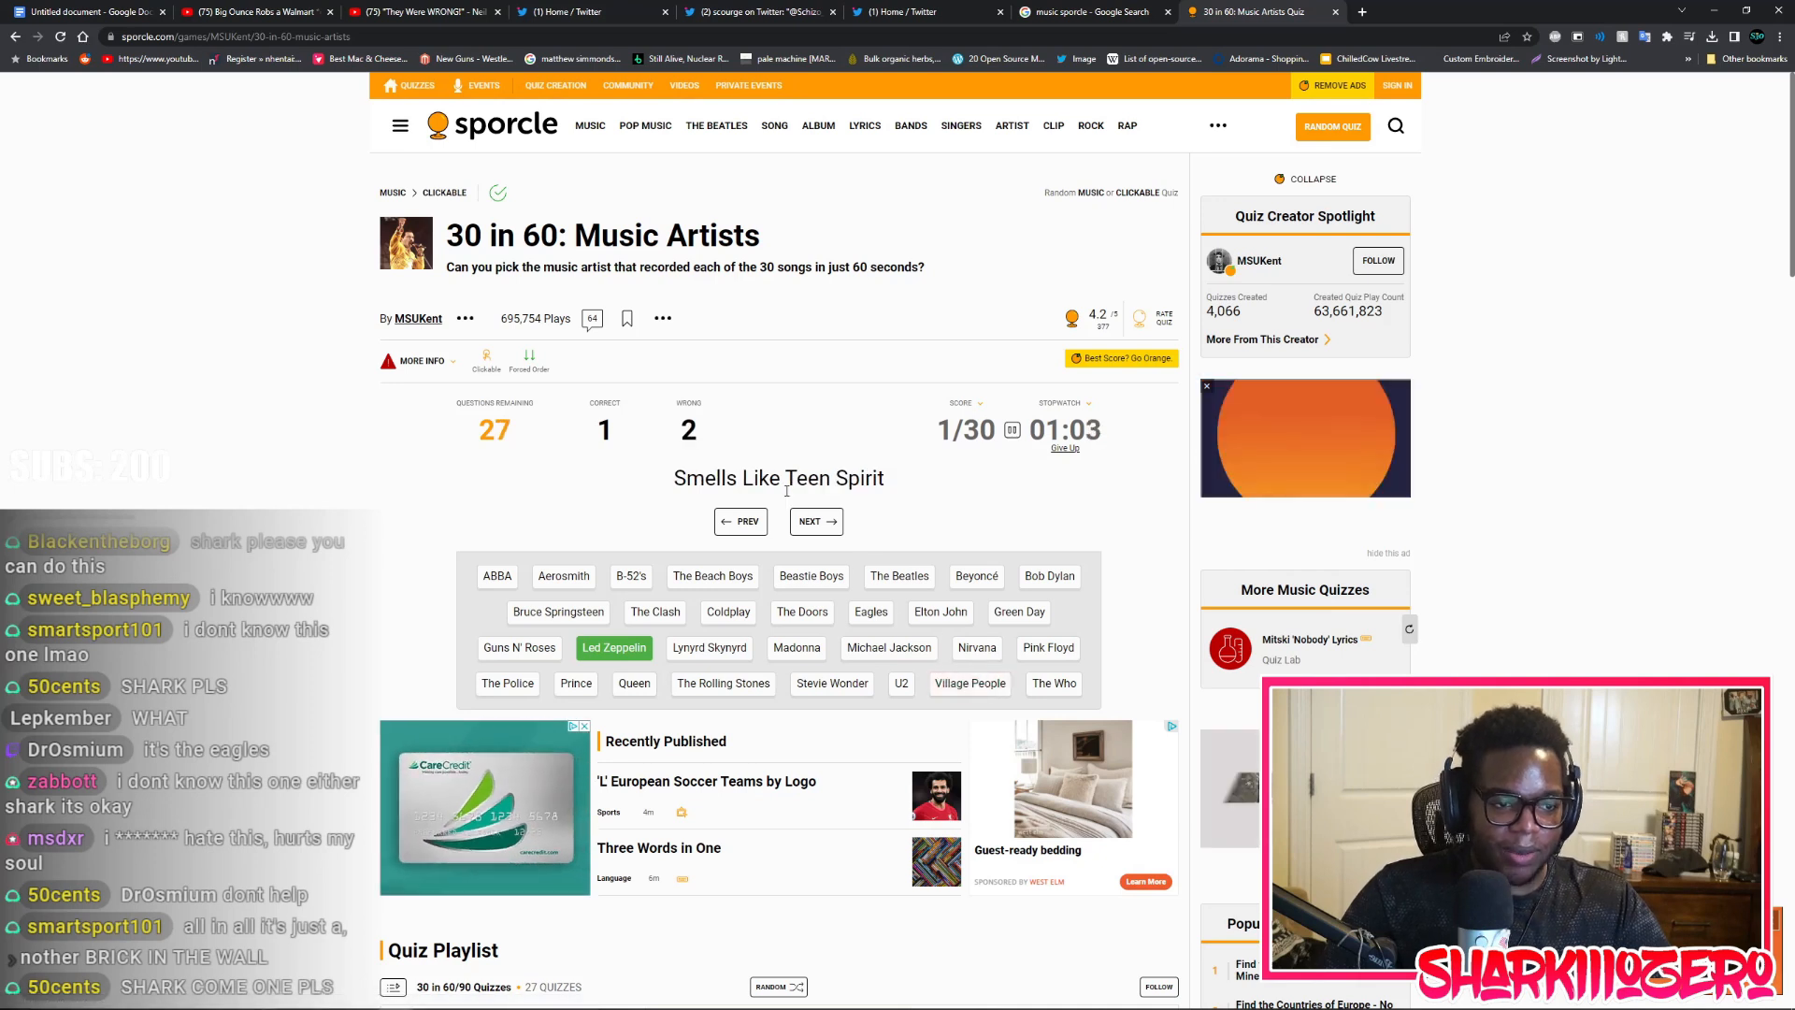
Answer Smells Like Teen Spirit, Love Shack and Fight For Your Right prompts
left_click(976, 647)
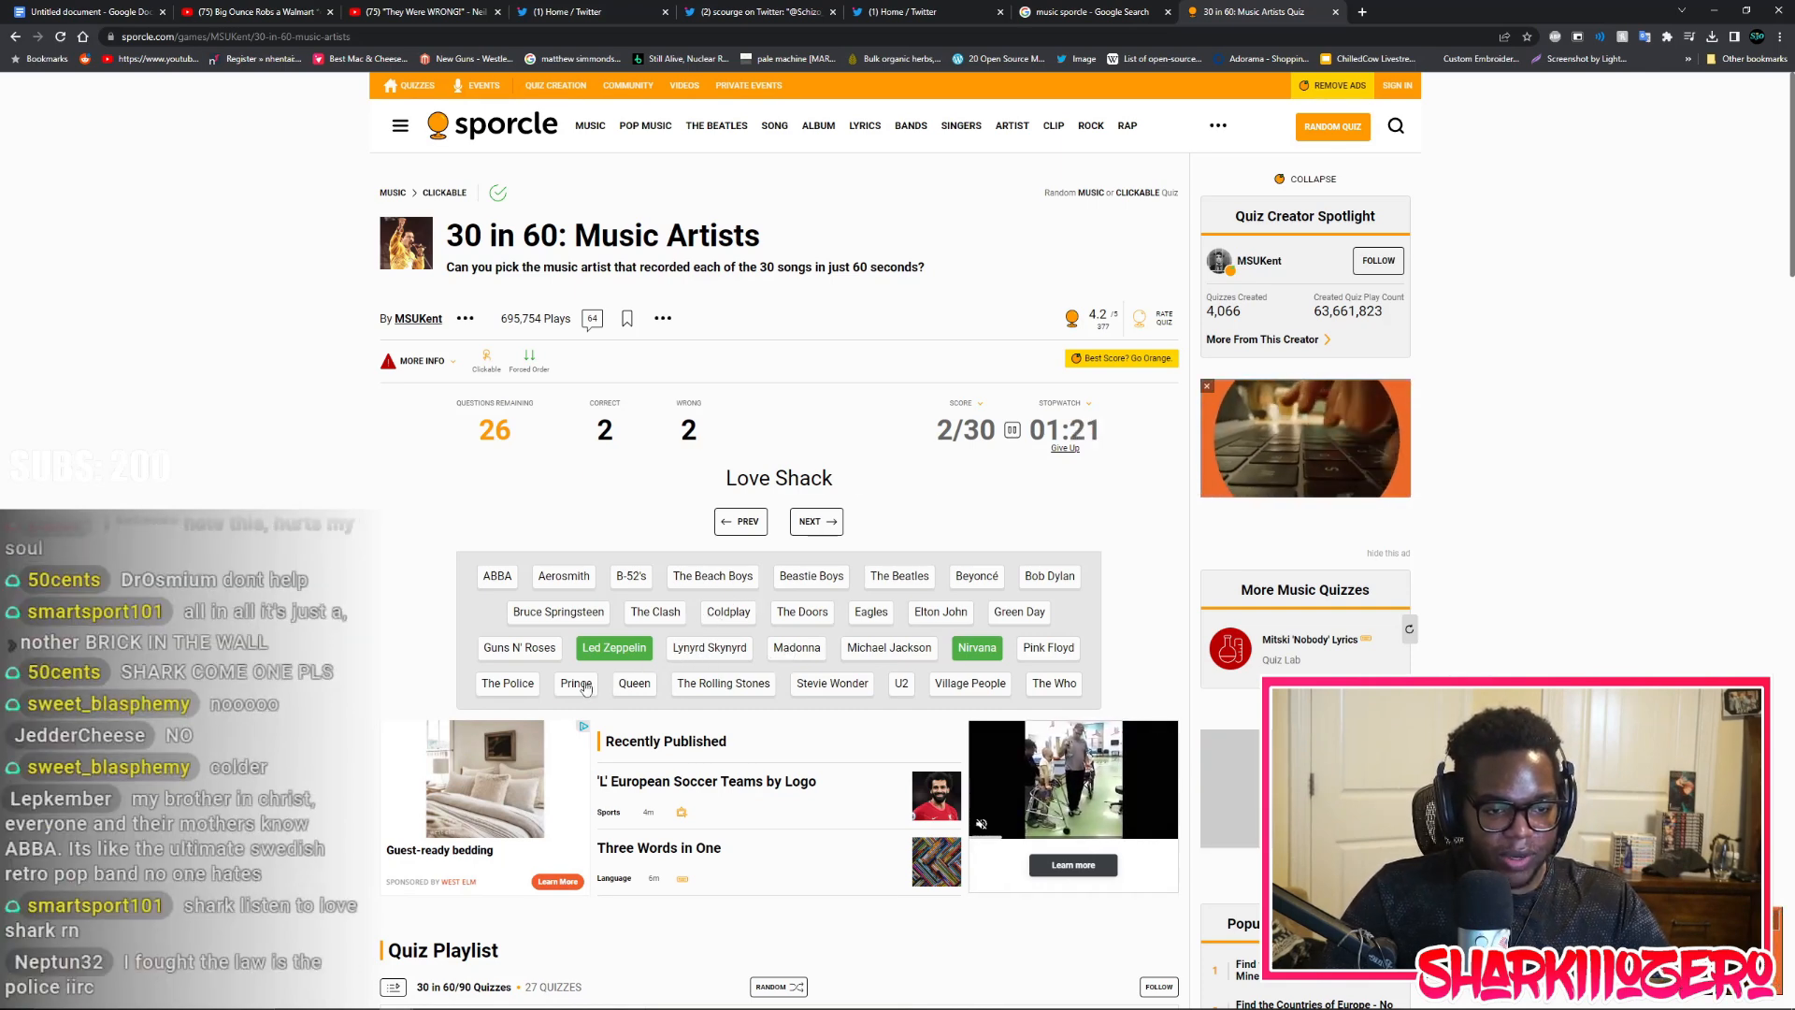
left_click(576, 683)
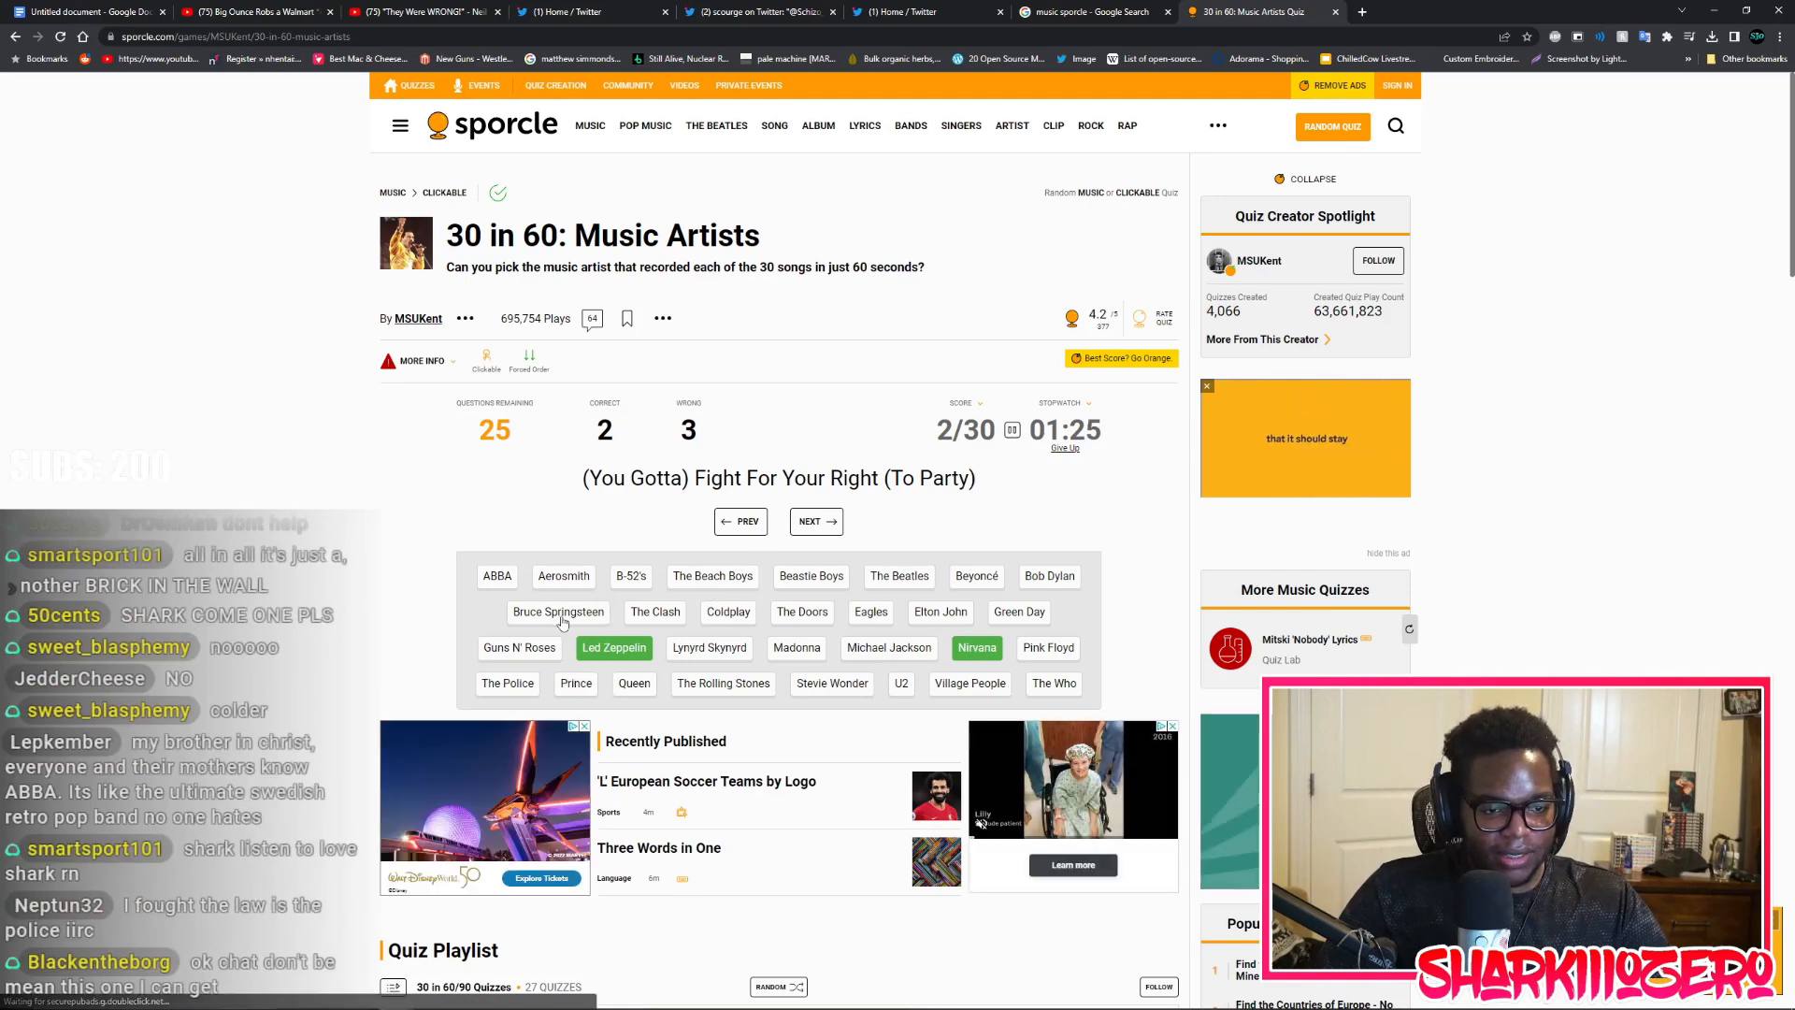
left_click(817, 521)
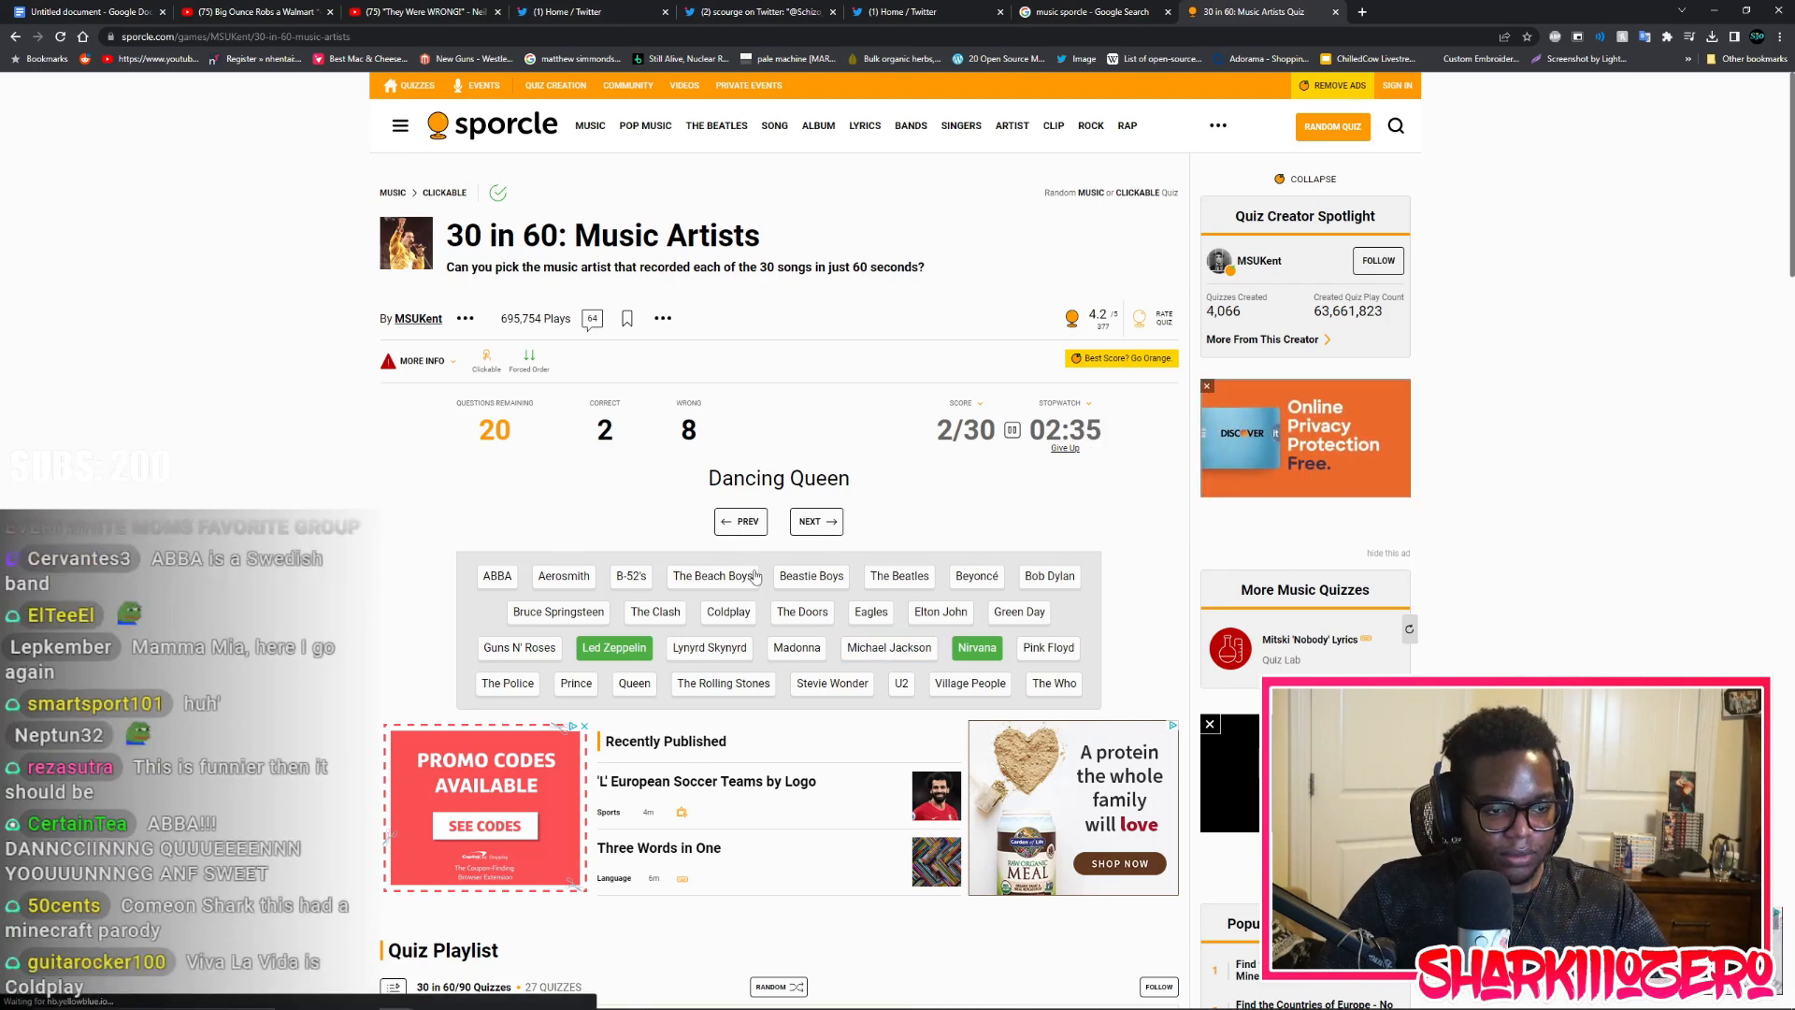
mouse_move(882, 580)
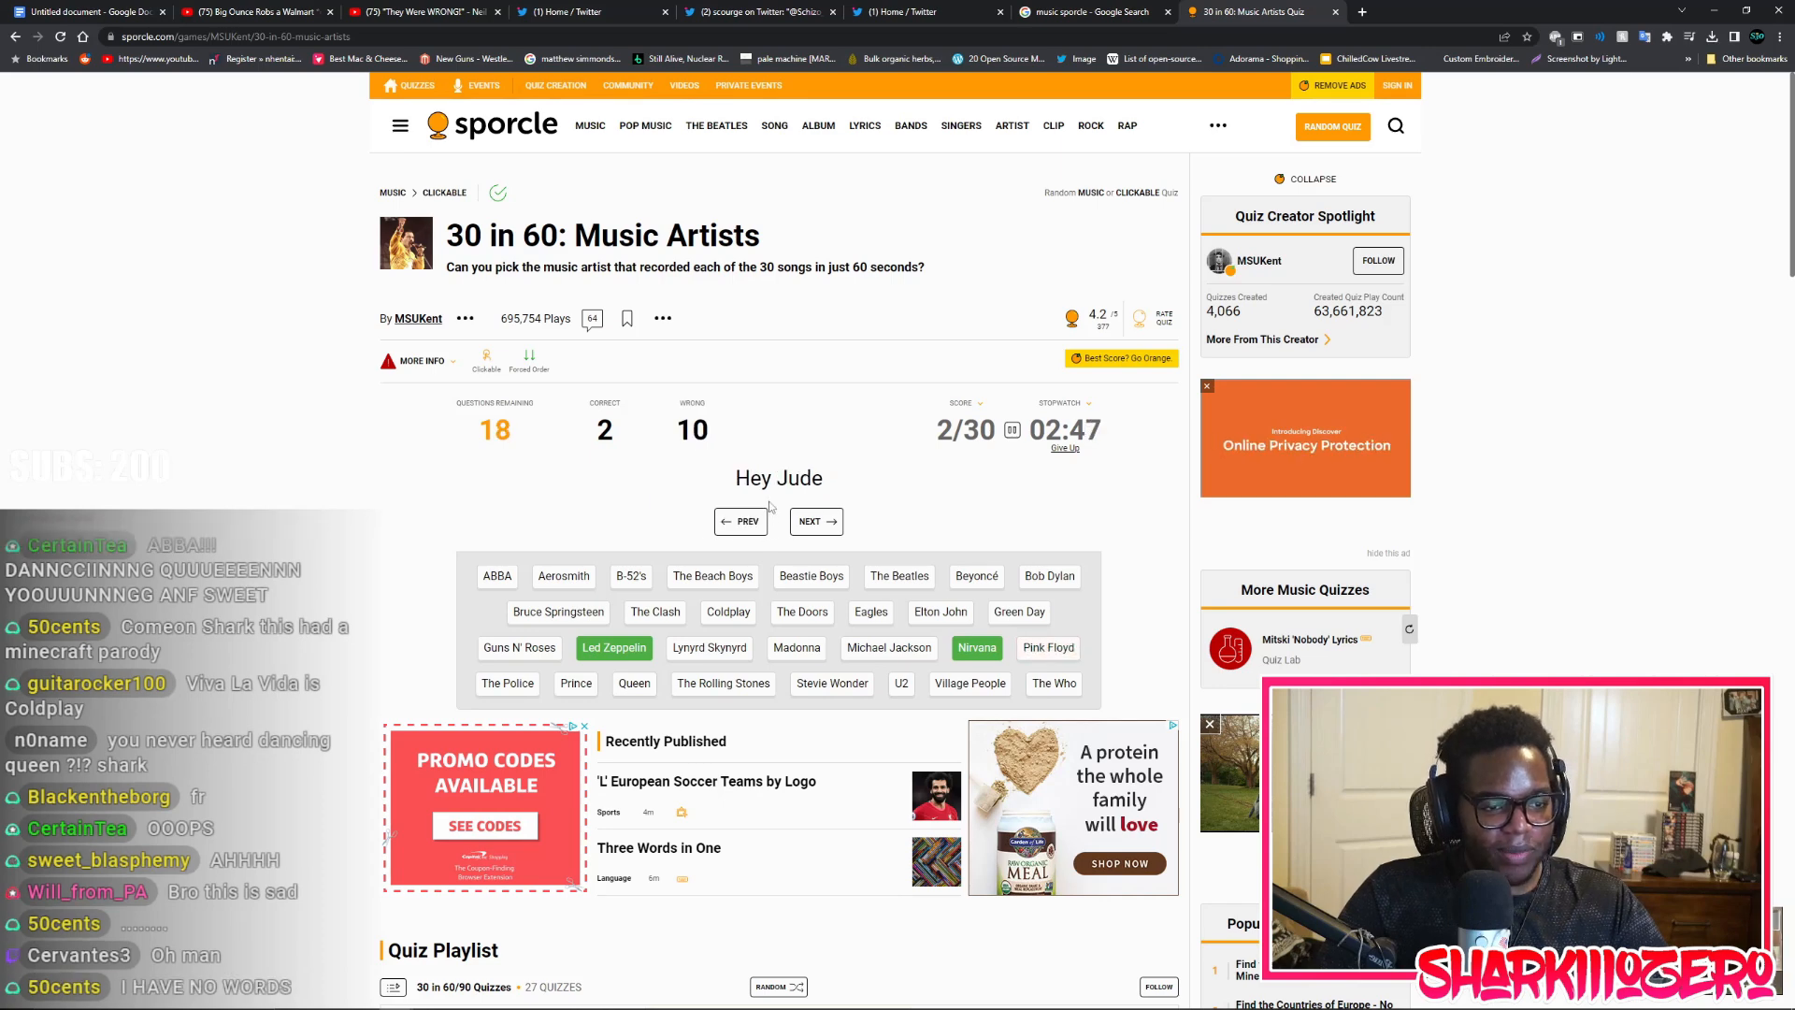
Answer the Hey Jude and Dream On prompts
left_click(889, 648)
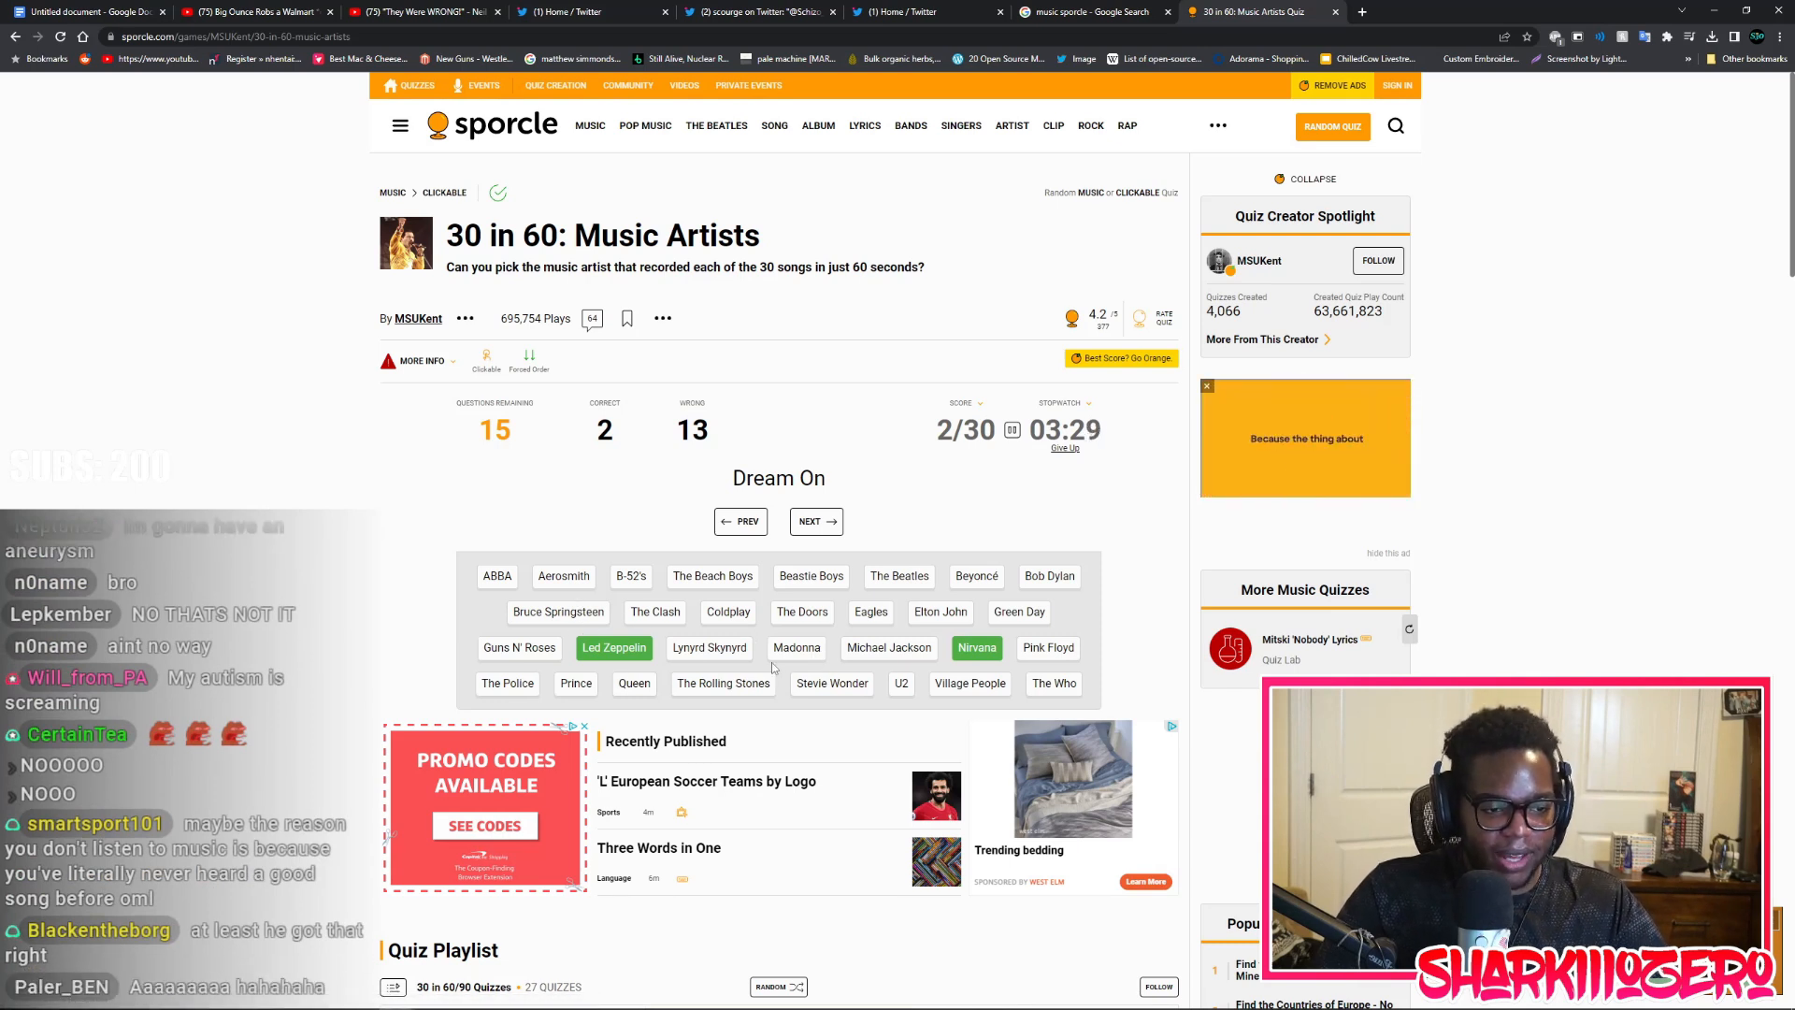
left_click(563, 576)
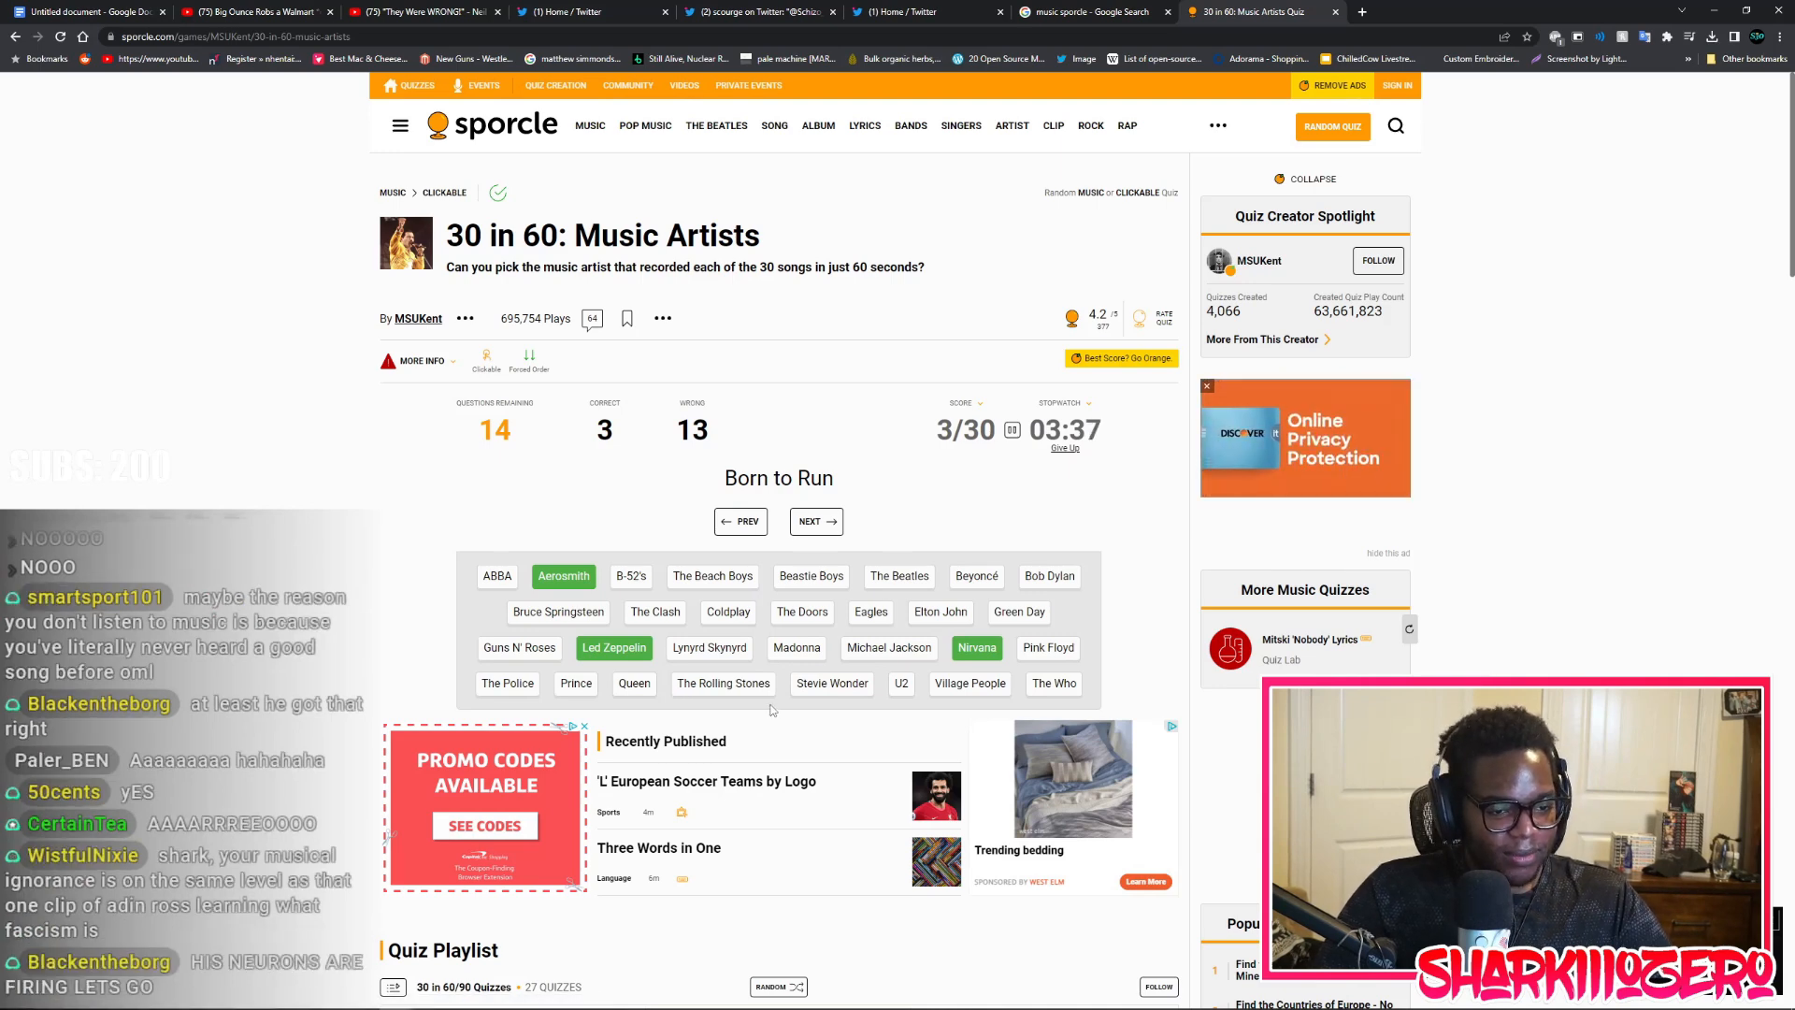
mouse_move(635, 692)
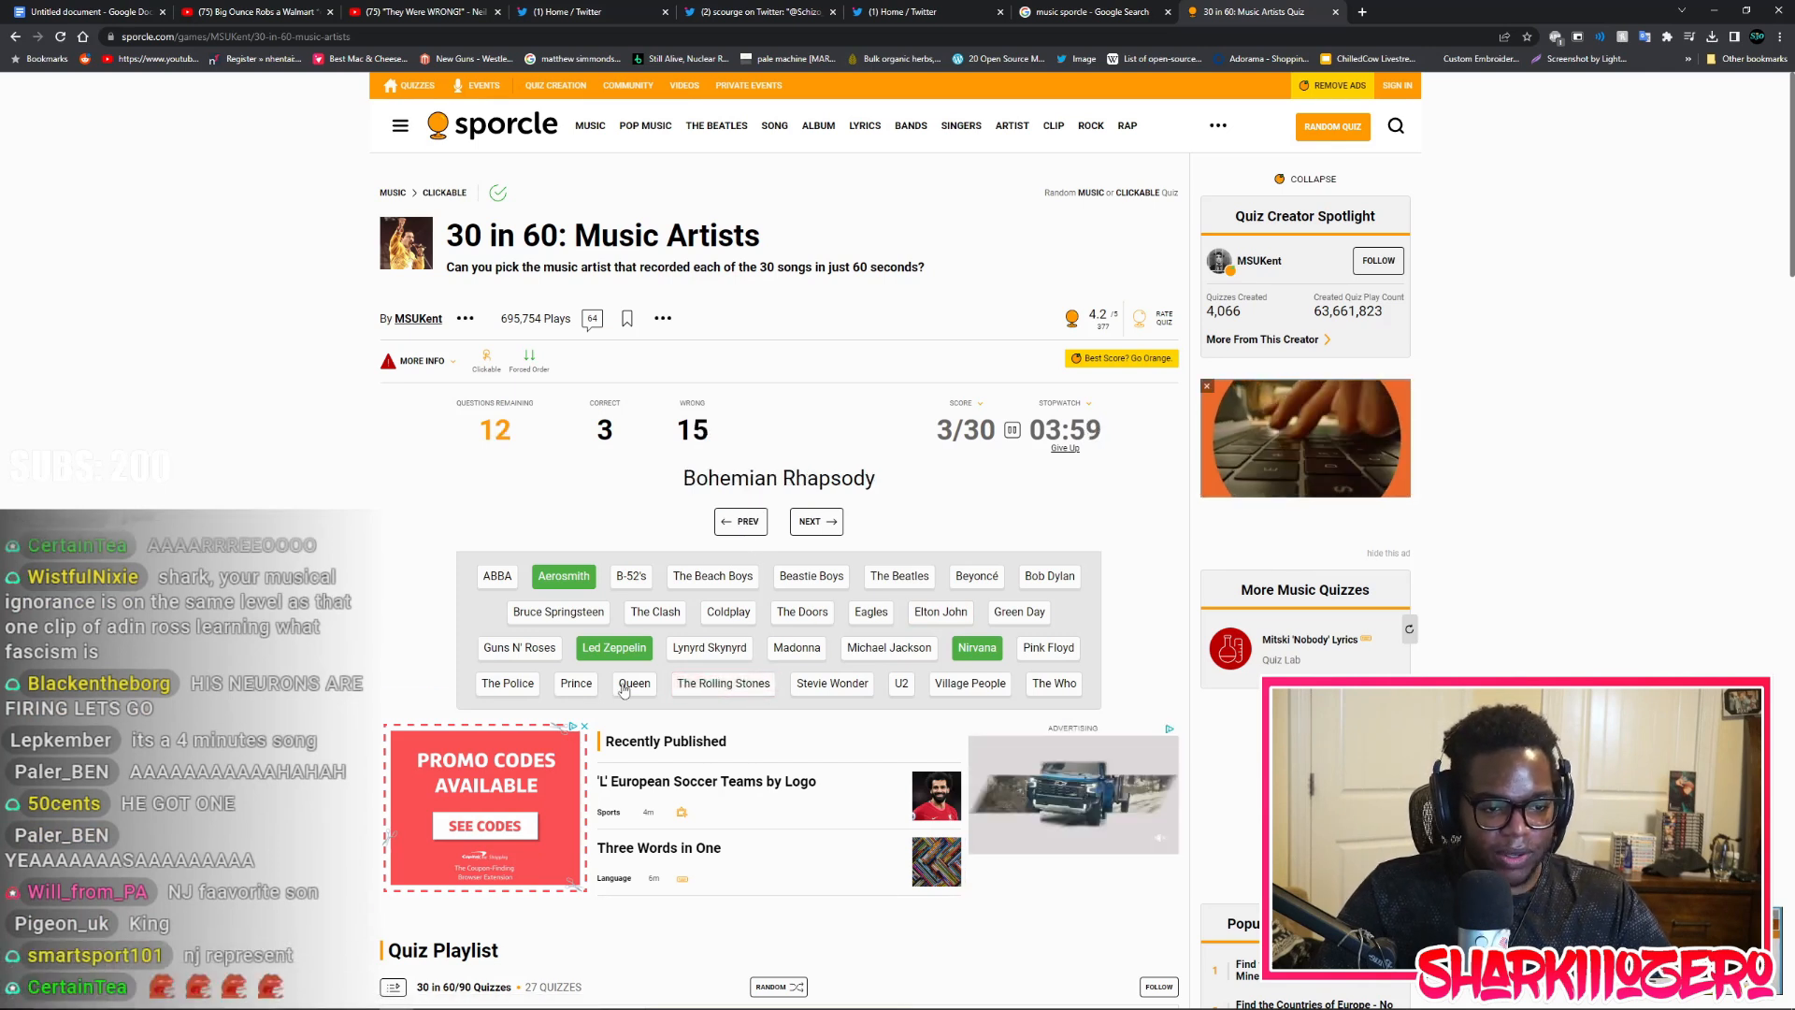
Match Queen and Michael Jackson, answer four more prompts, then go back one song
left_click(634, 684)
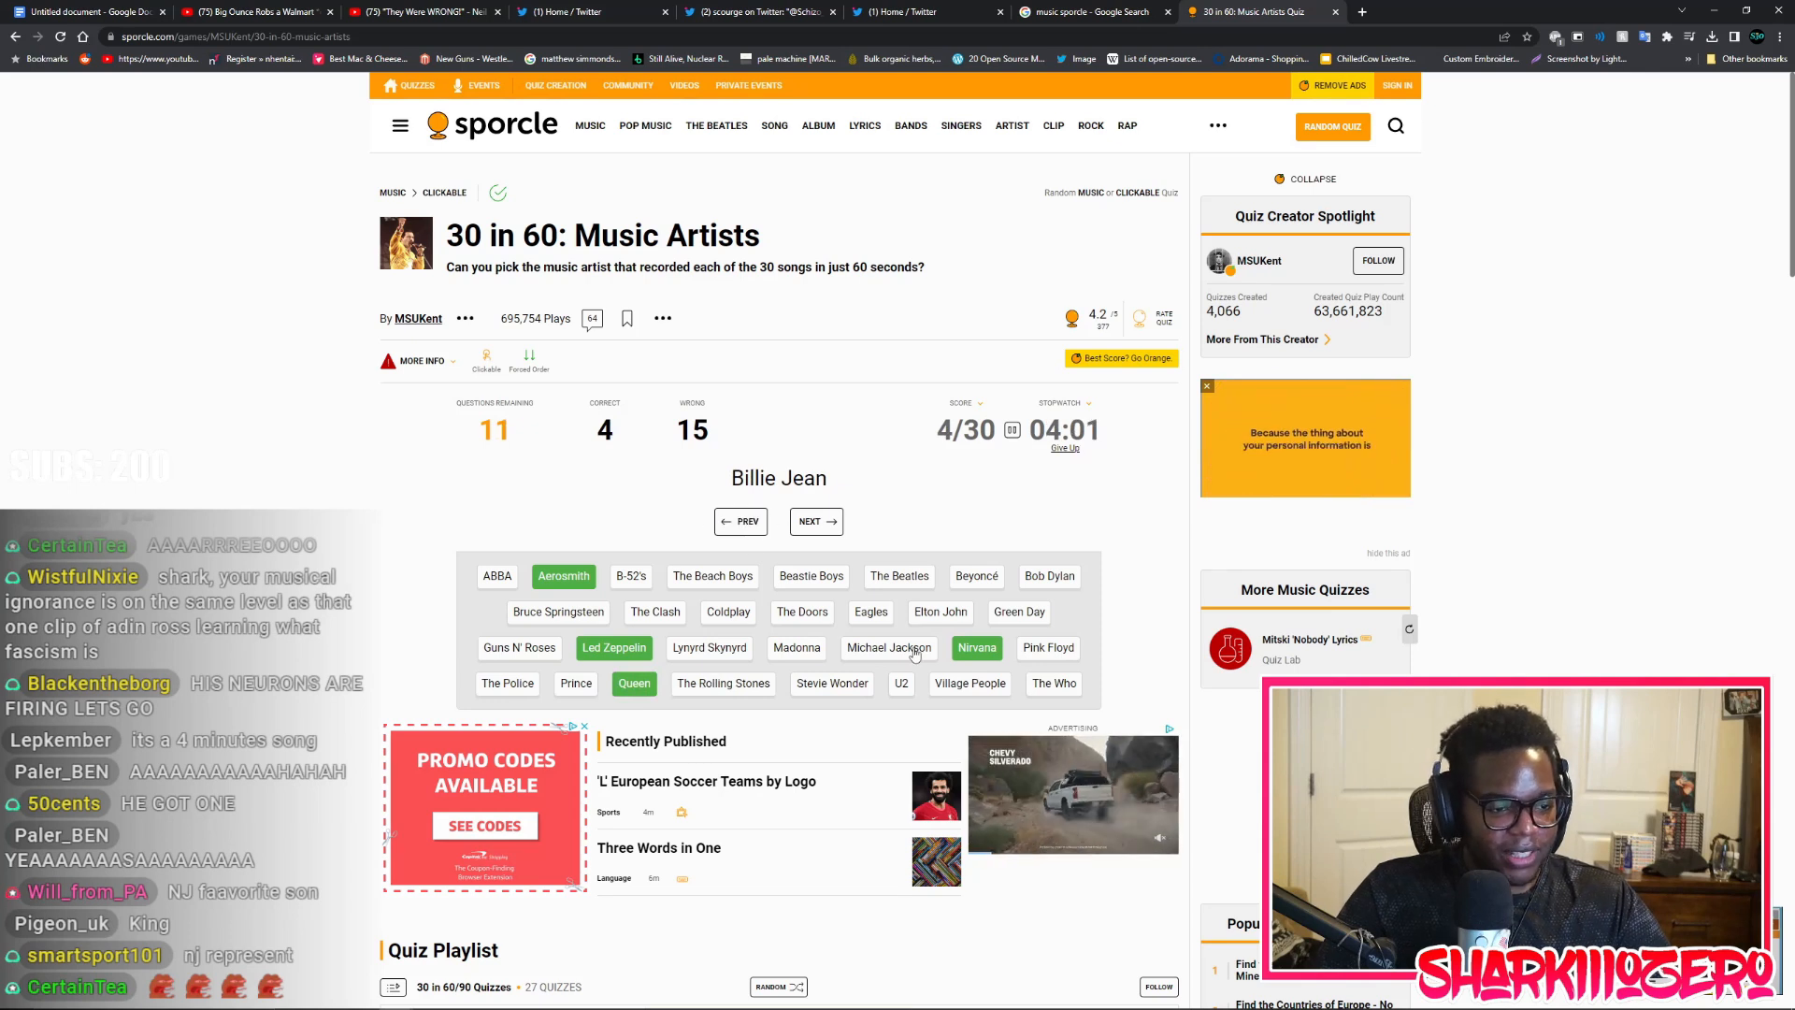
left_click(889, 648)
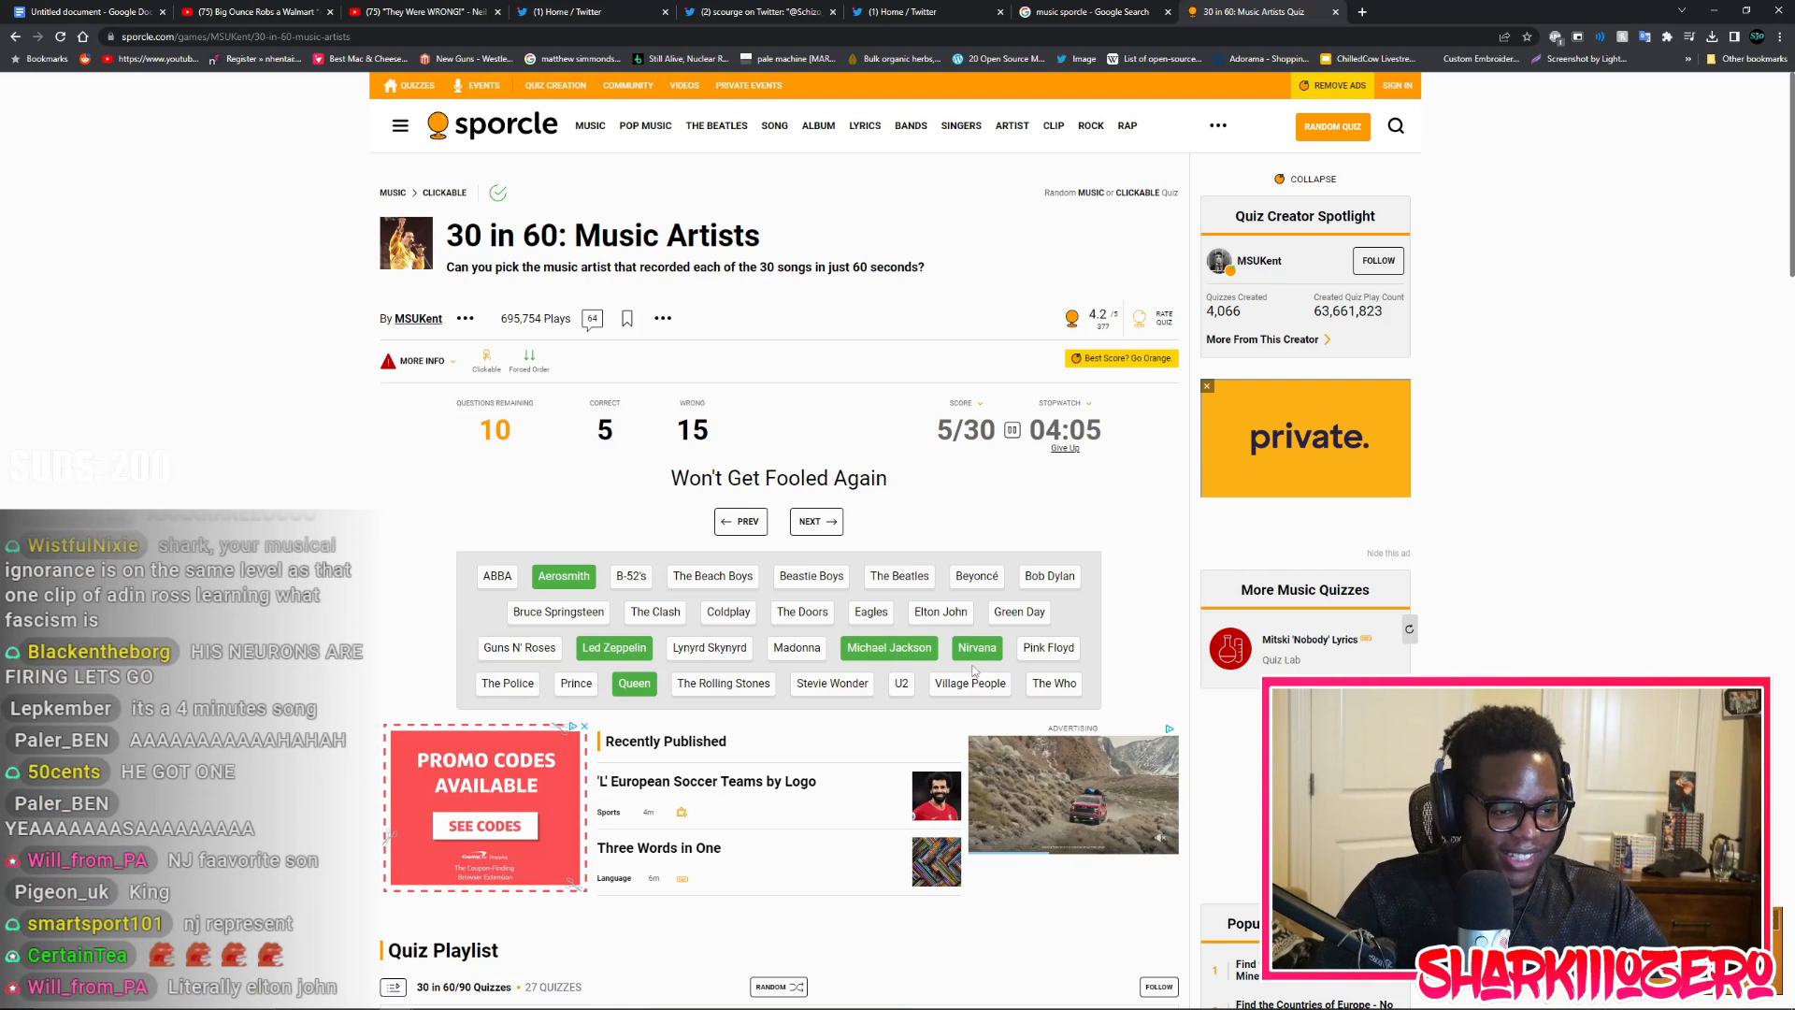
left_click(816, 521)
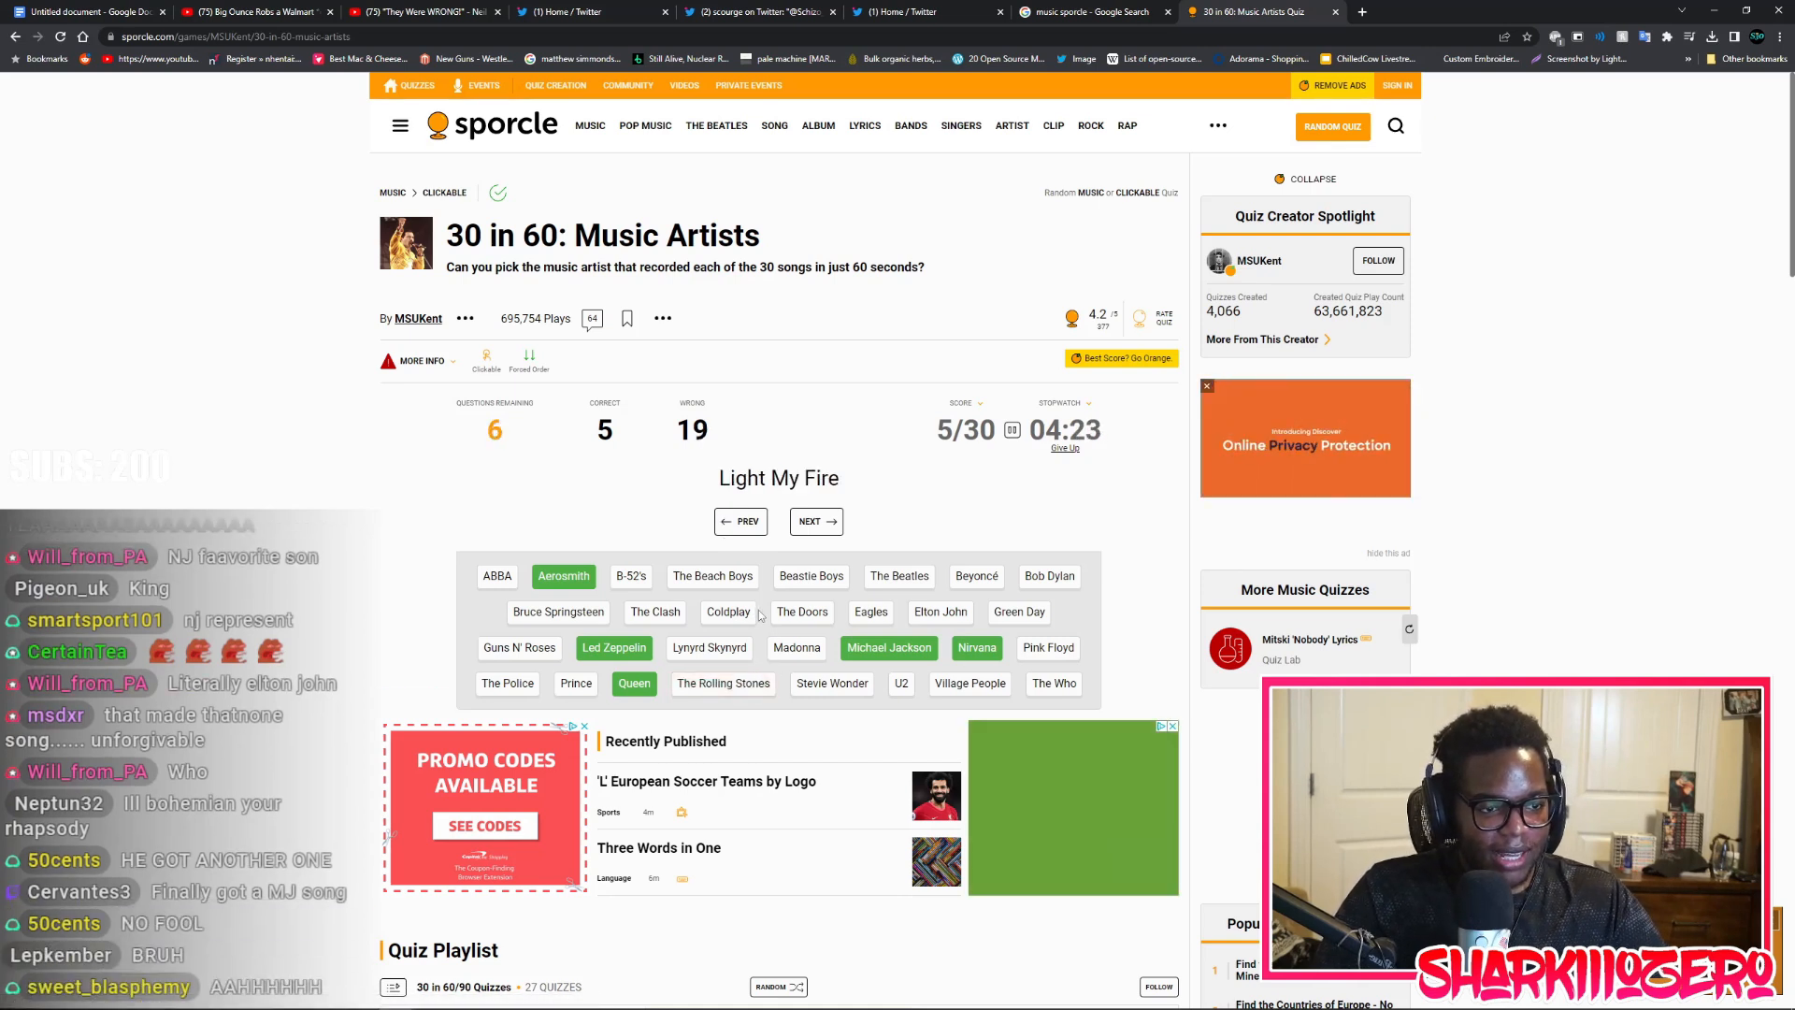
left_click(796, 647)
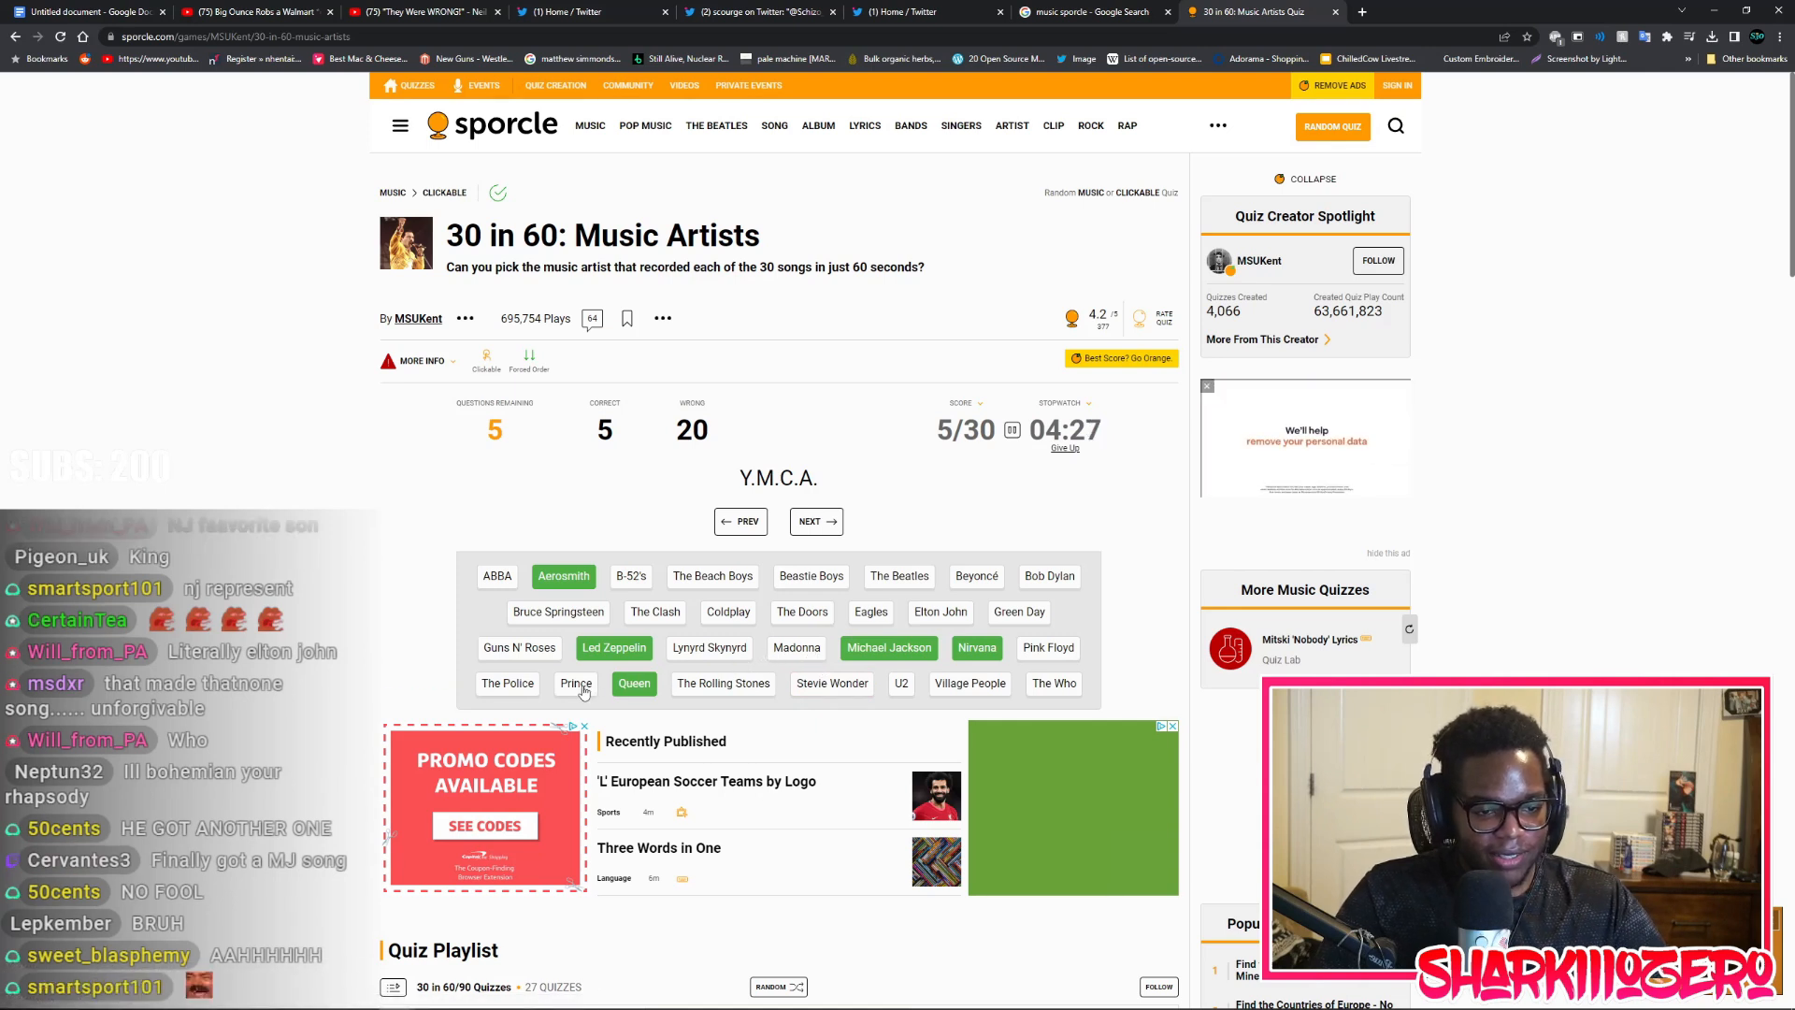
left_click(576, 684)
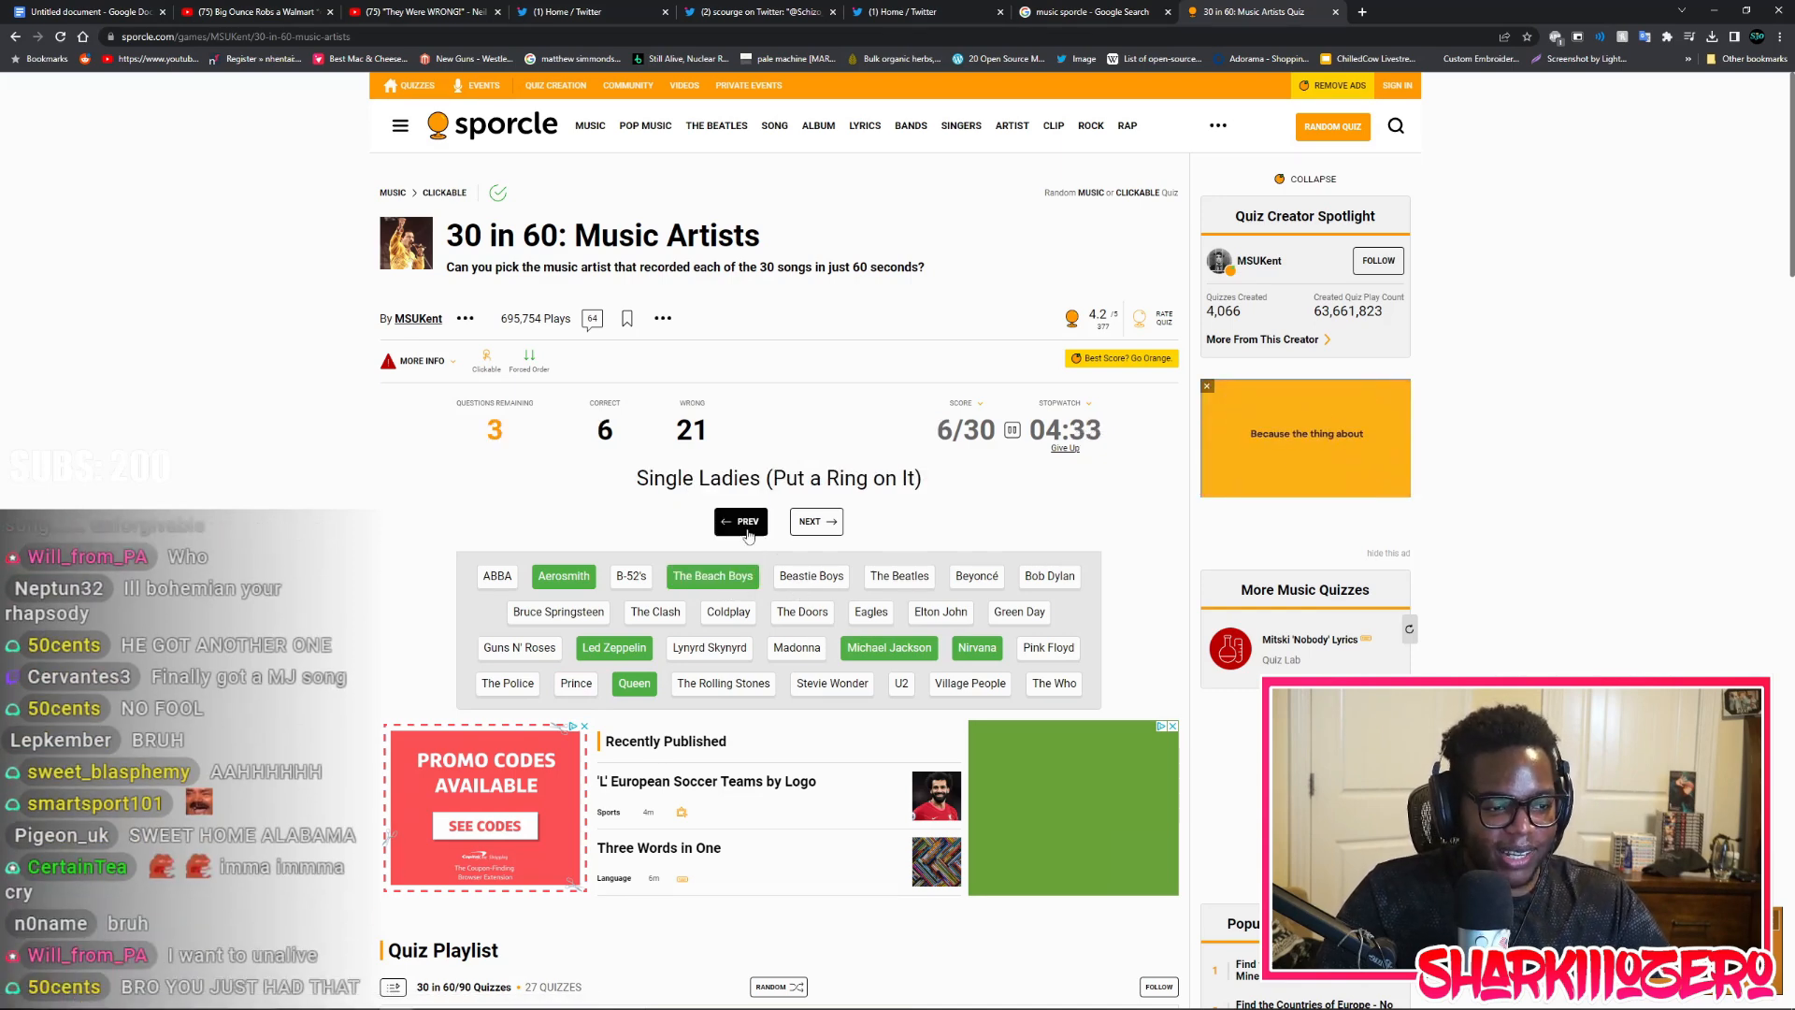
left_click(976, 576)
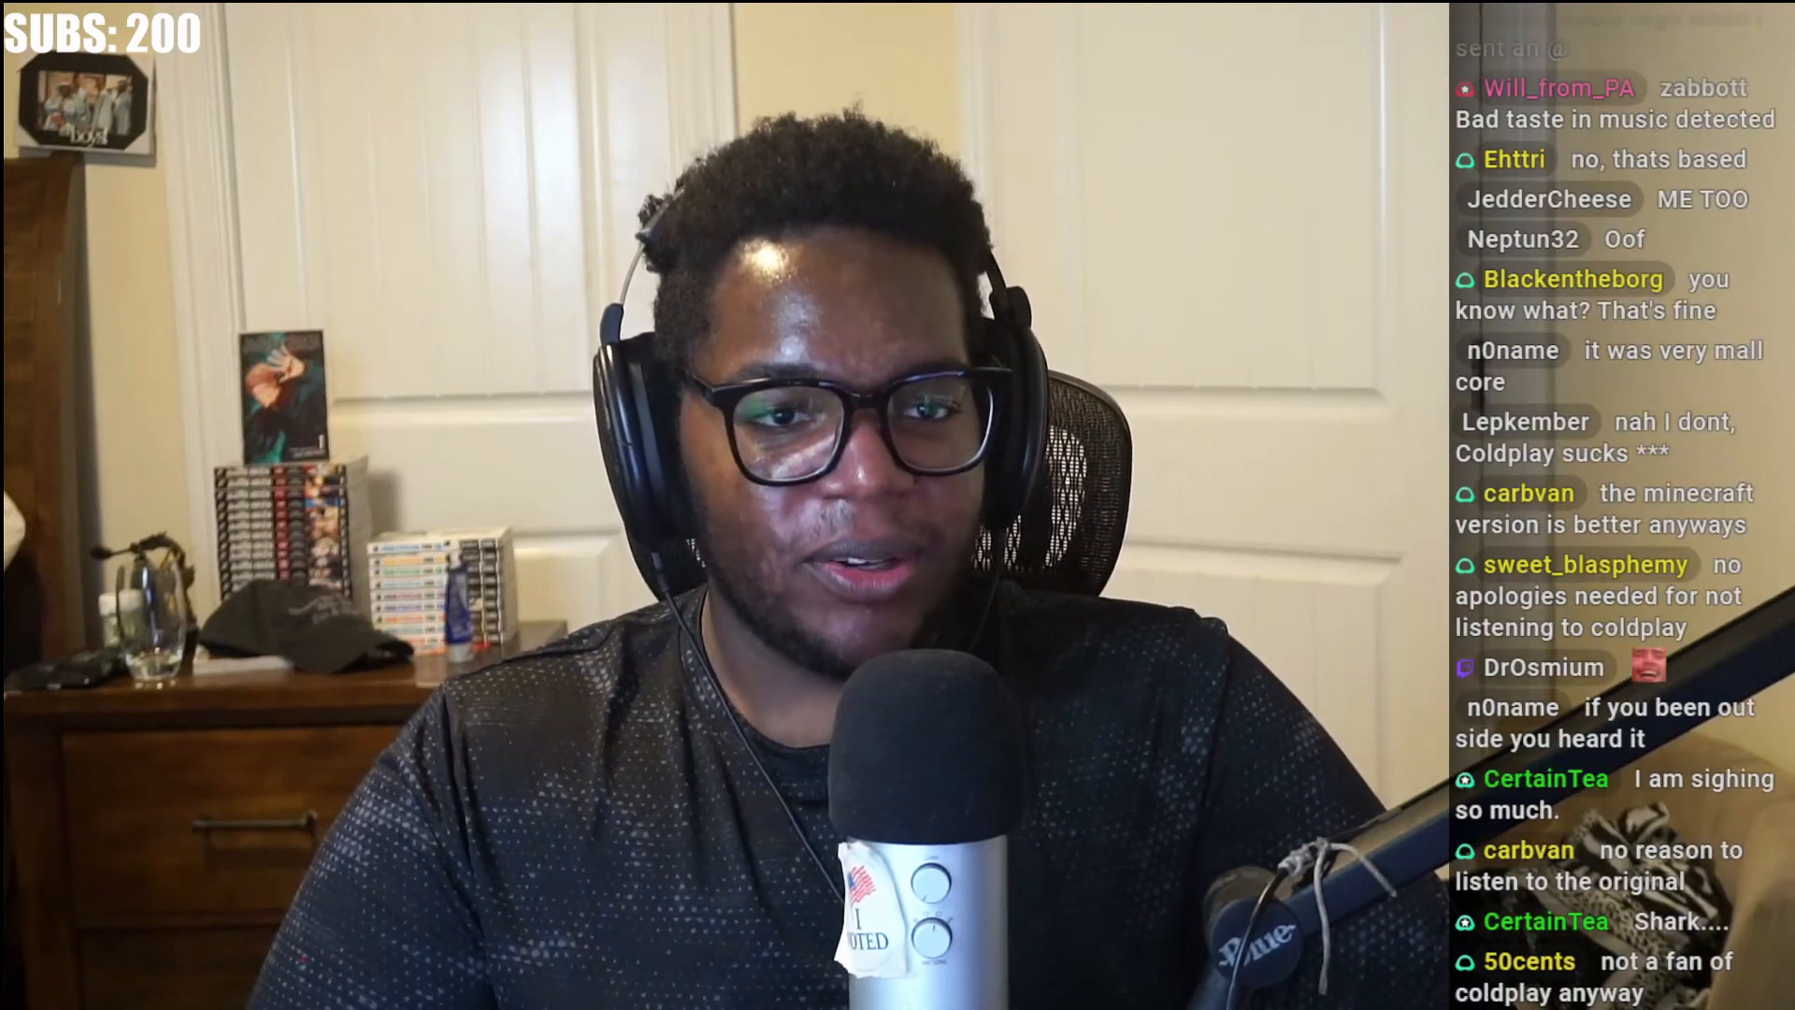
scroll("down", 3)
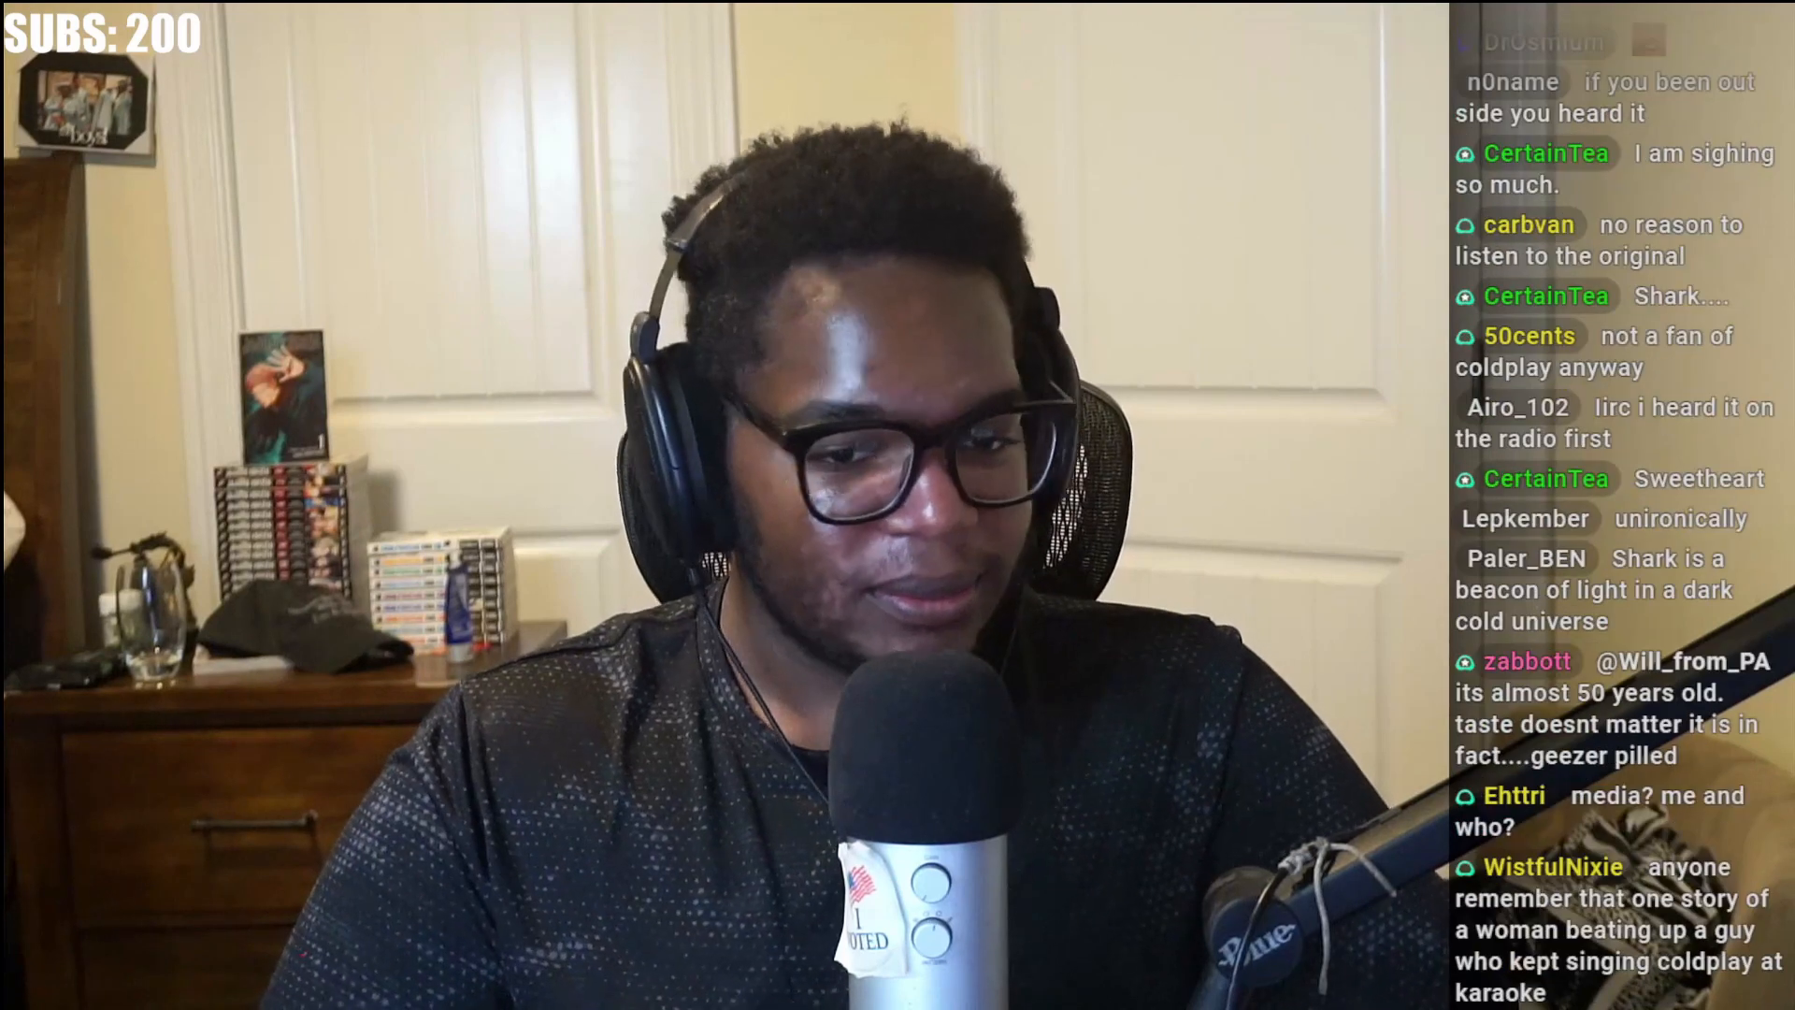
scroll("down", 3)
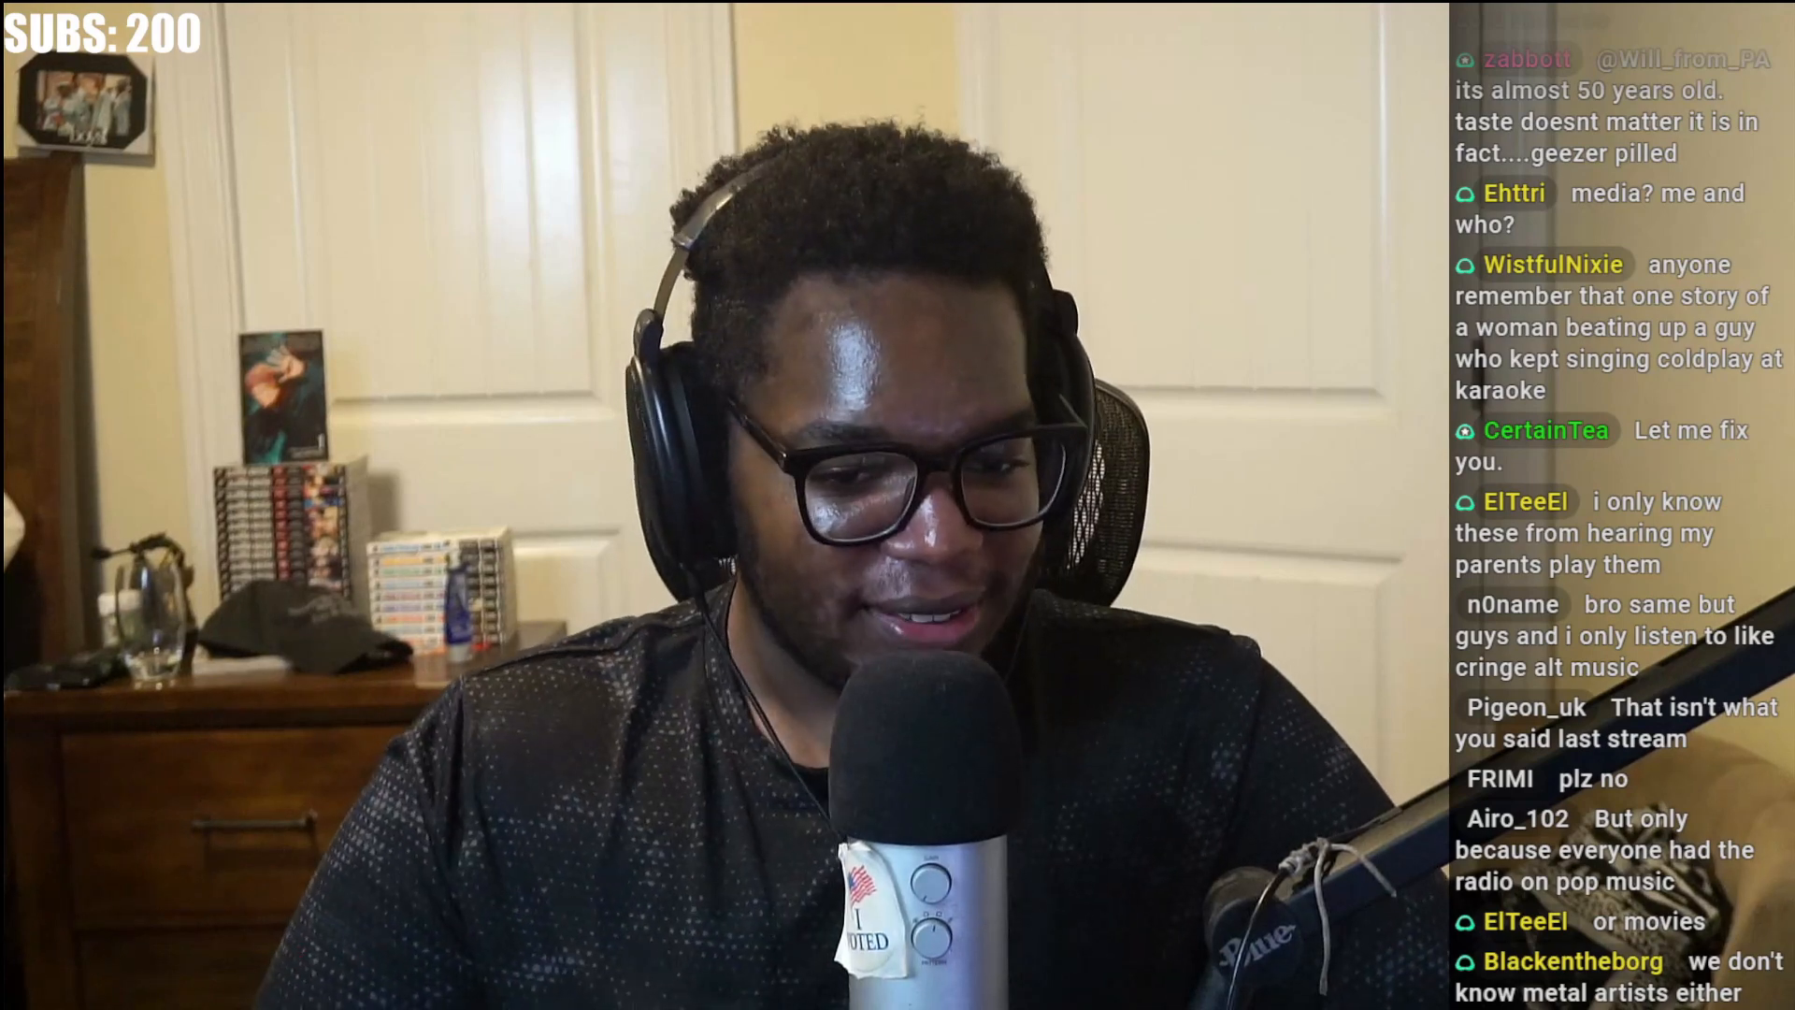
scroll("down", 3)
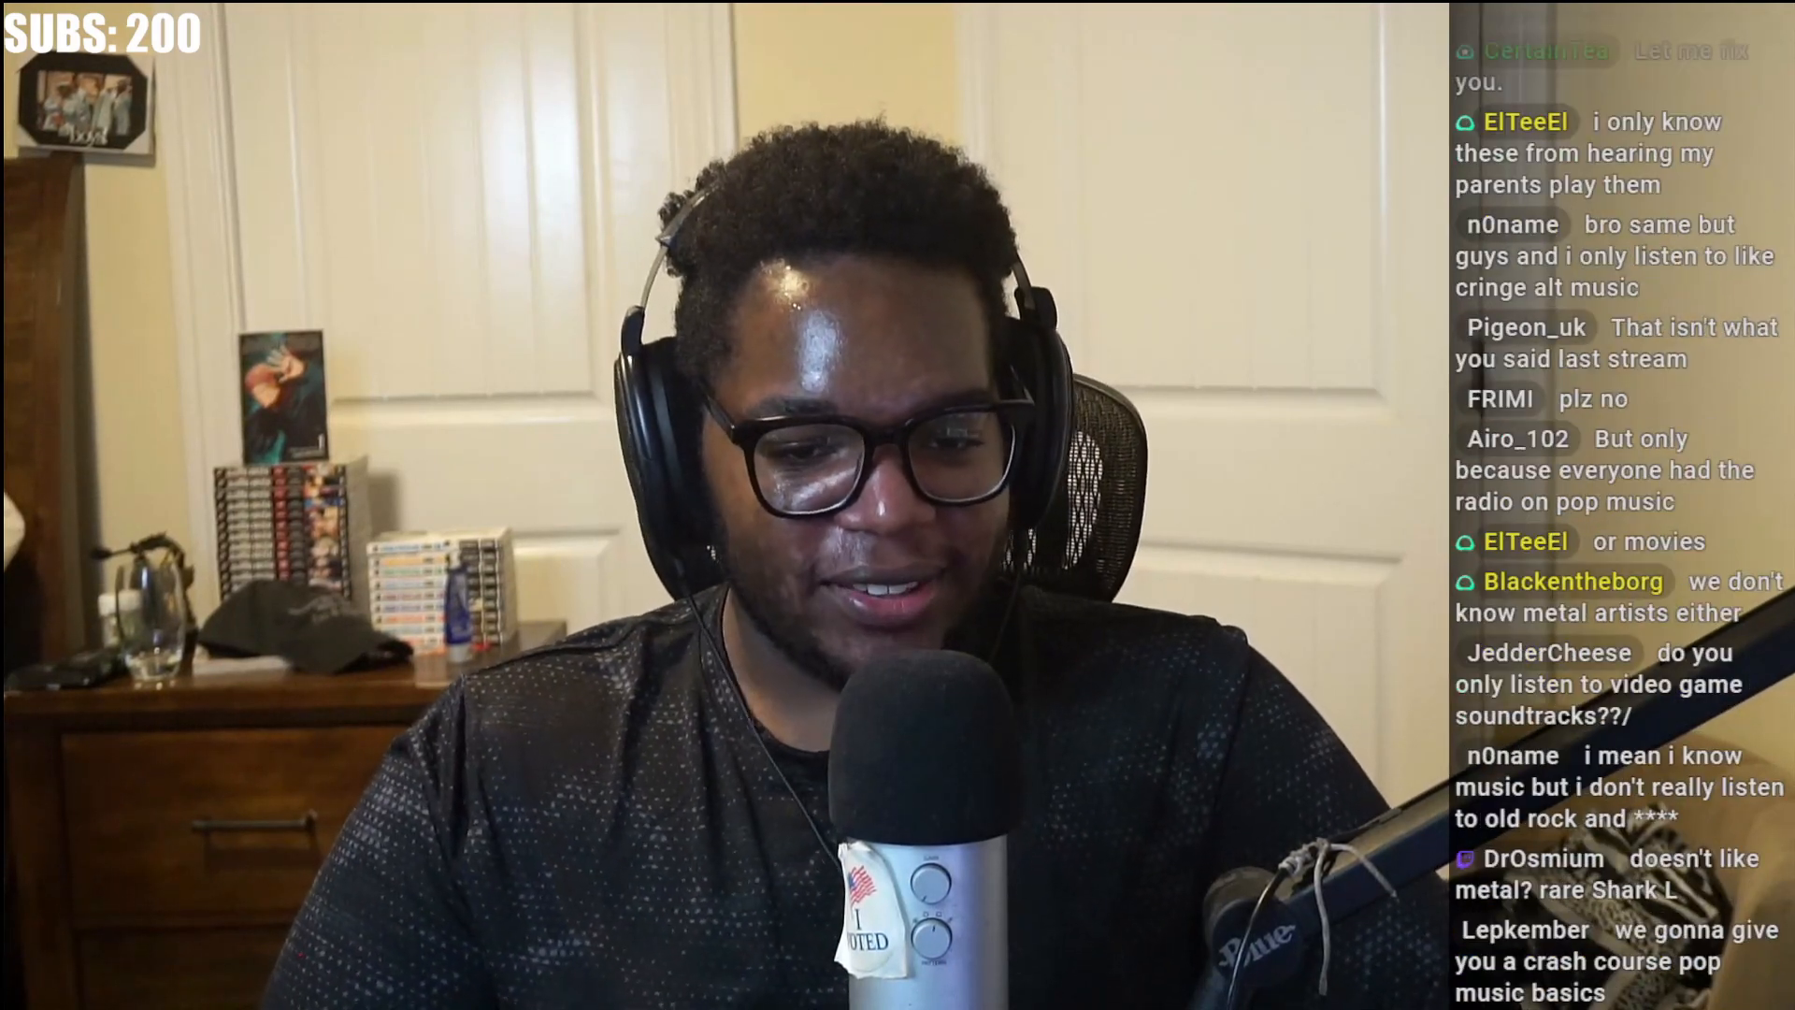
scroll("down", 3)
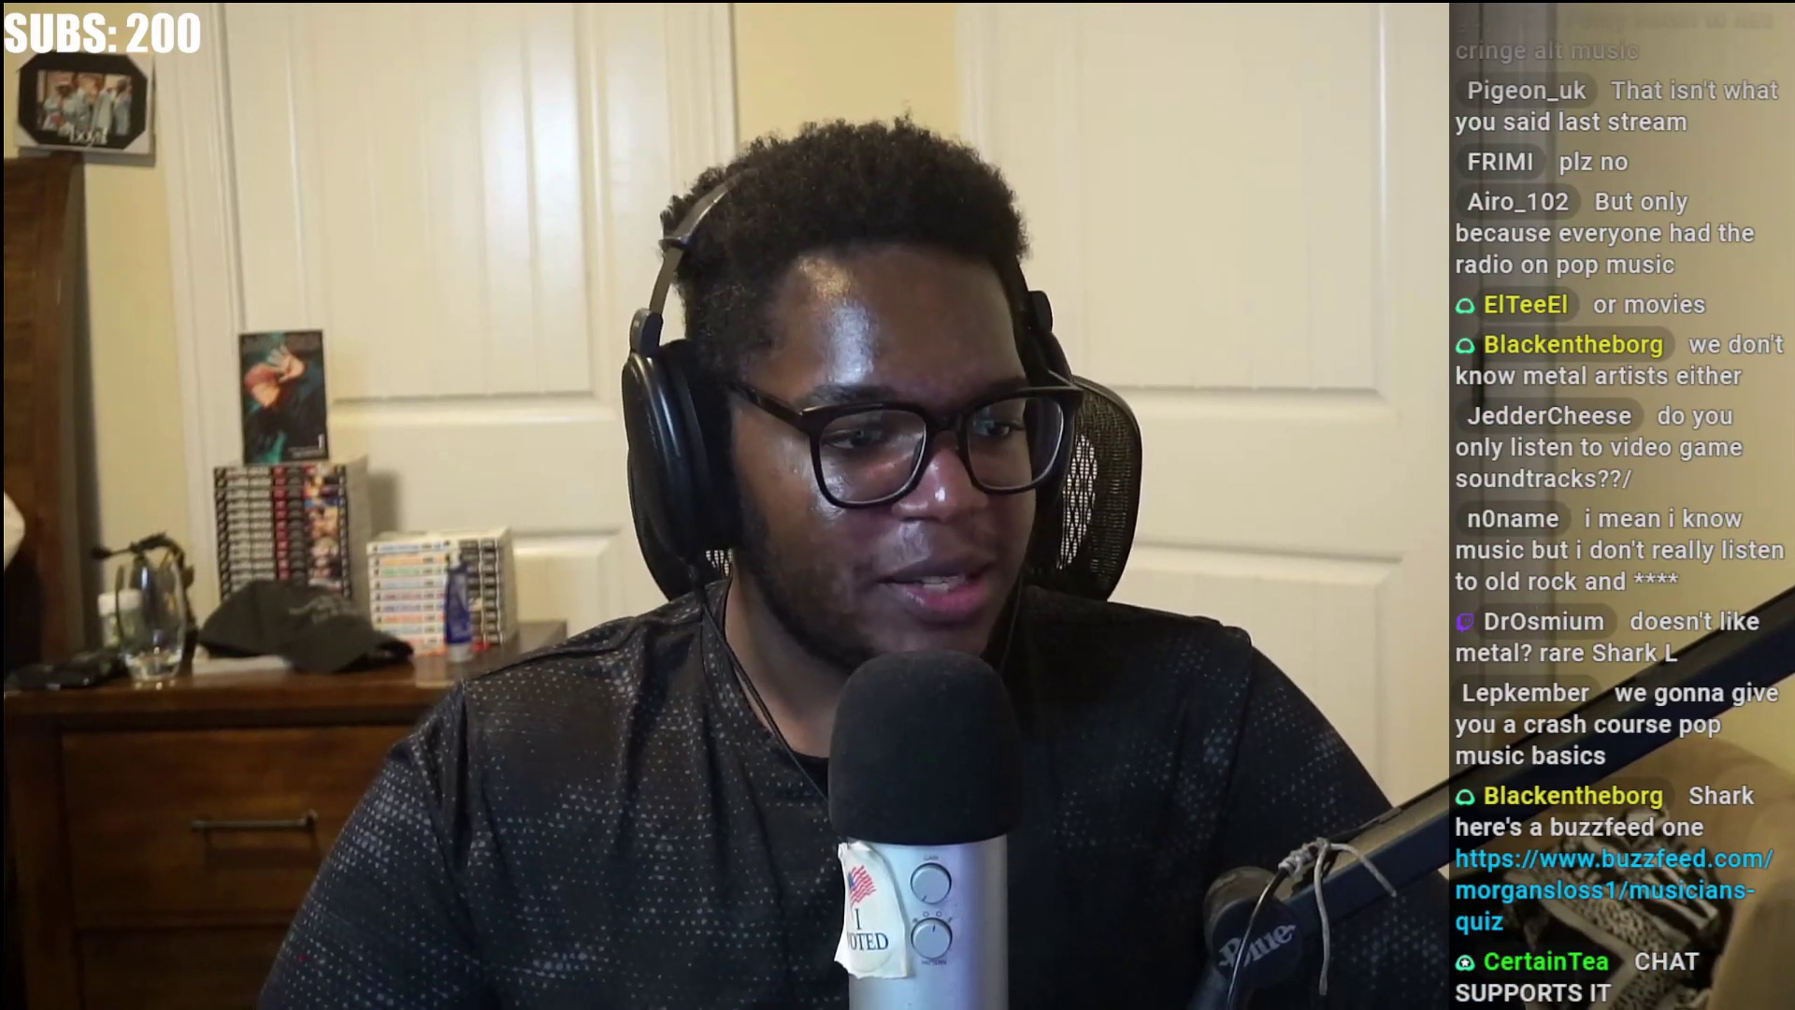
scroll("down", 3)
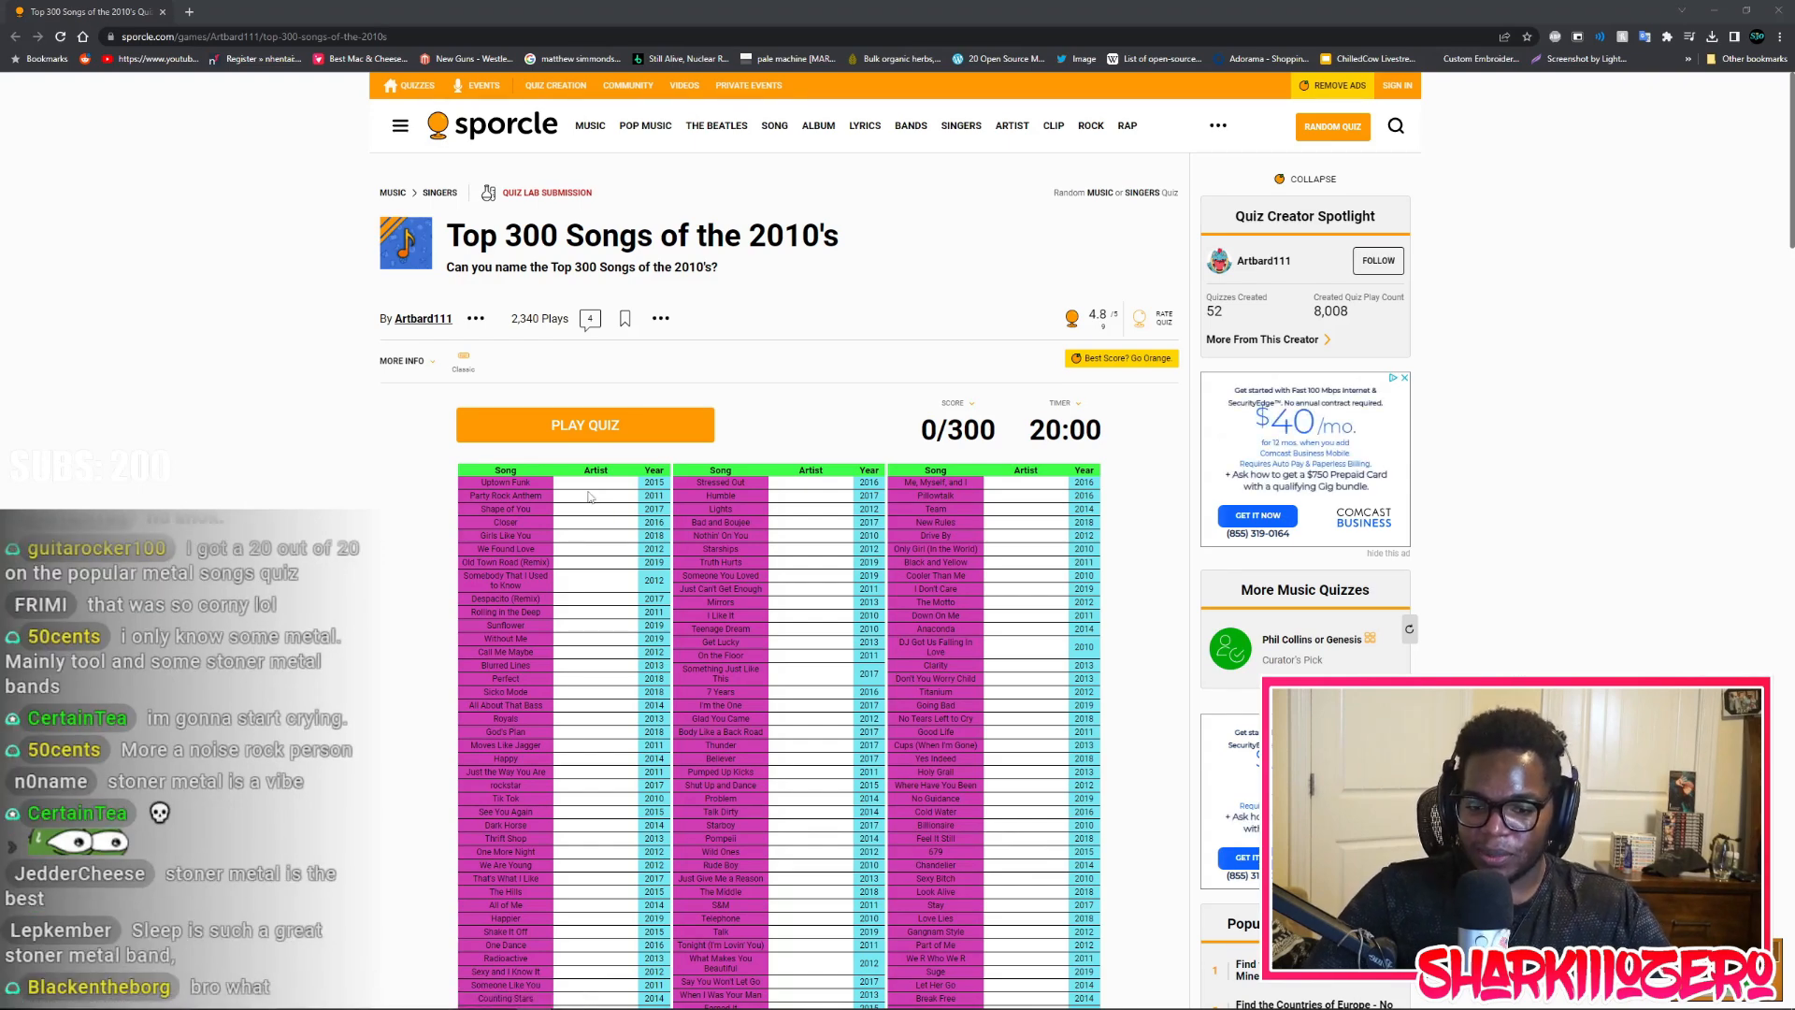
Scroll down the Top 300 Songs of the 2010's quiz page
scroll("down", 3)
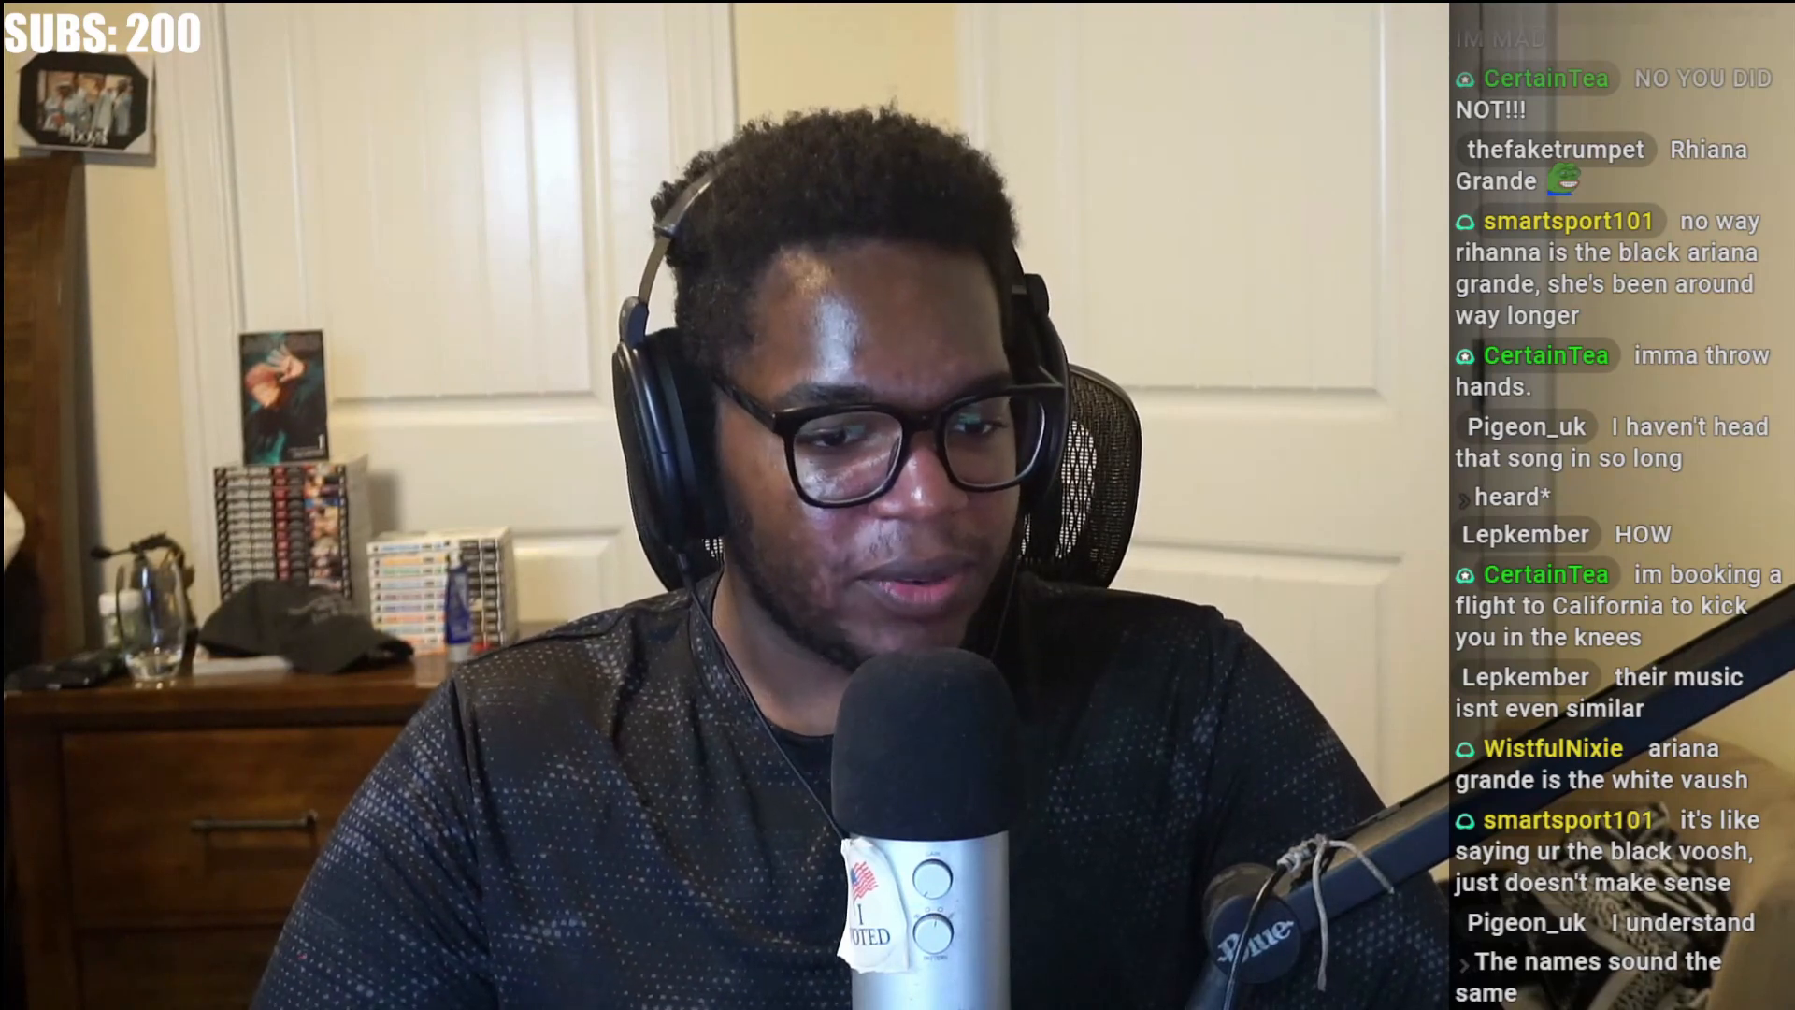
scroll("down", 3)
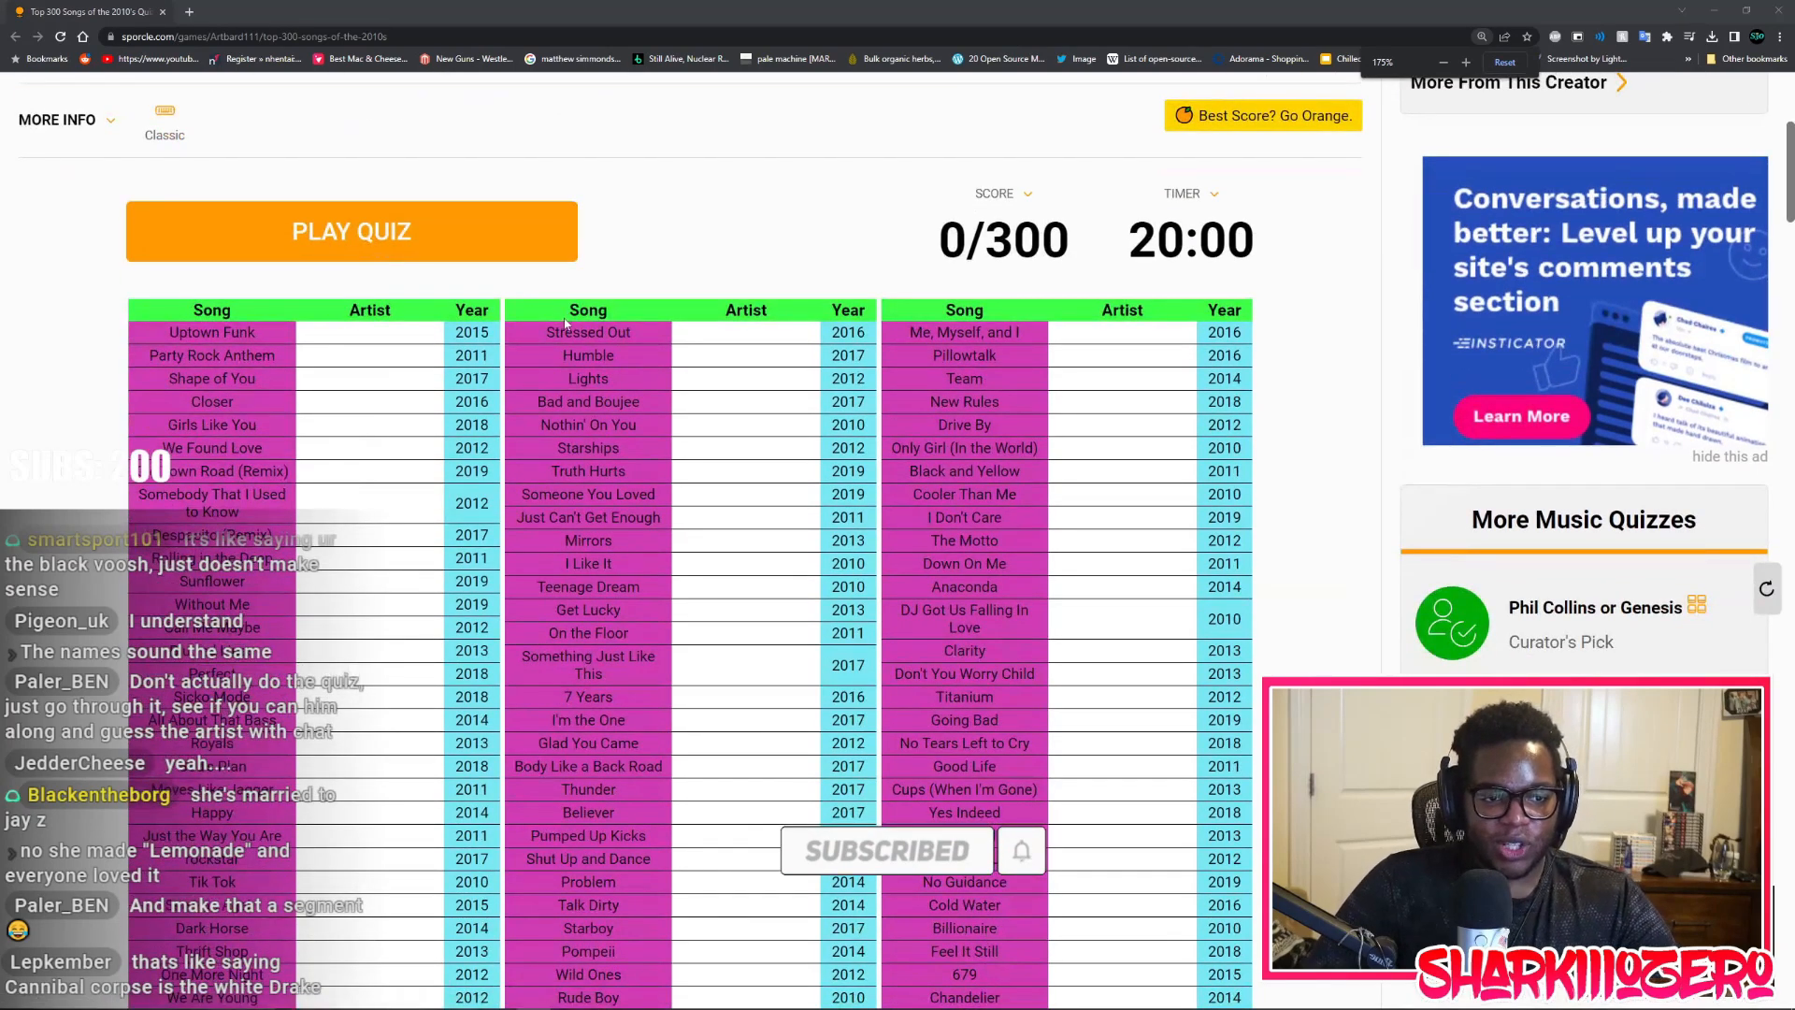
double_click(588, 332)
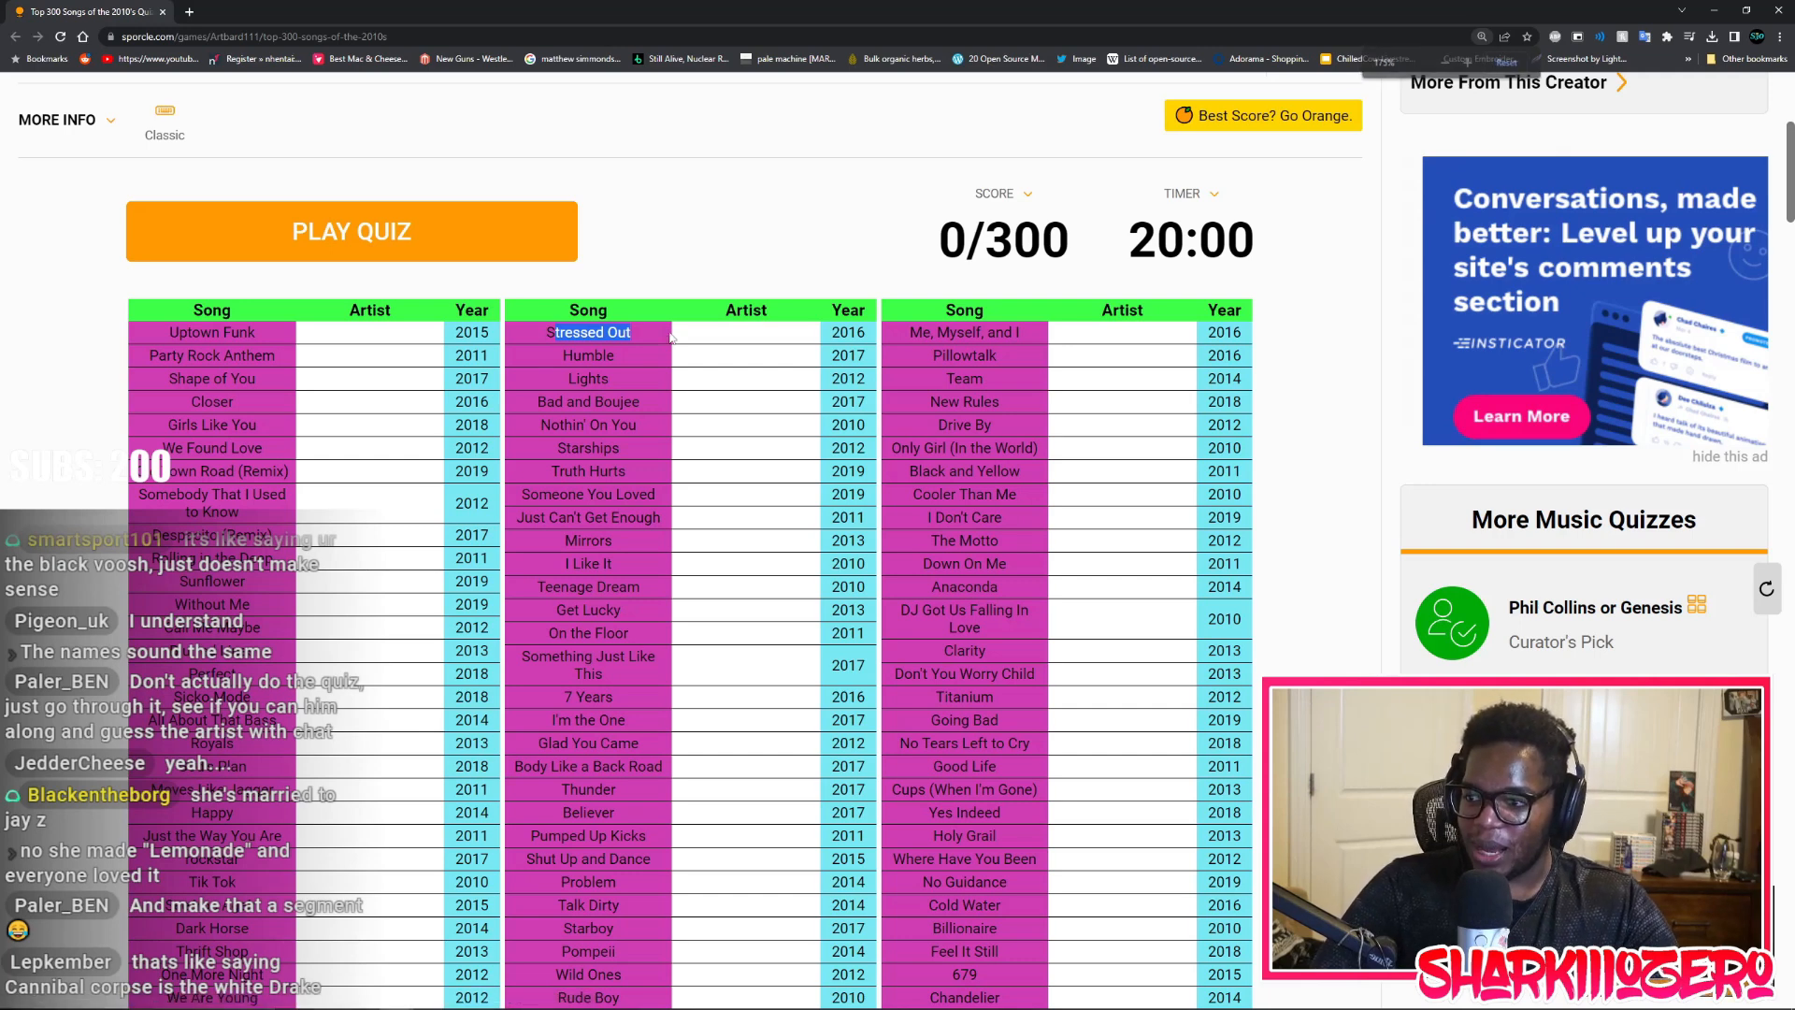
mouse_move(713, 350)
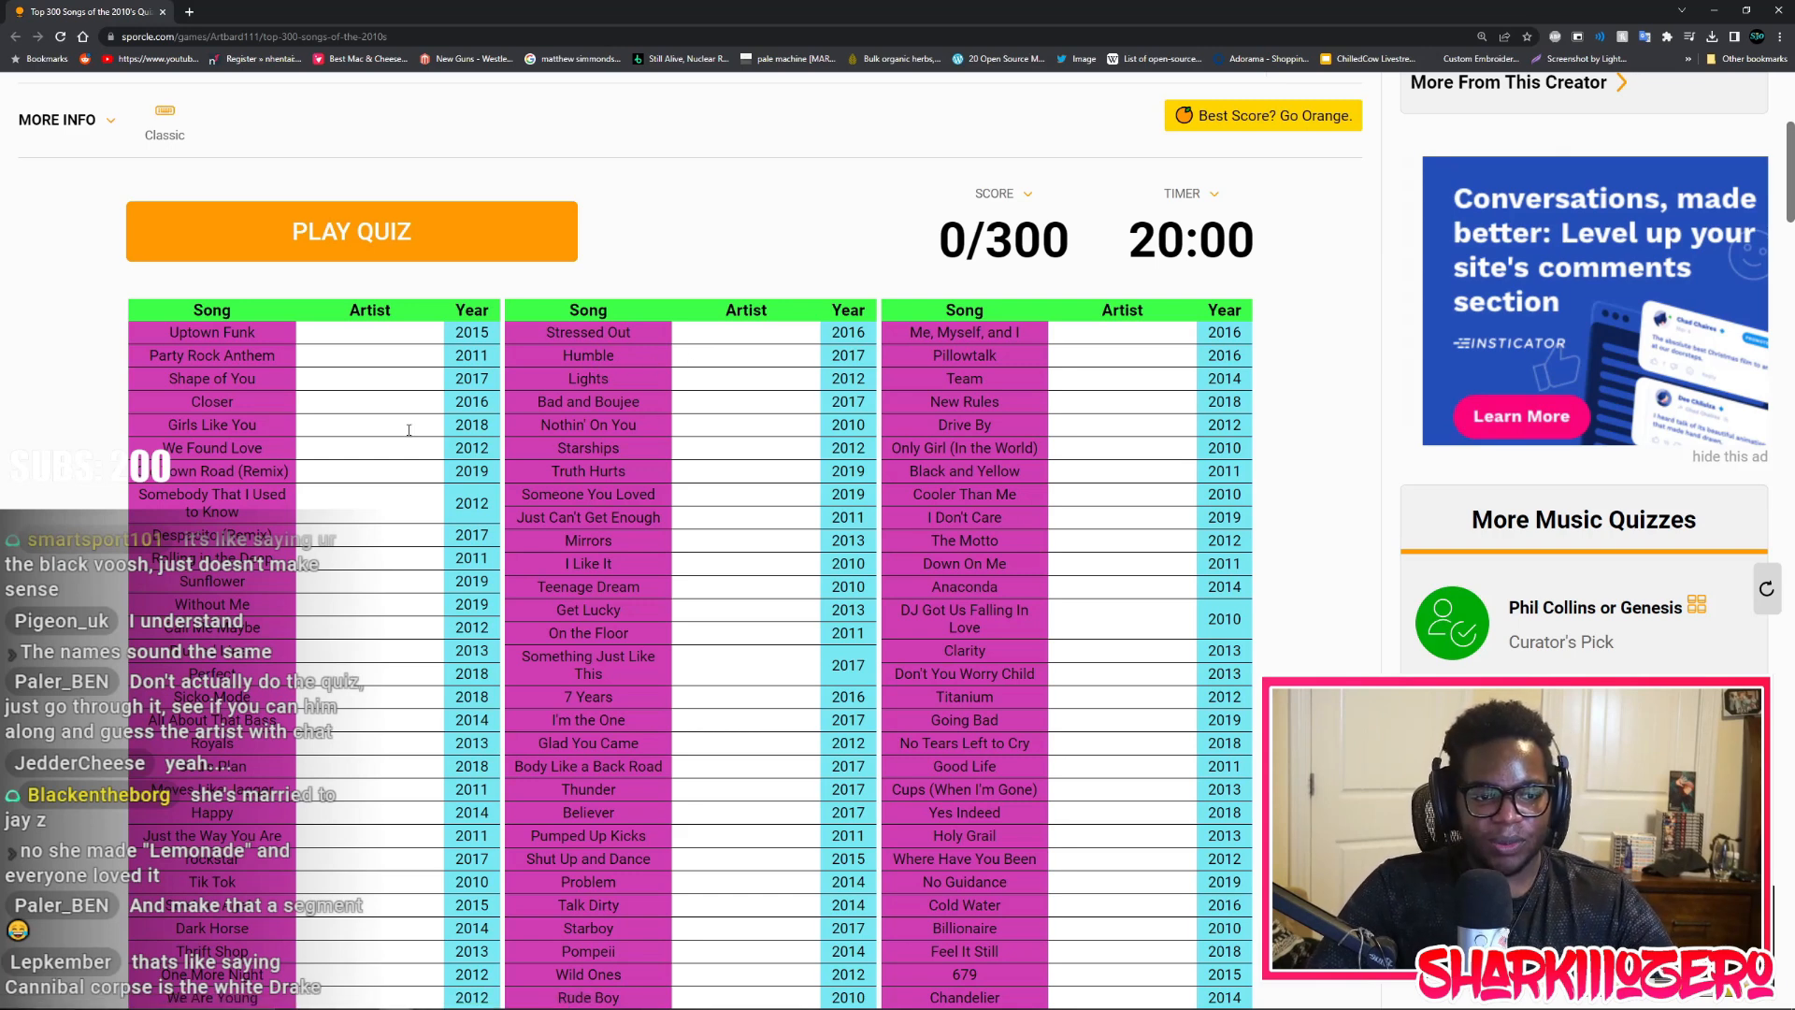
left_click(1730, 456)
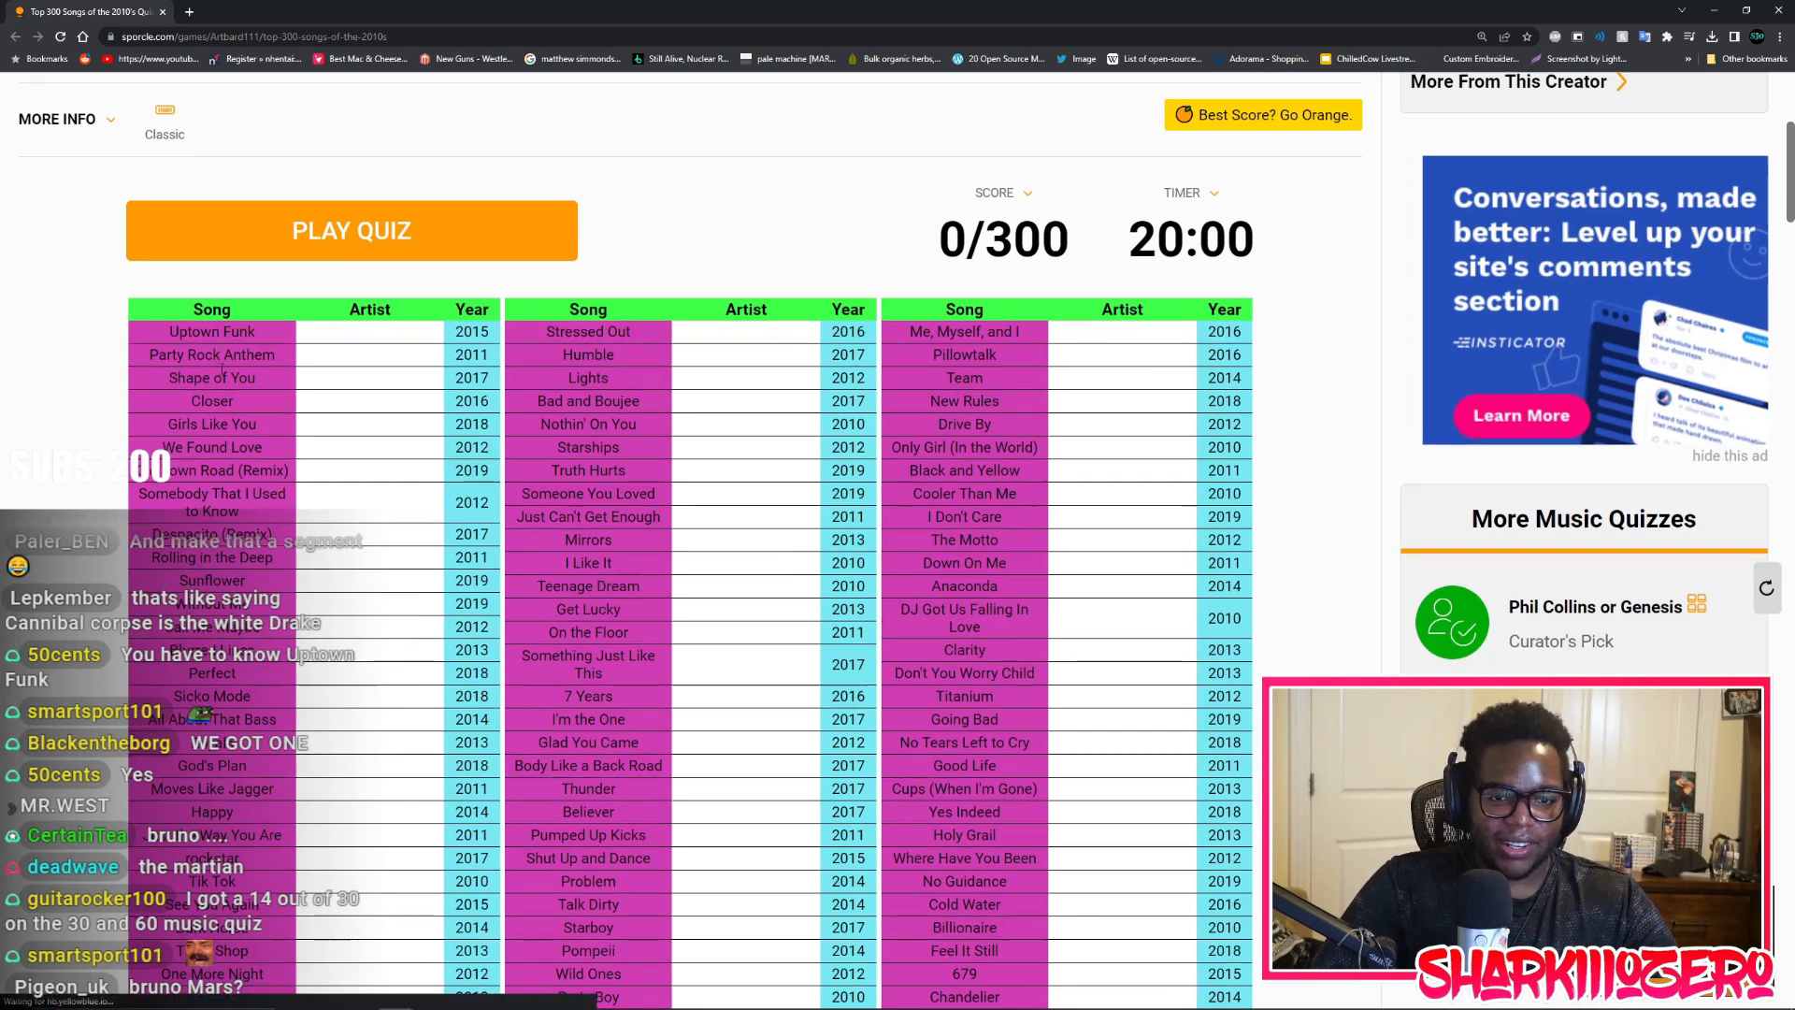
scroll("down", 3)
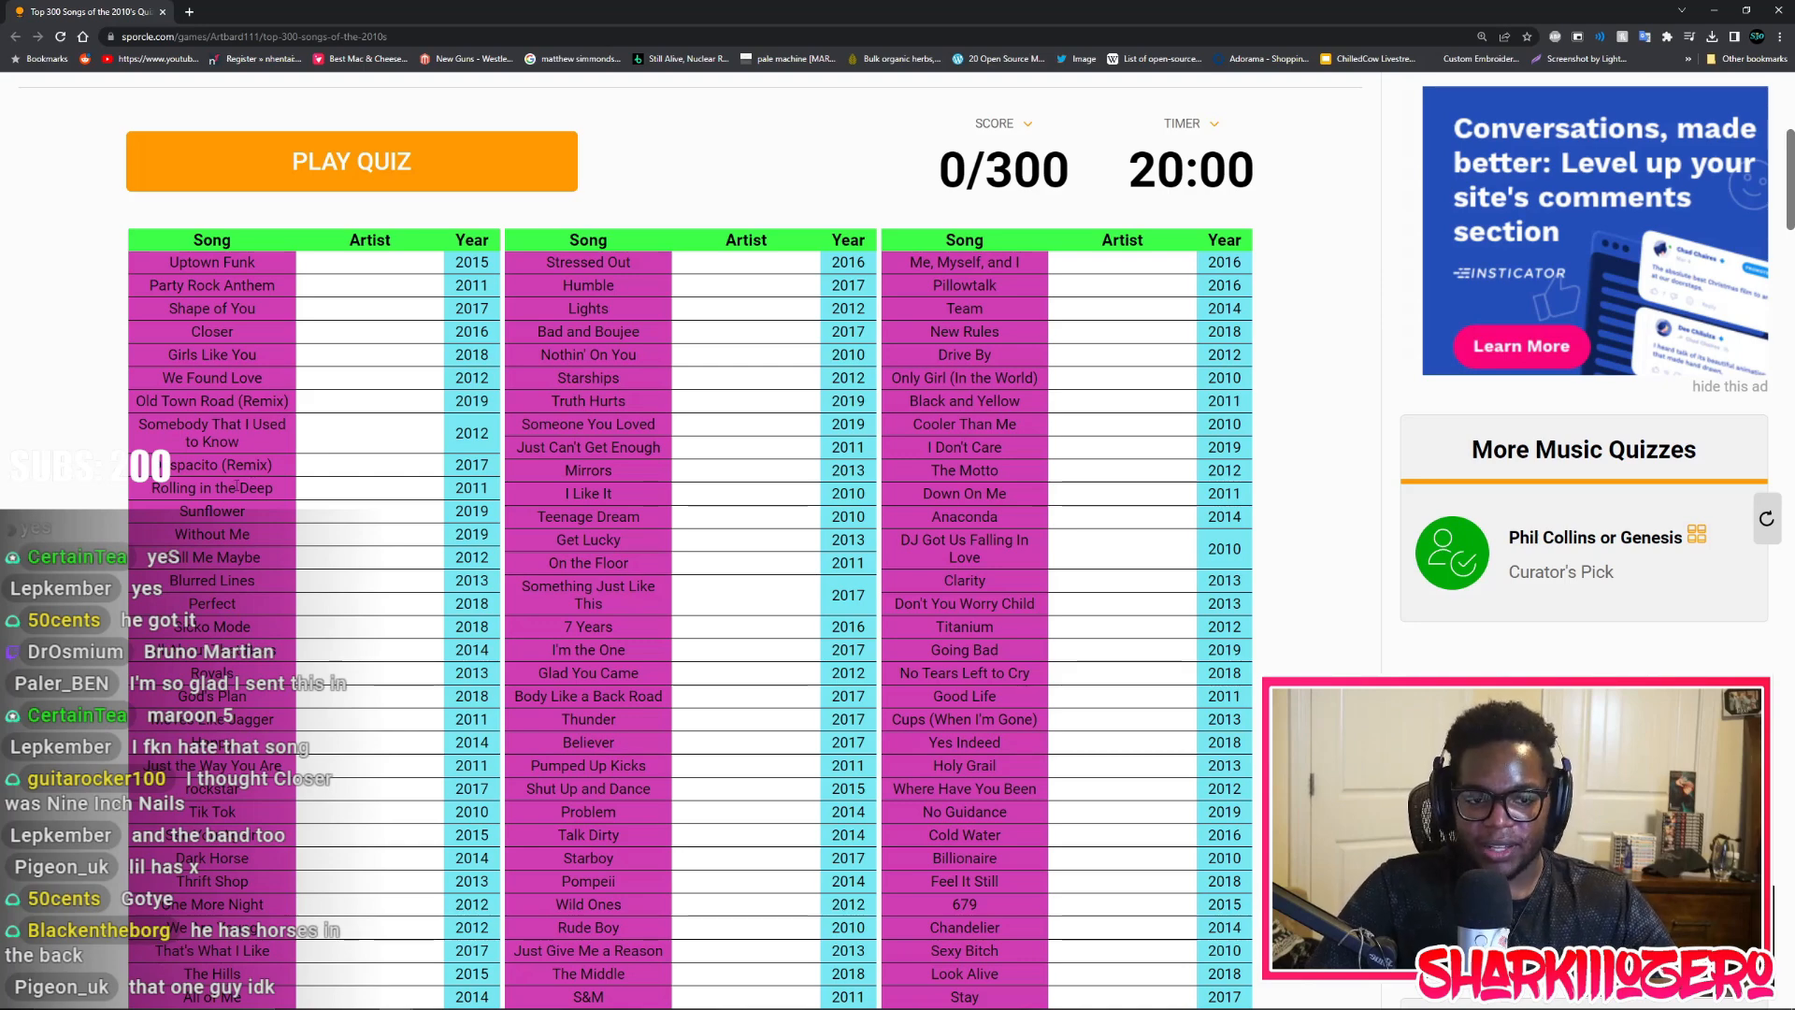
scroll("down", 3)
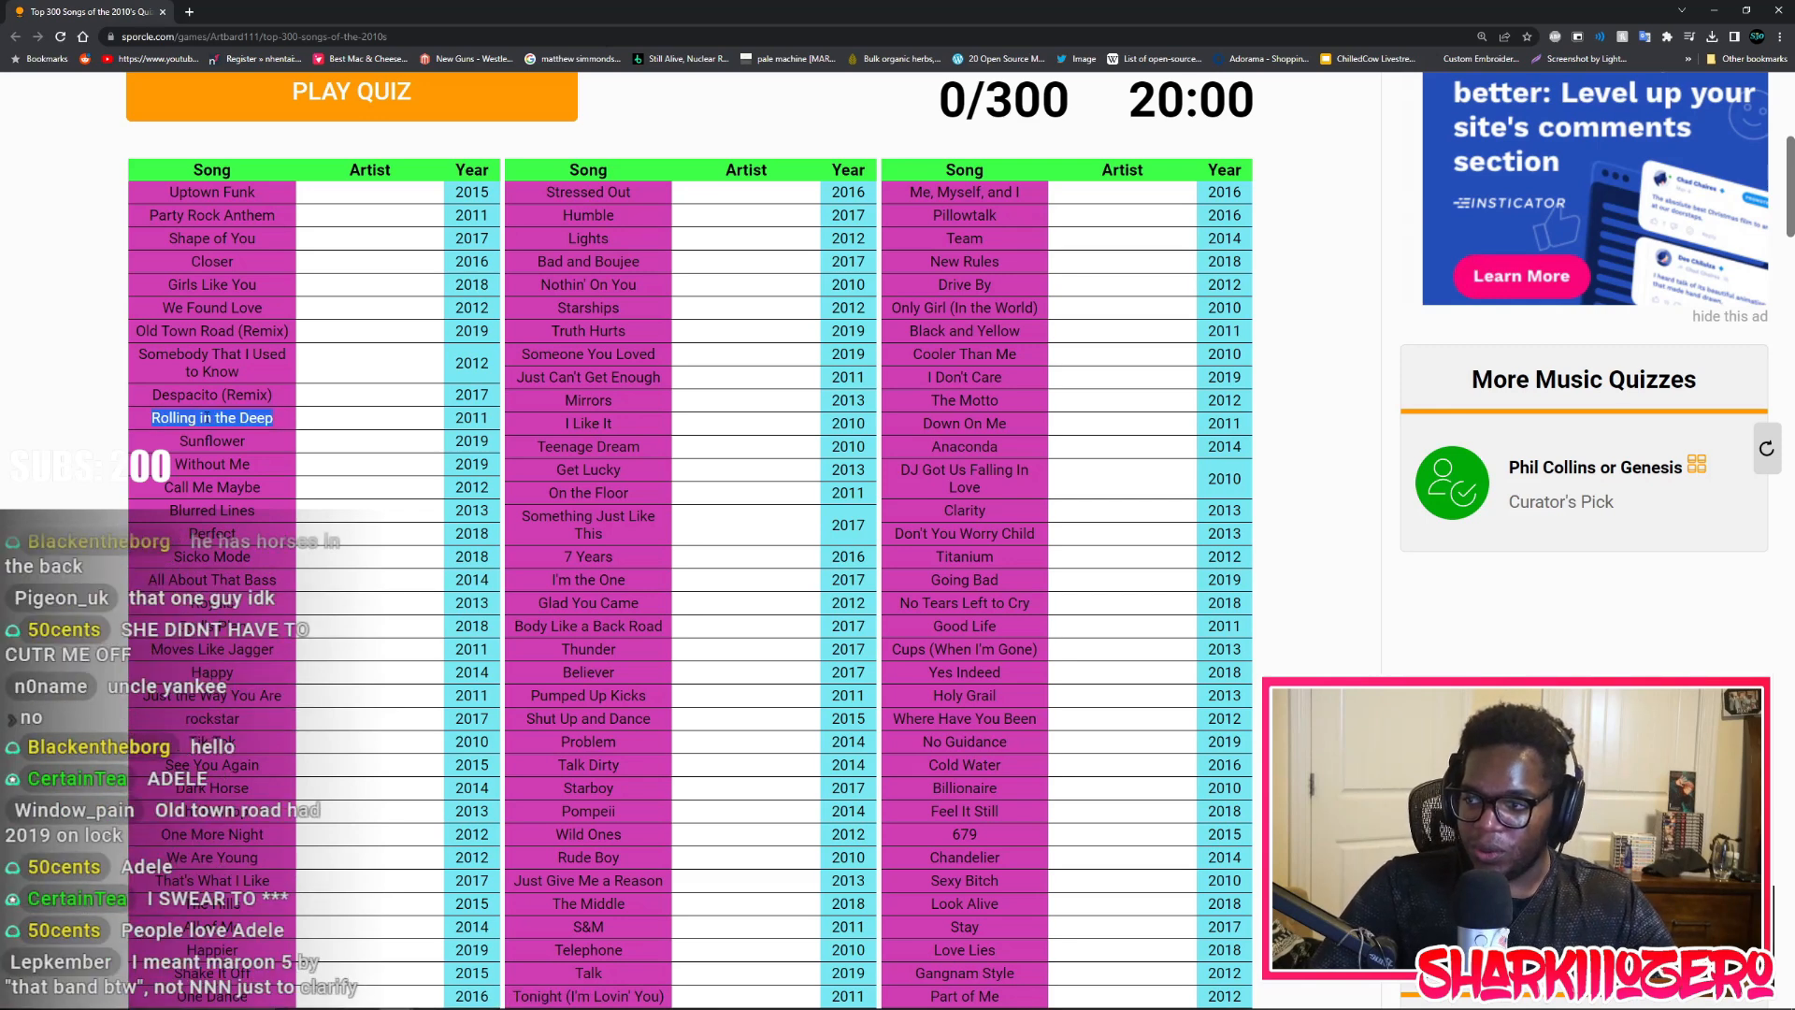
scroll("down", 3)
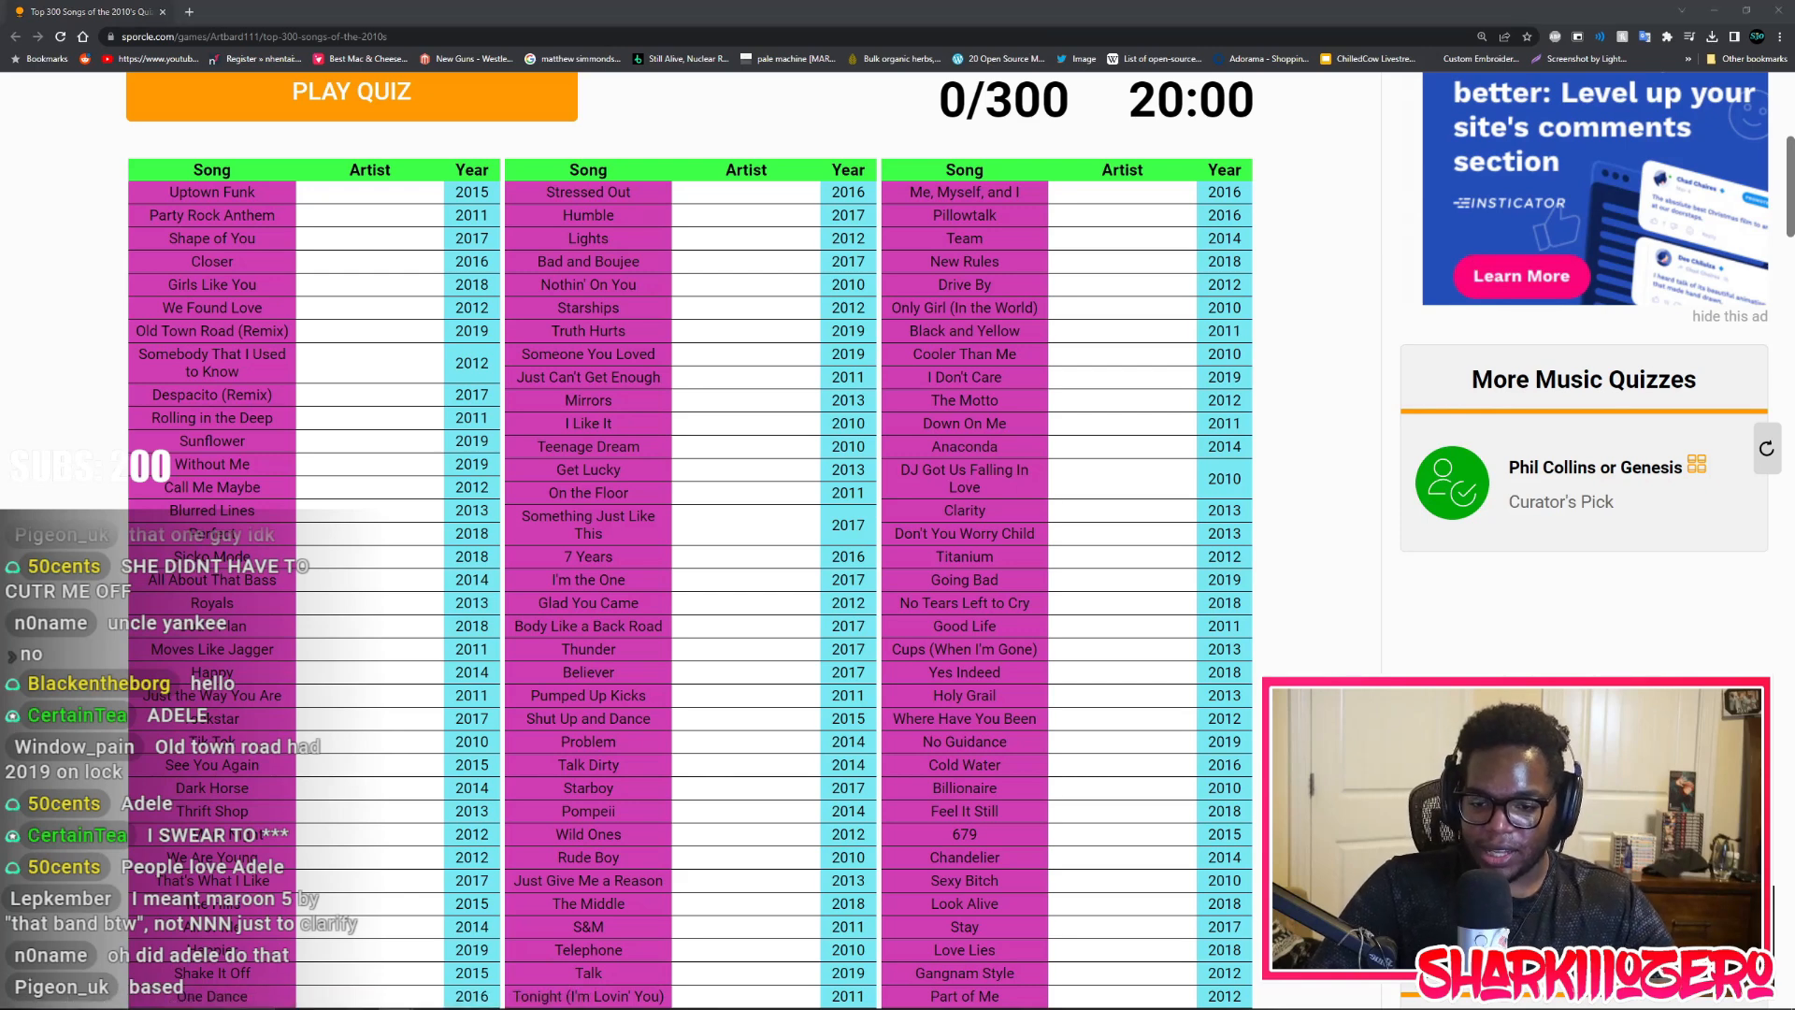
mouse_move(224, 504)
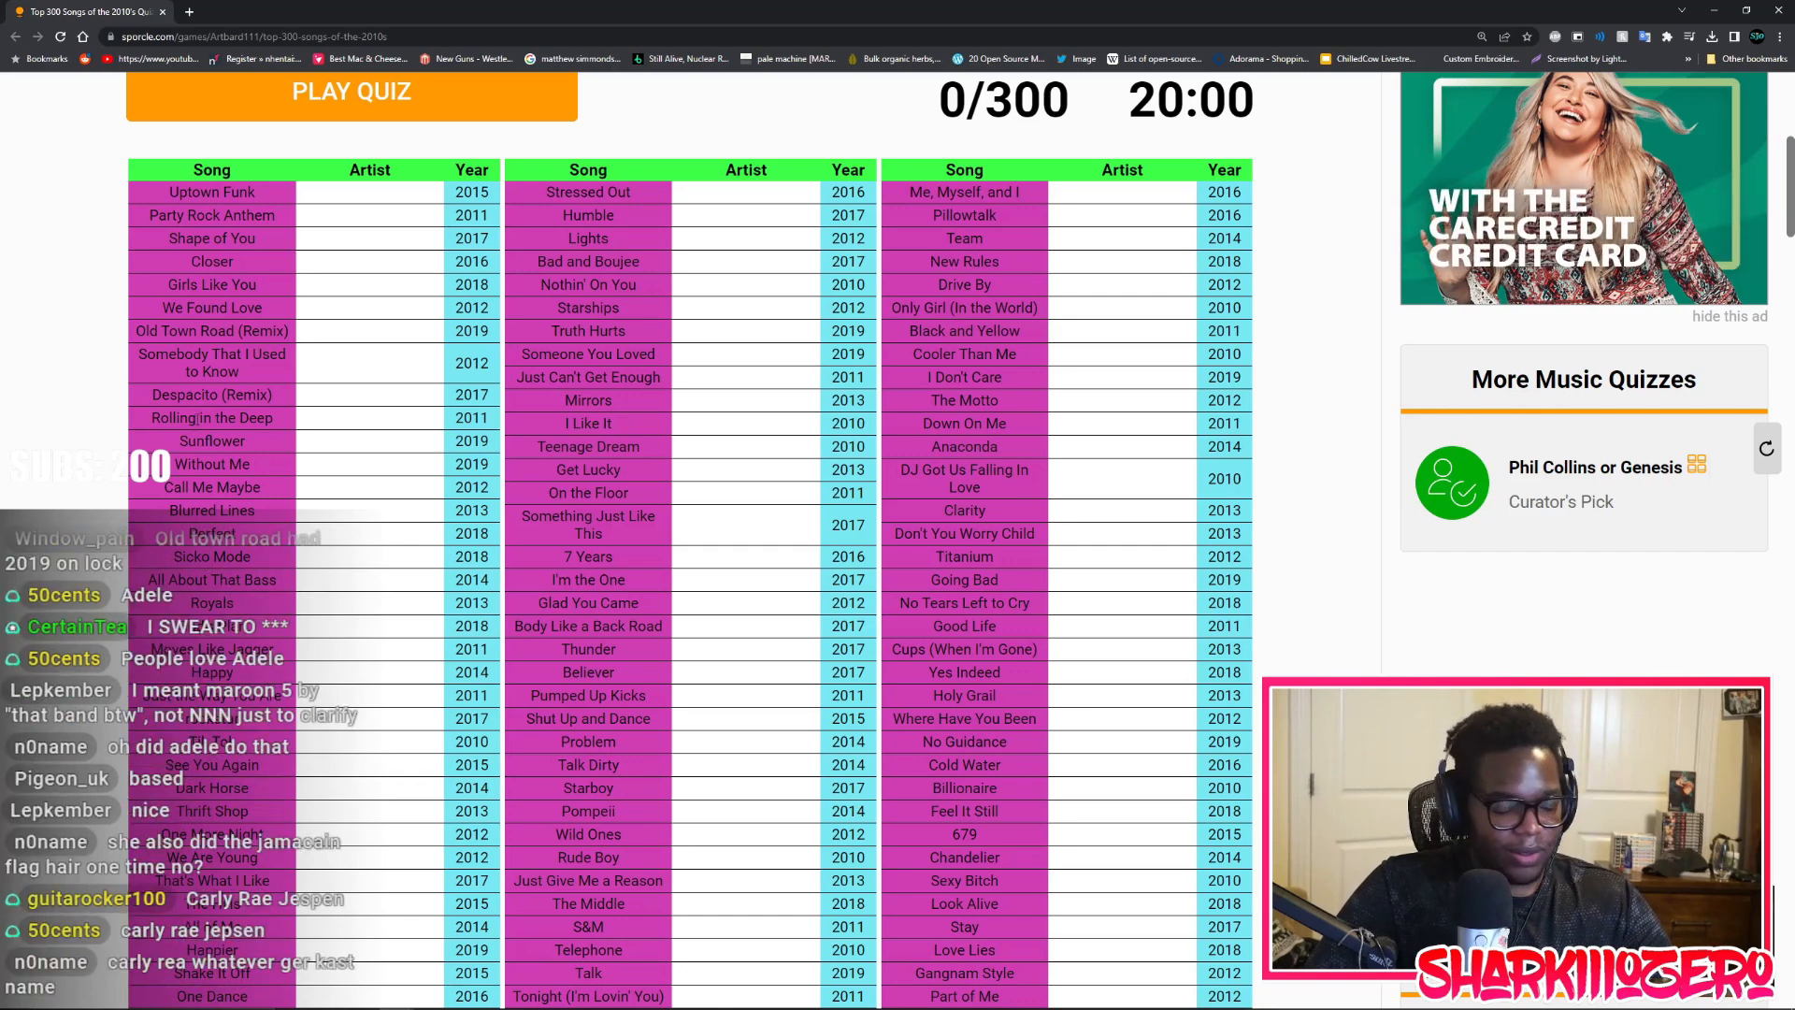
Scroll the 2010s song table down toward High Hopes
scroll("down", 3)
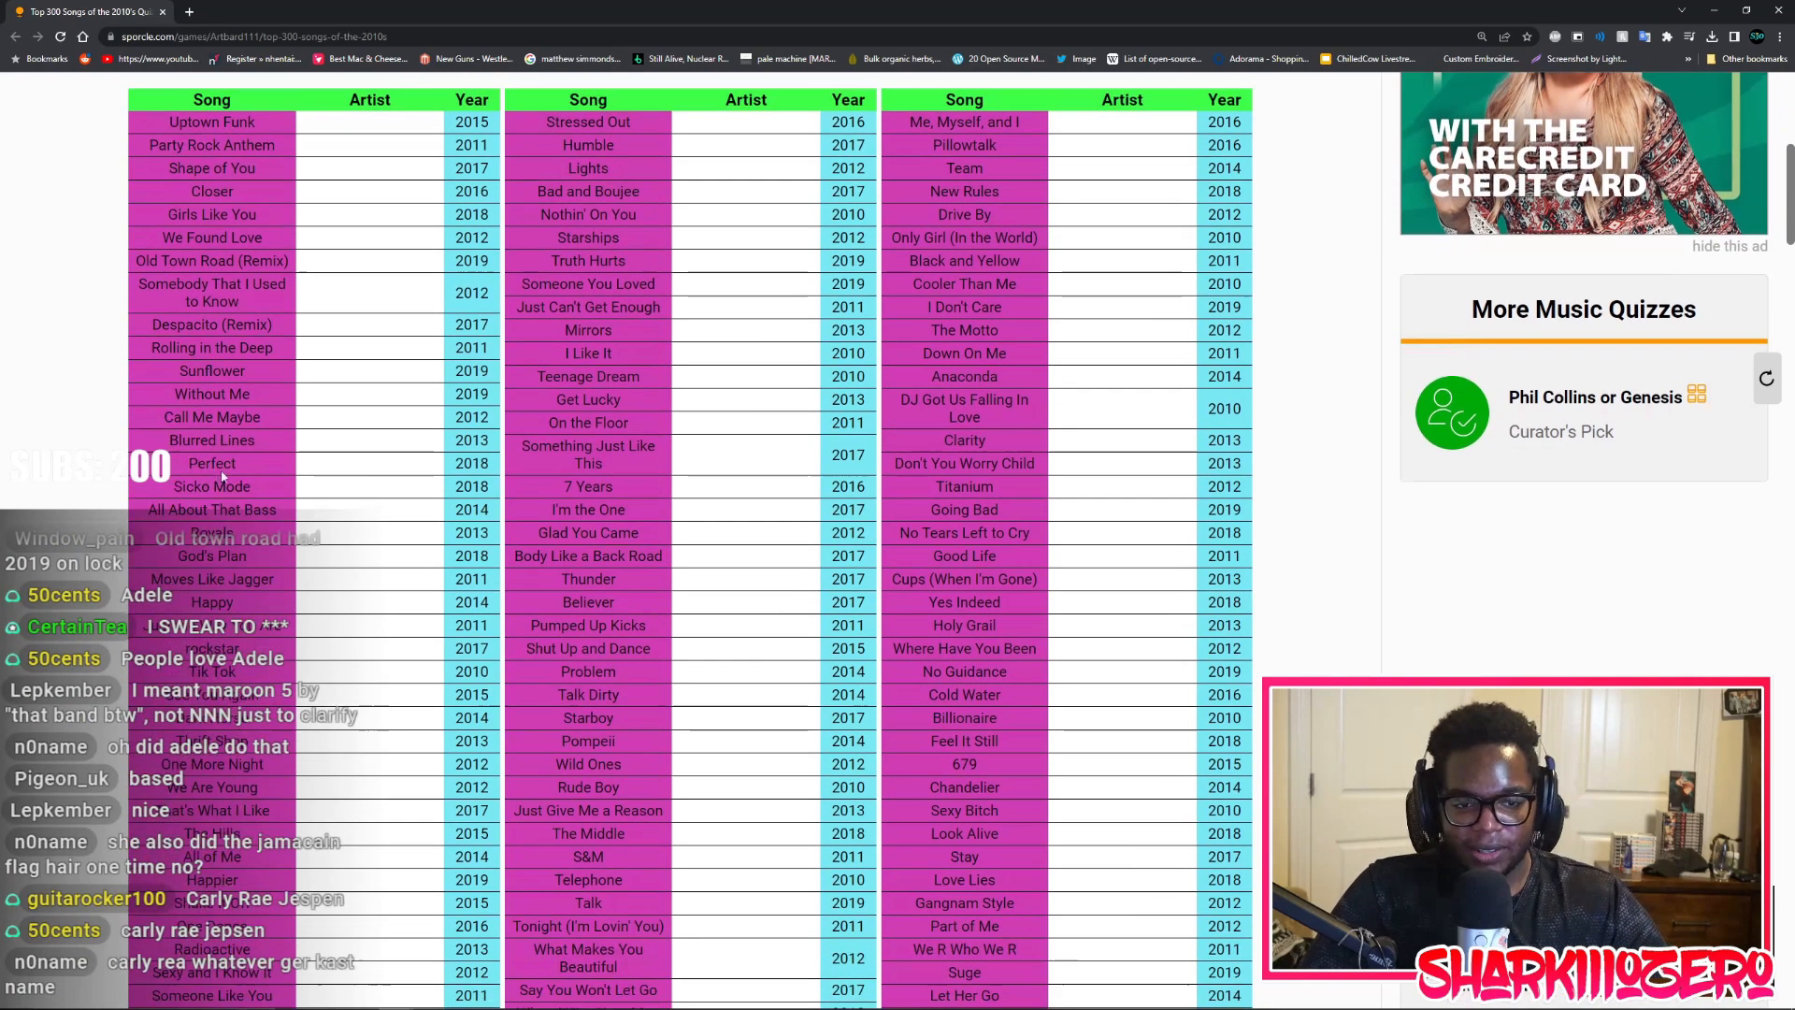
scroll("down", 3)
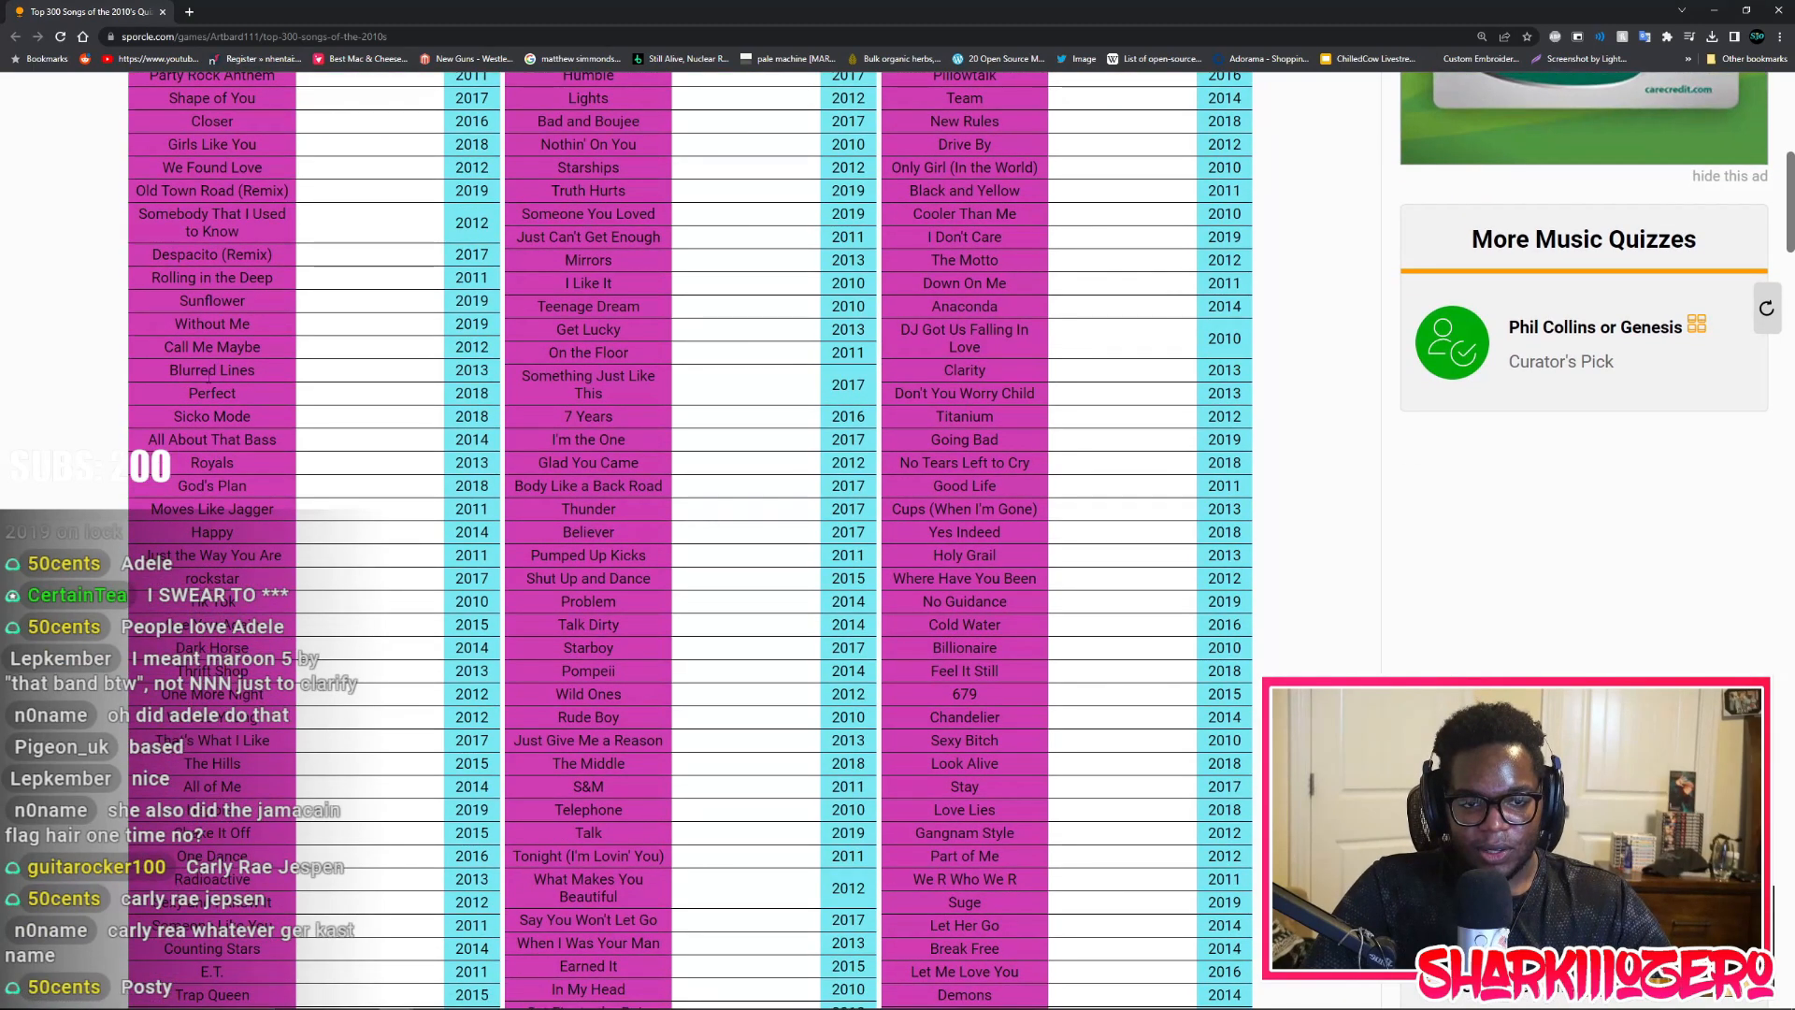
double_click(211, 370)
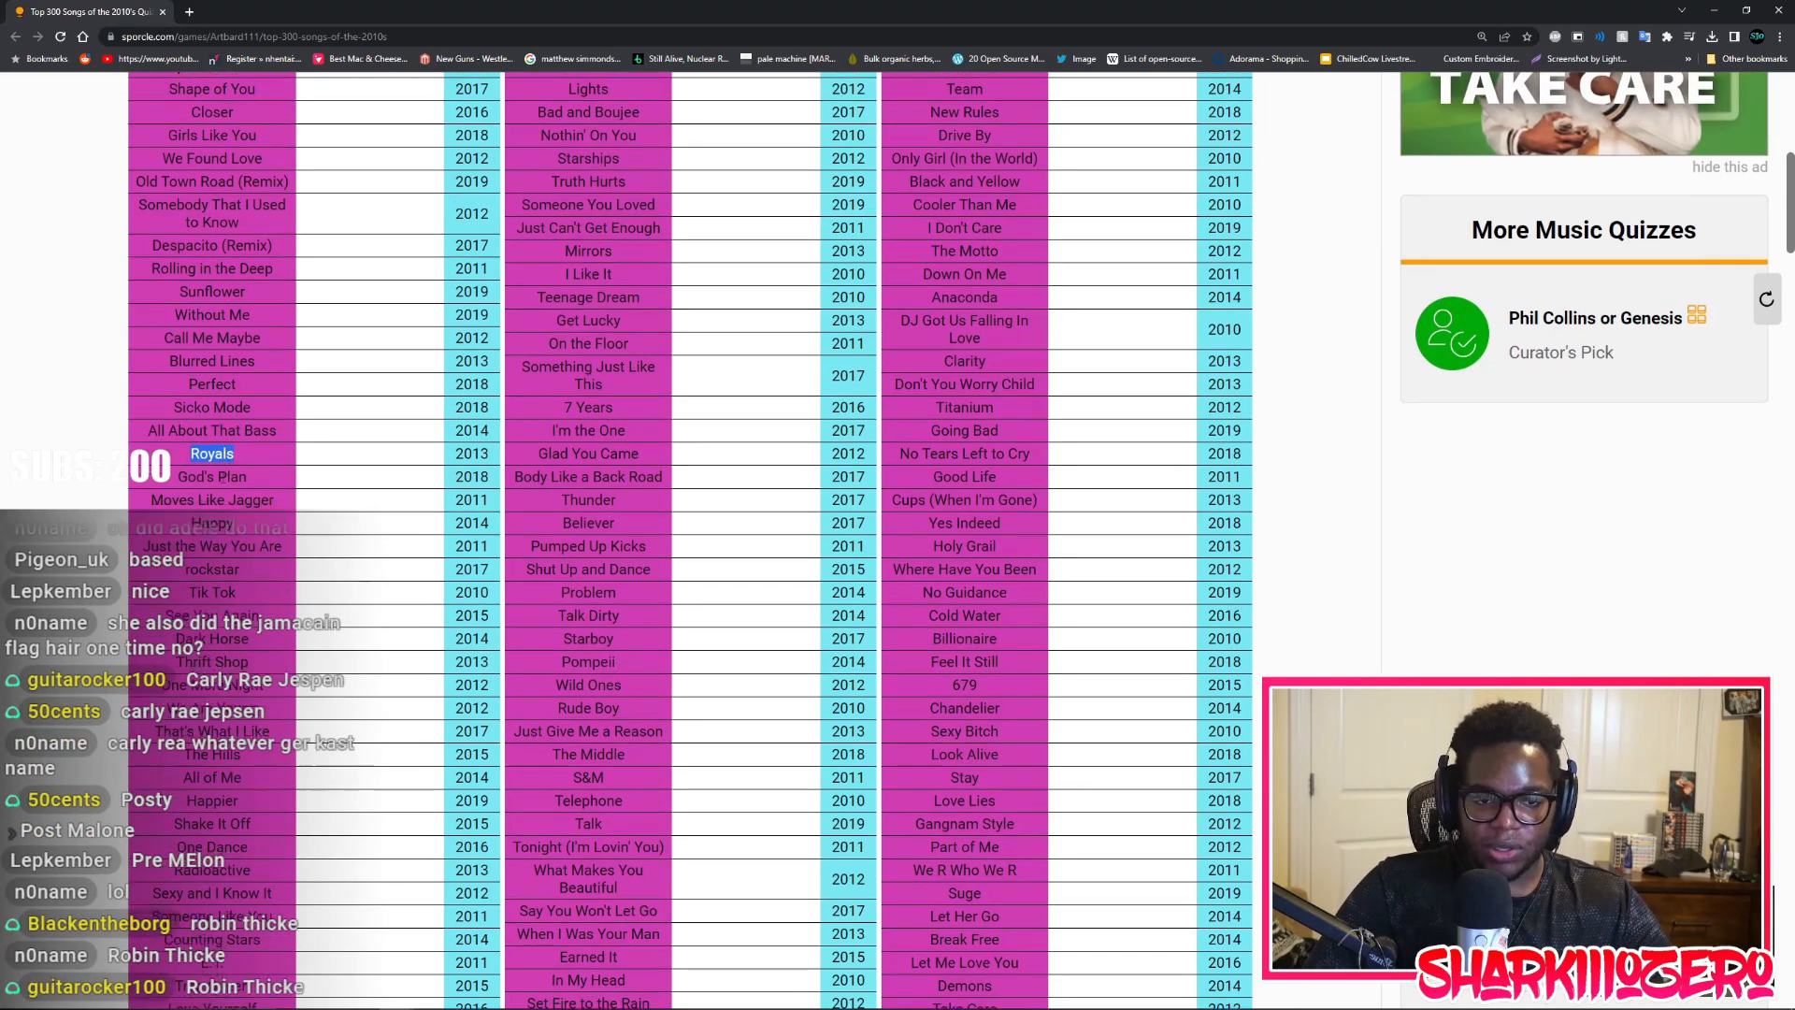
scroll("down", 3)
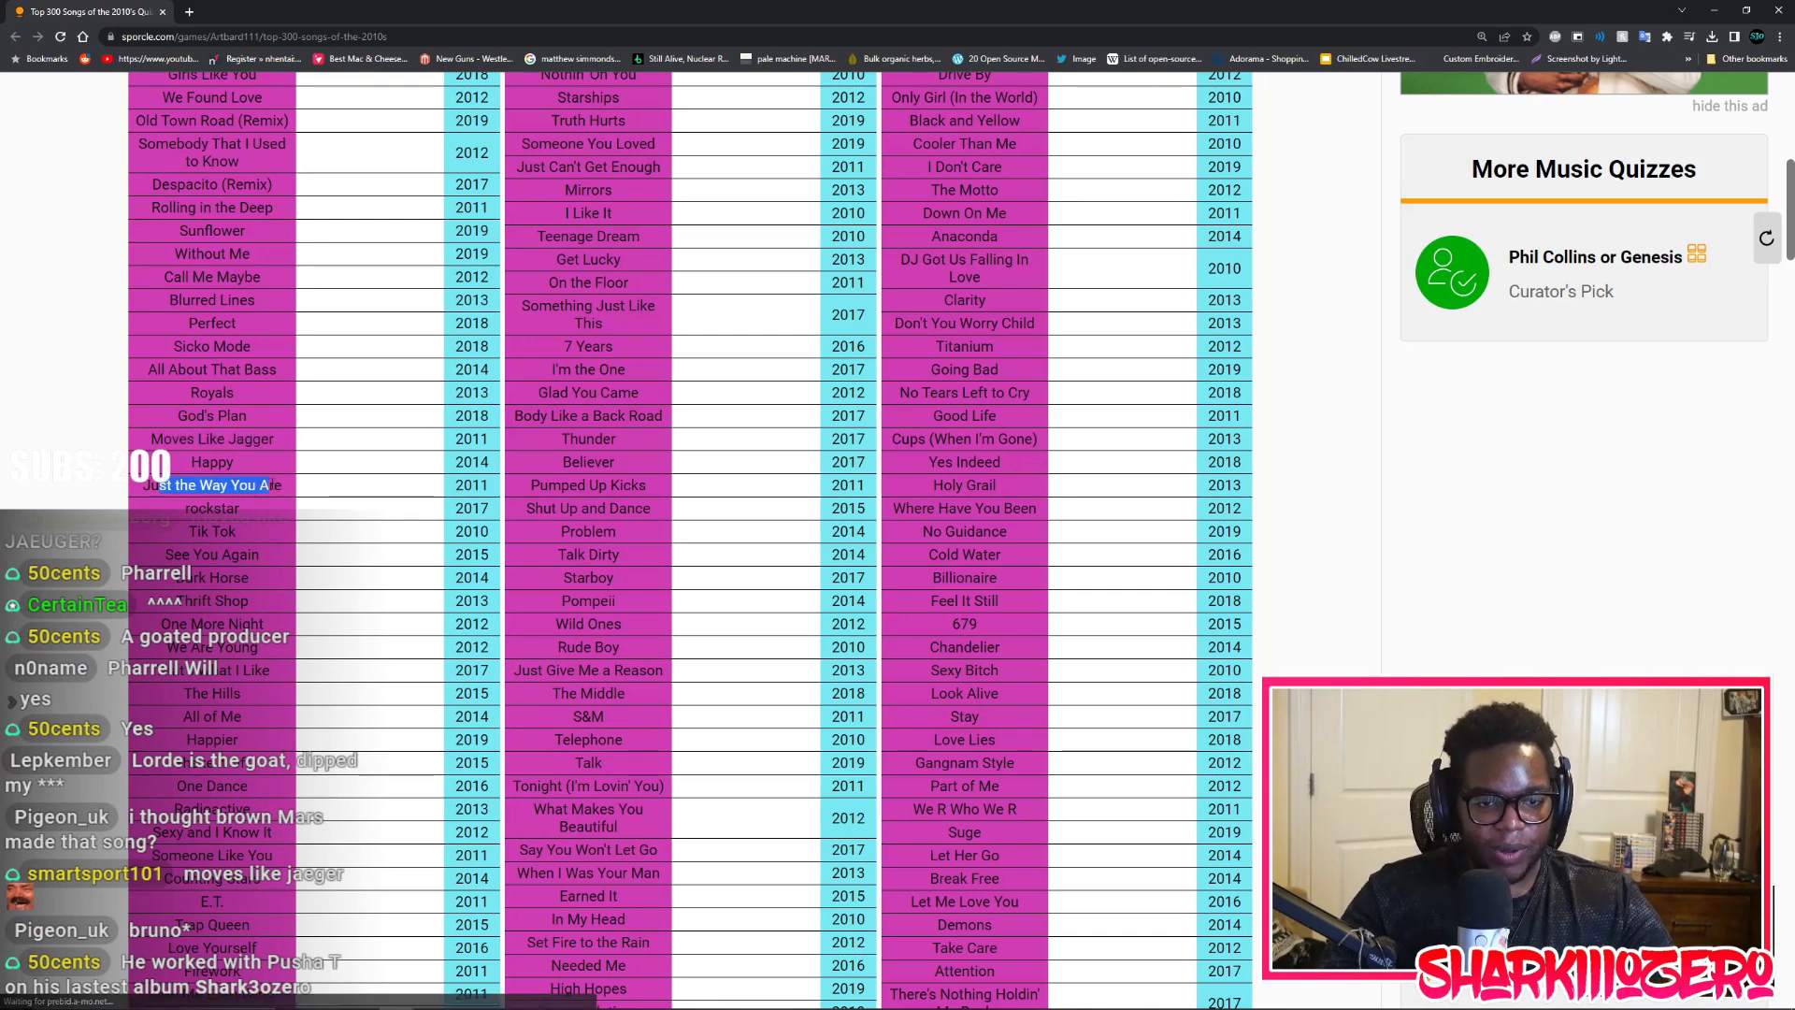
Scroll further to reveal Hey, Soul Sister, Let It Go and Cruise (Remix)
scroll("down", 3)
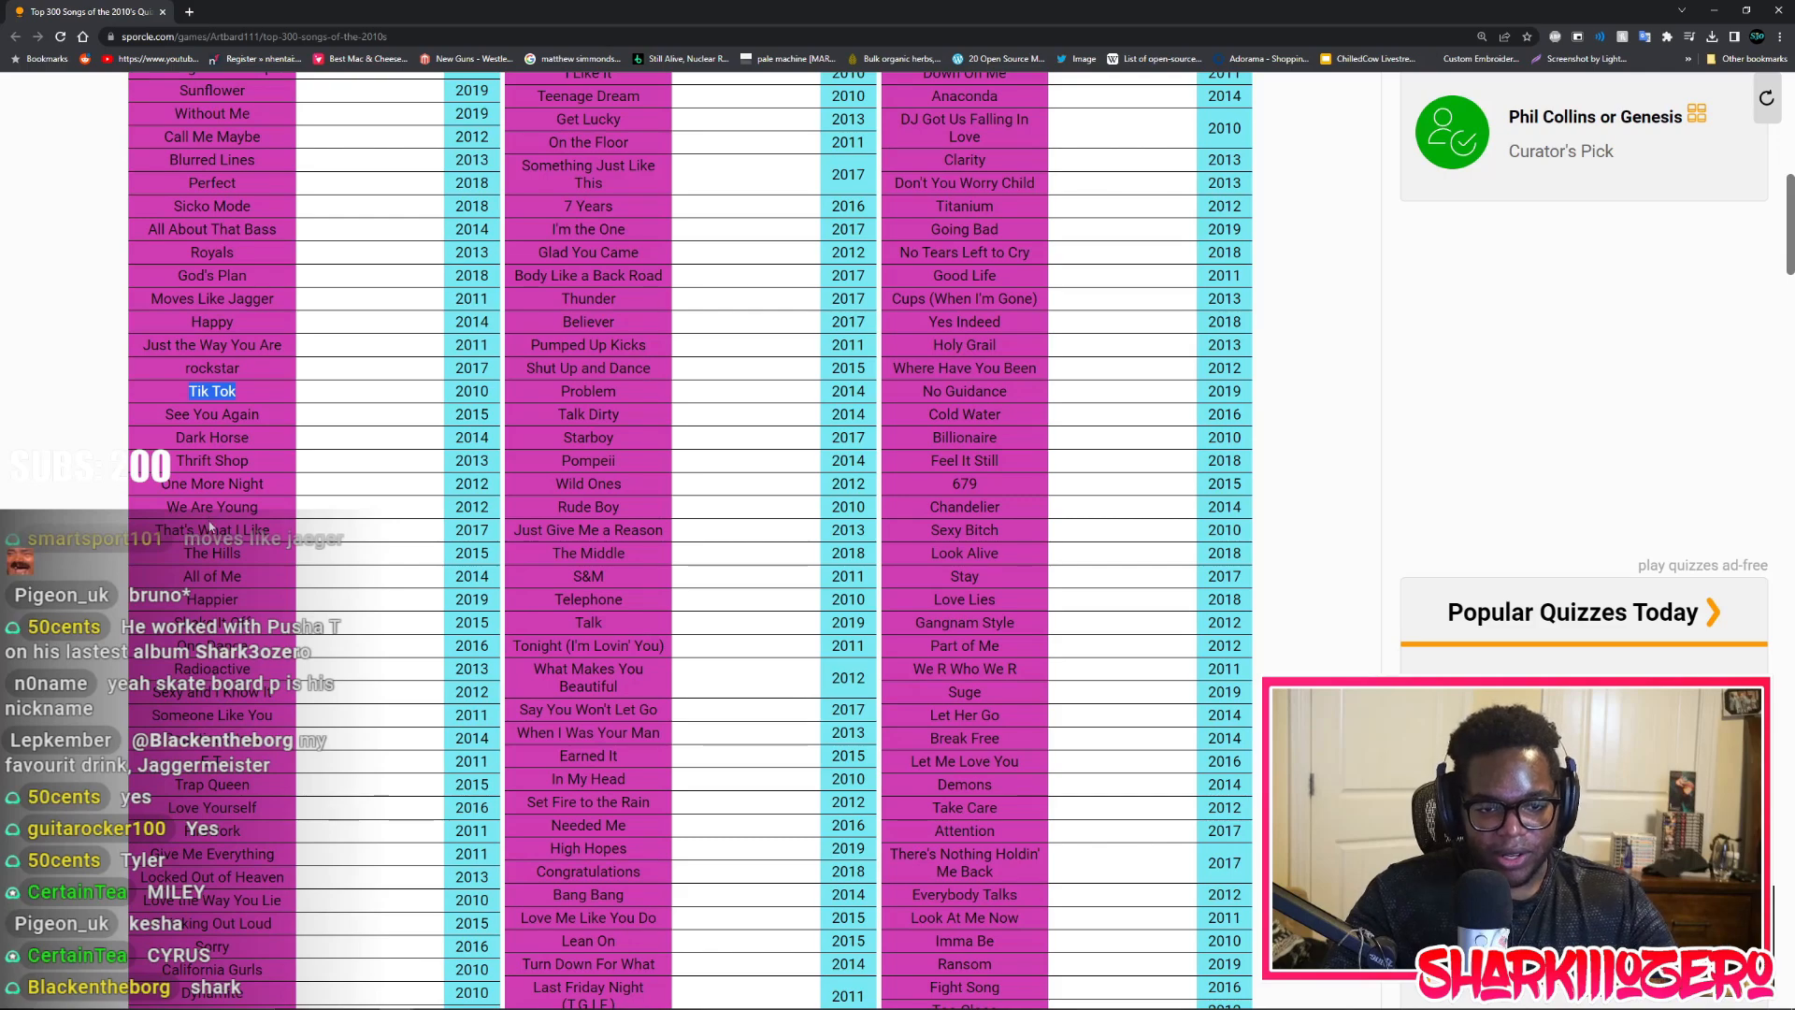
scroll("down", 3)
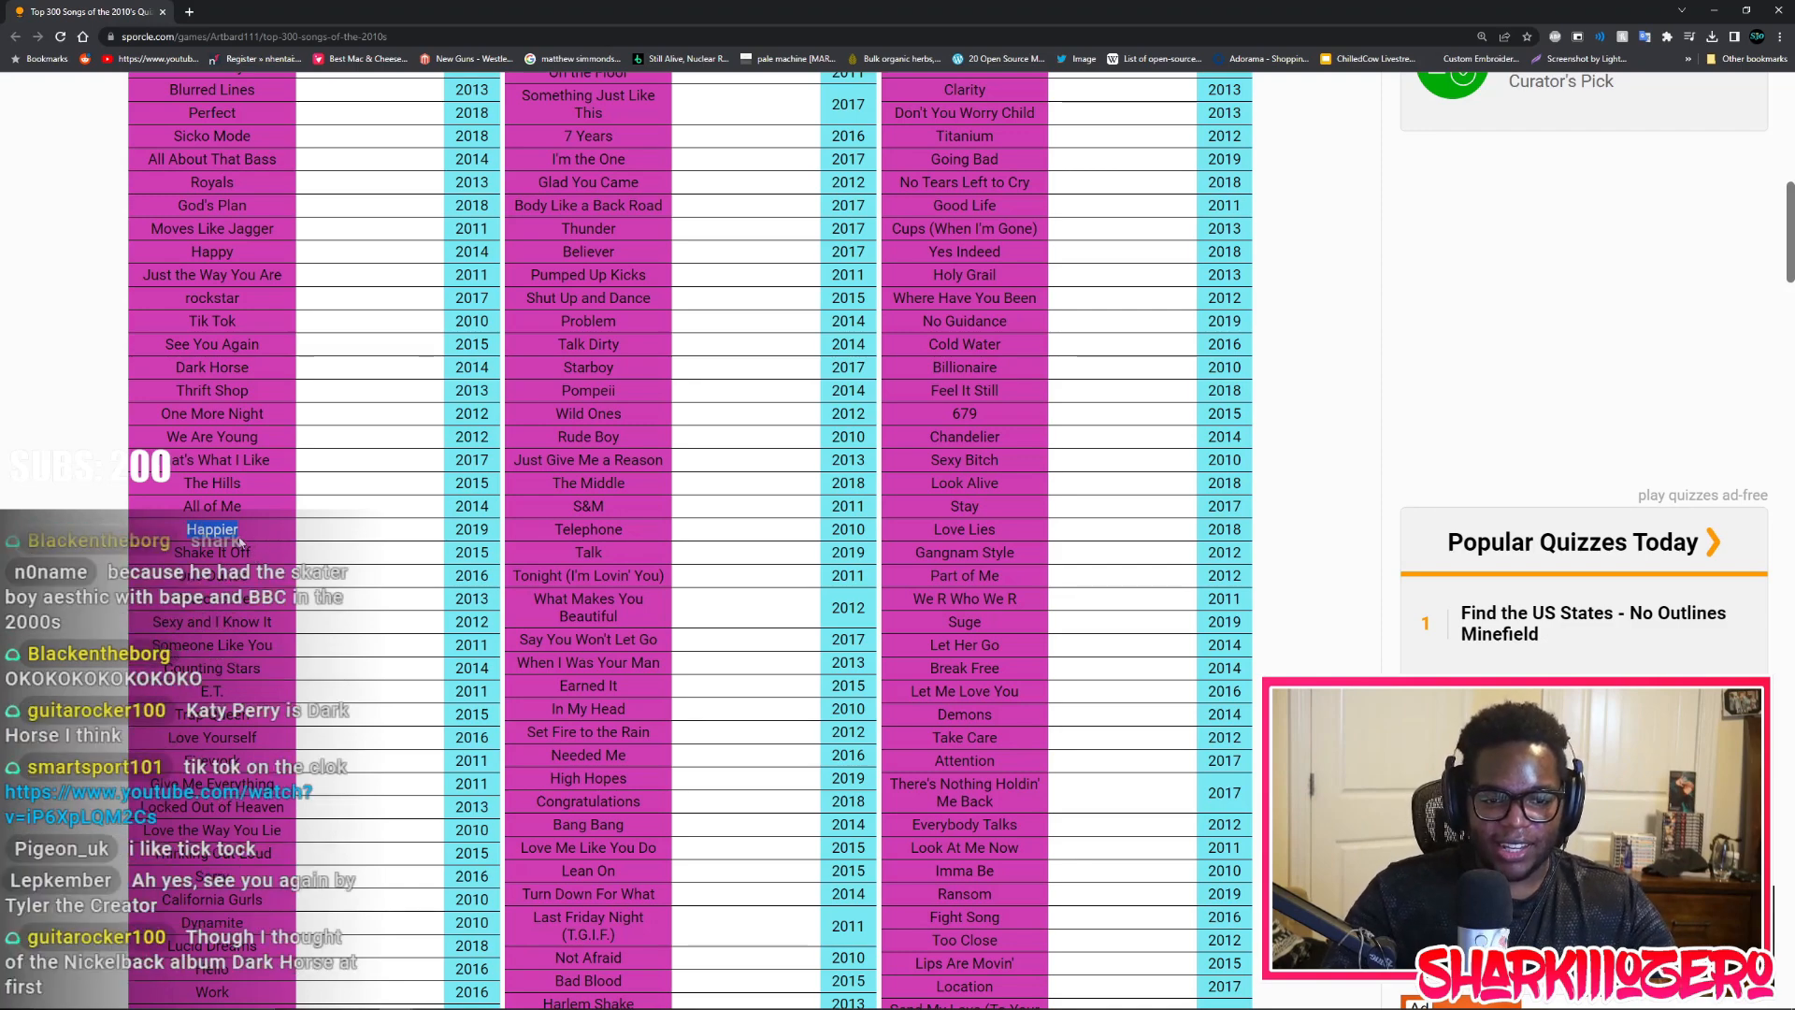
scroll("down", 3)
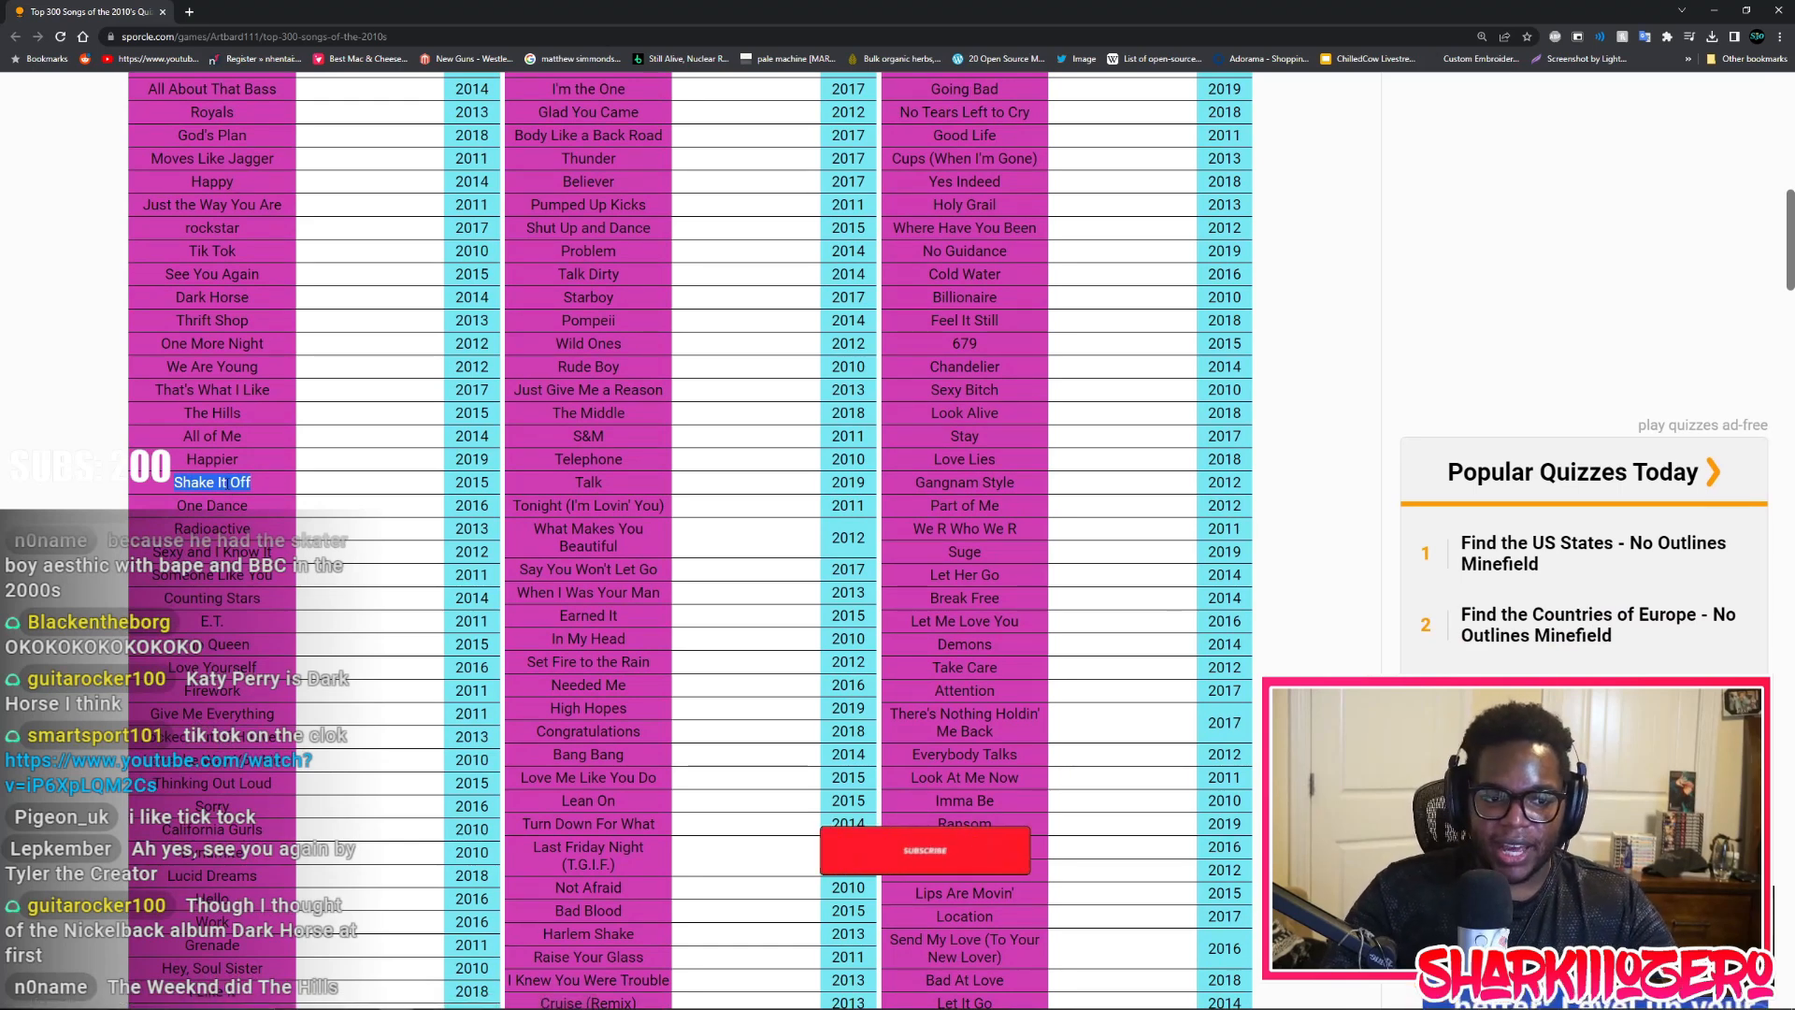
left_click(924, 850)
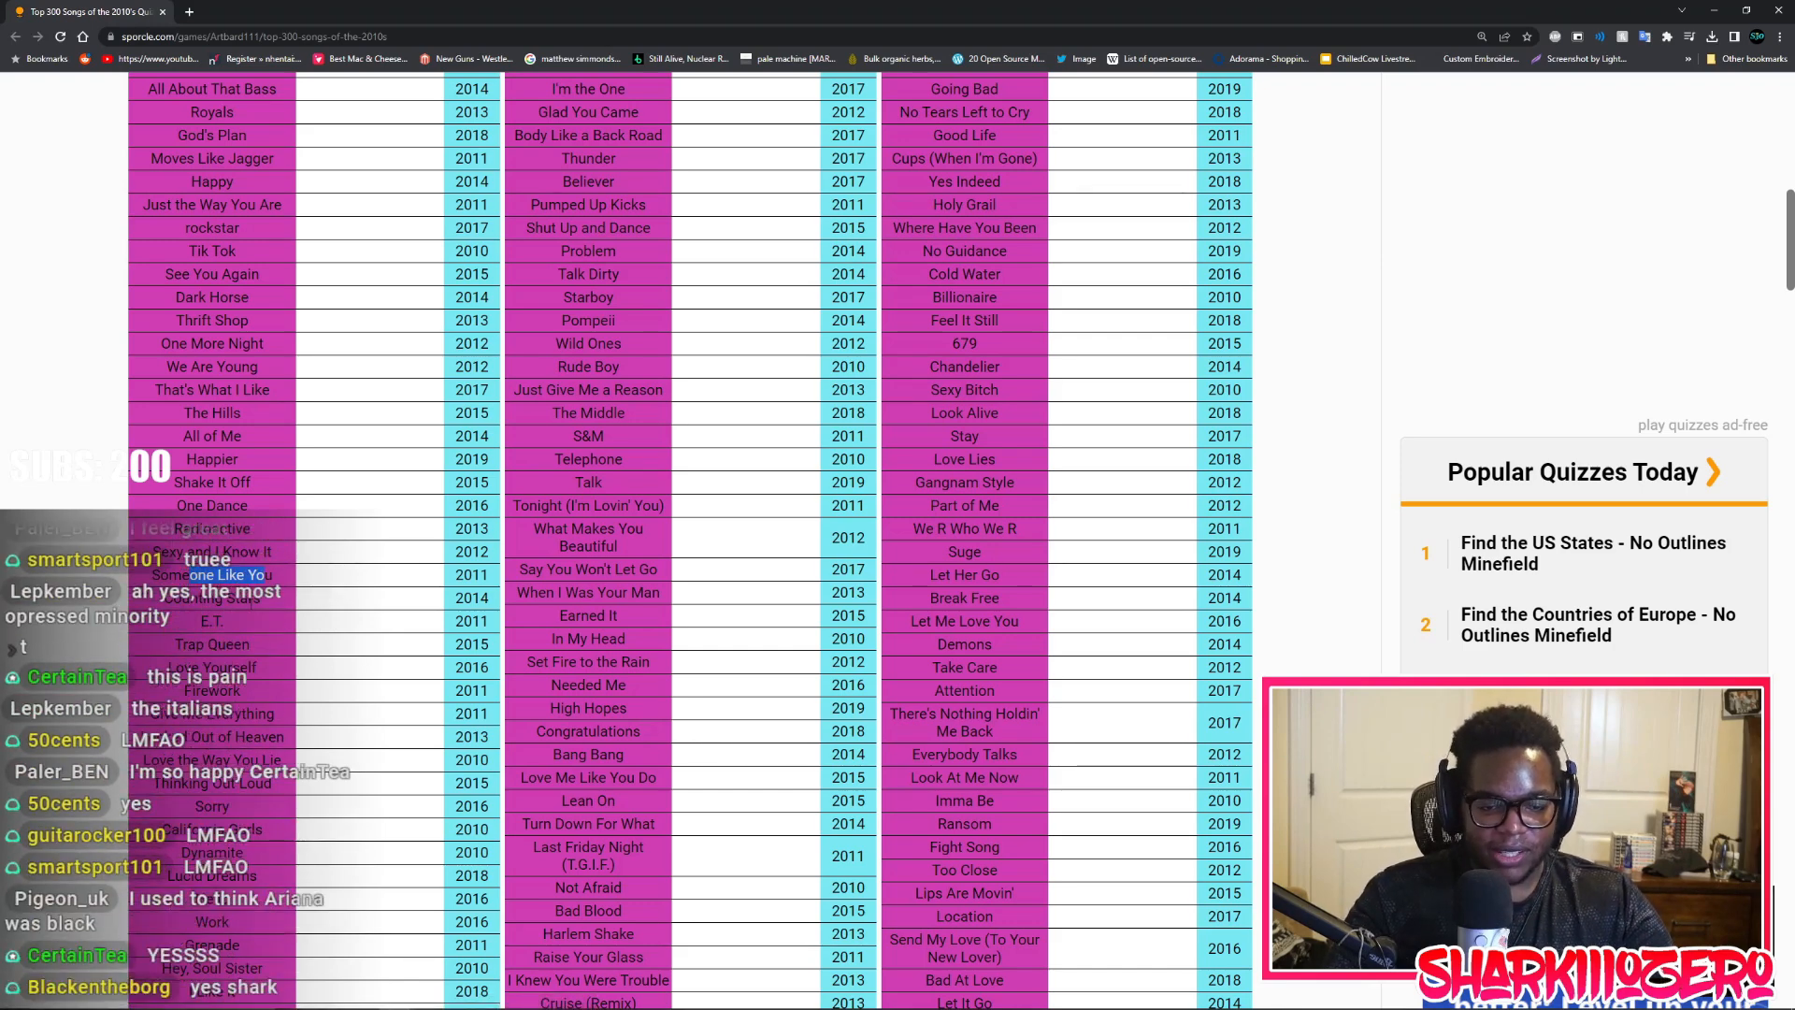
Scroll the 2010s song table down to rows like Stitches, 24K Magic and XO Tour Llif3
scroll("down", 3)
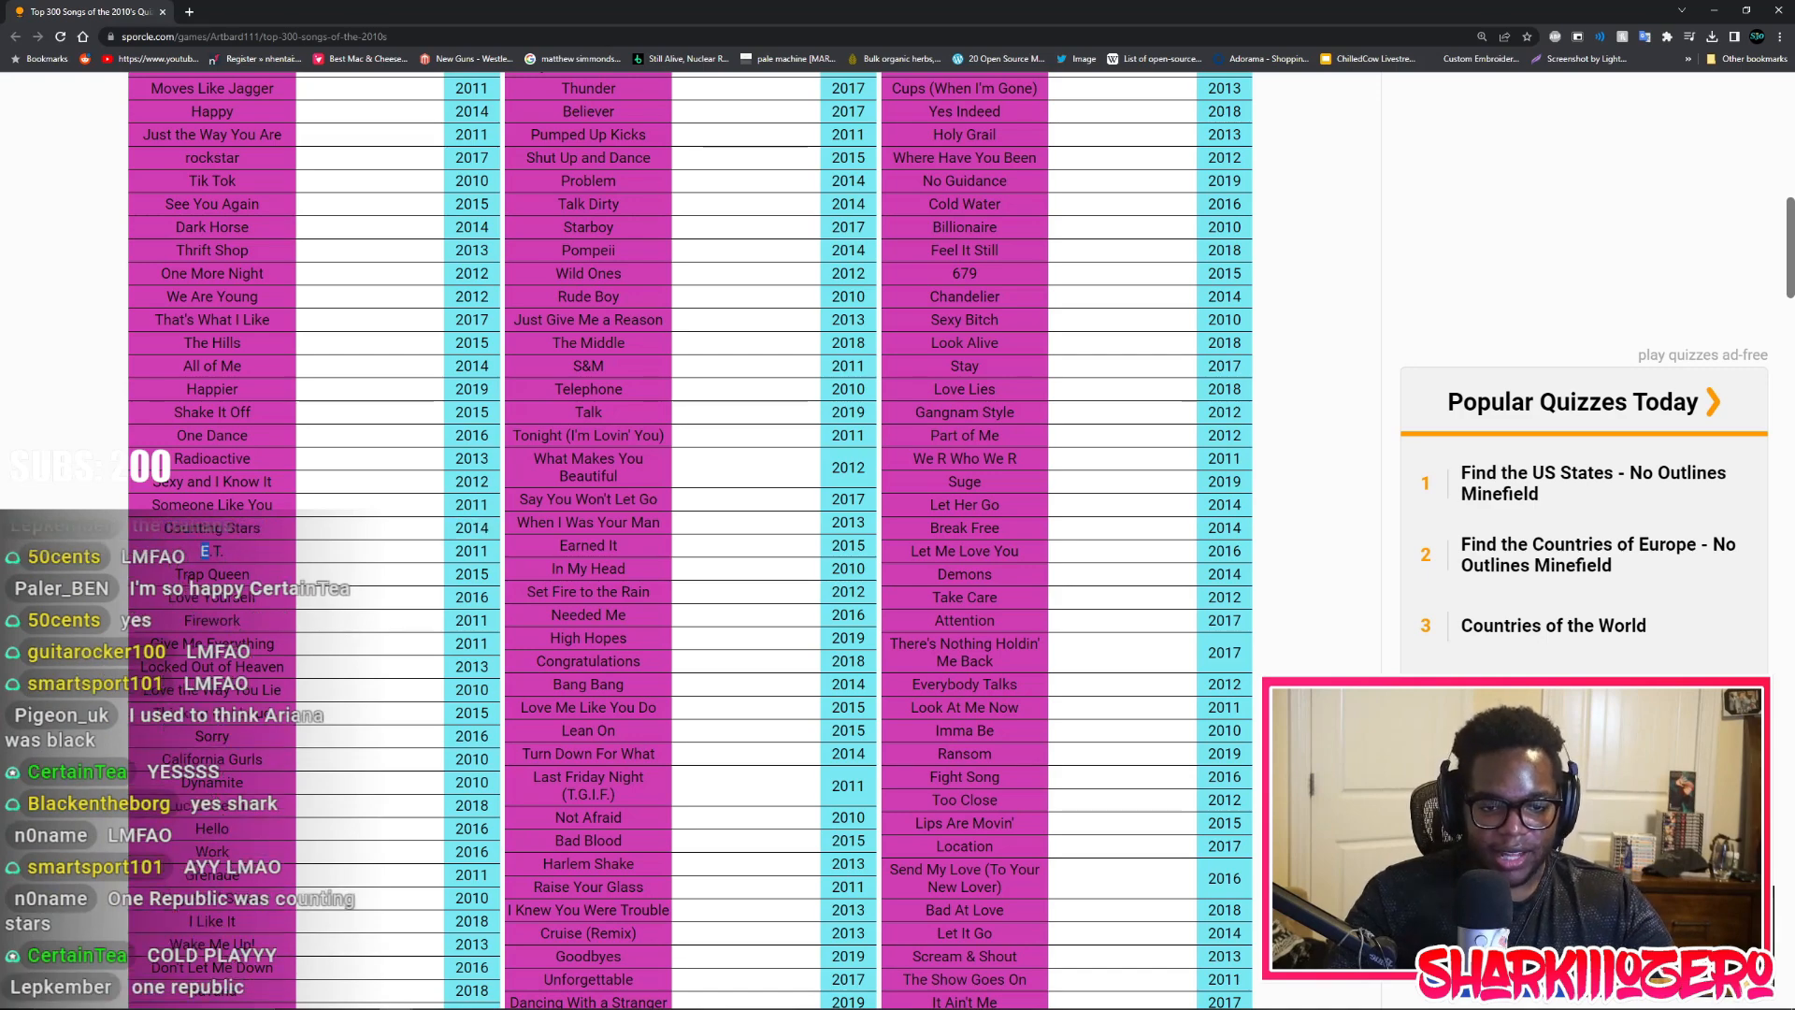
scroll("down", 3)
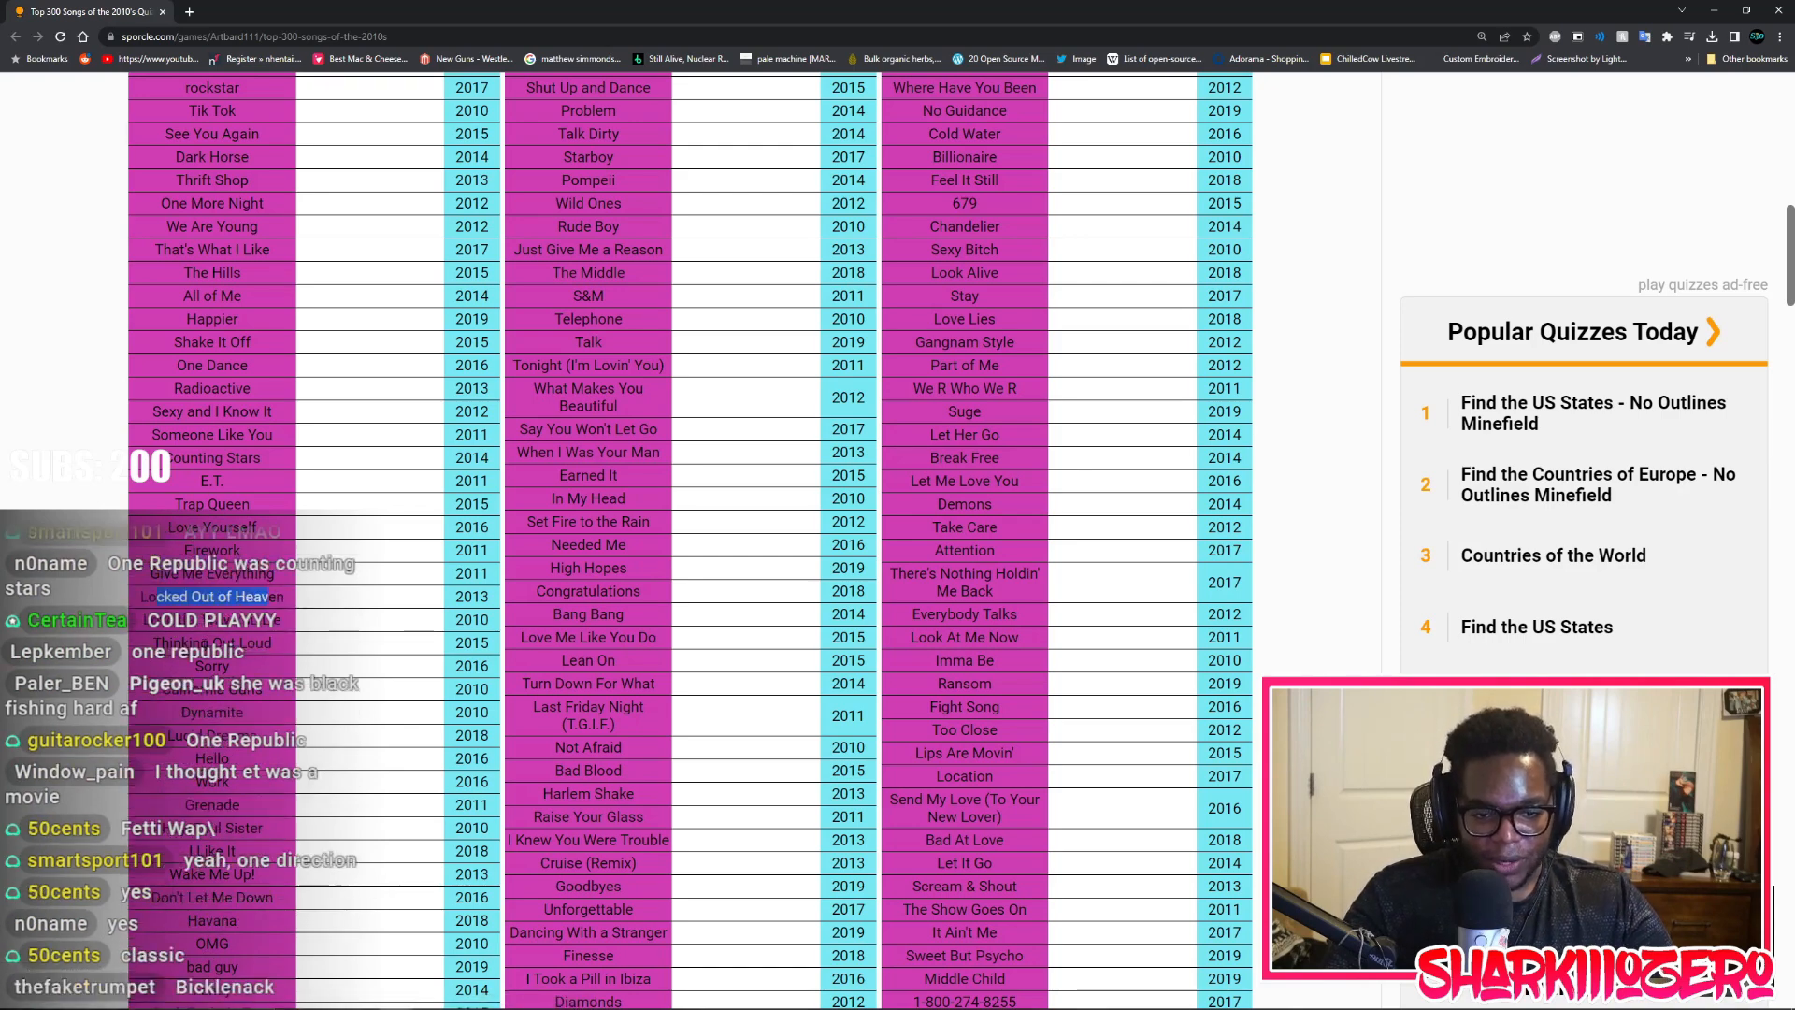
scroll("down", 3)
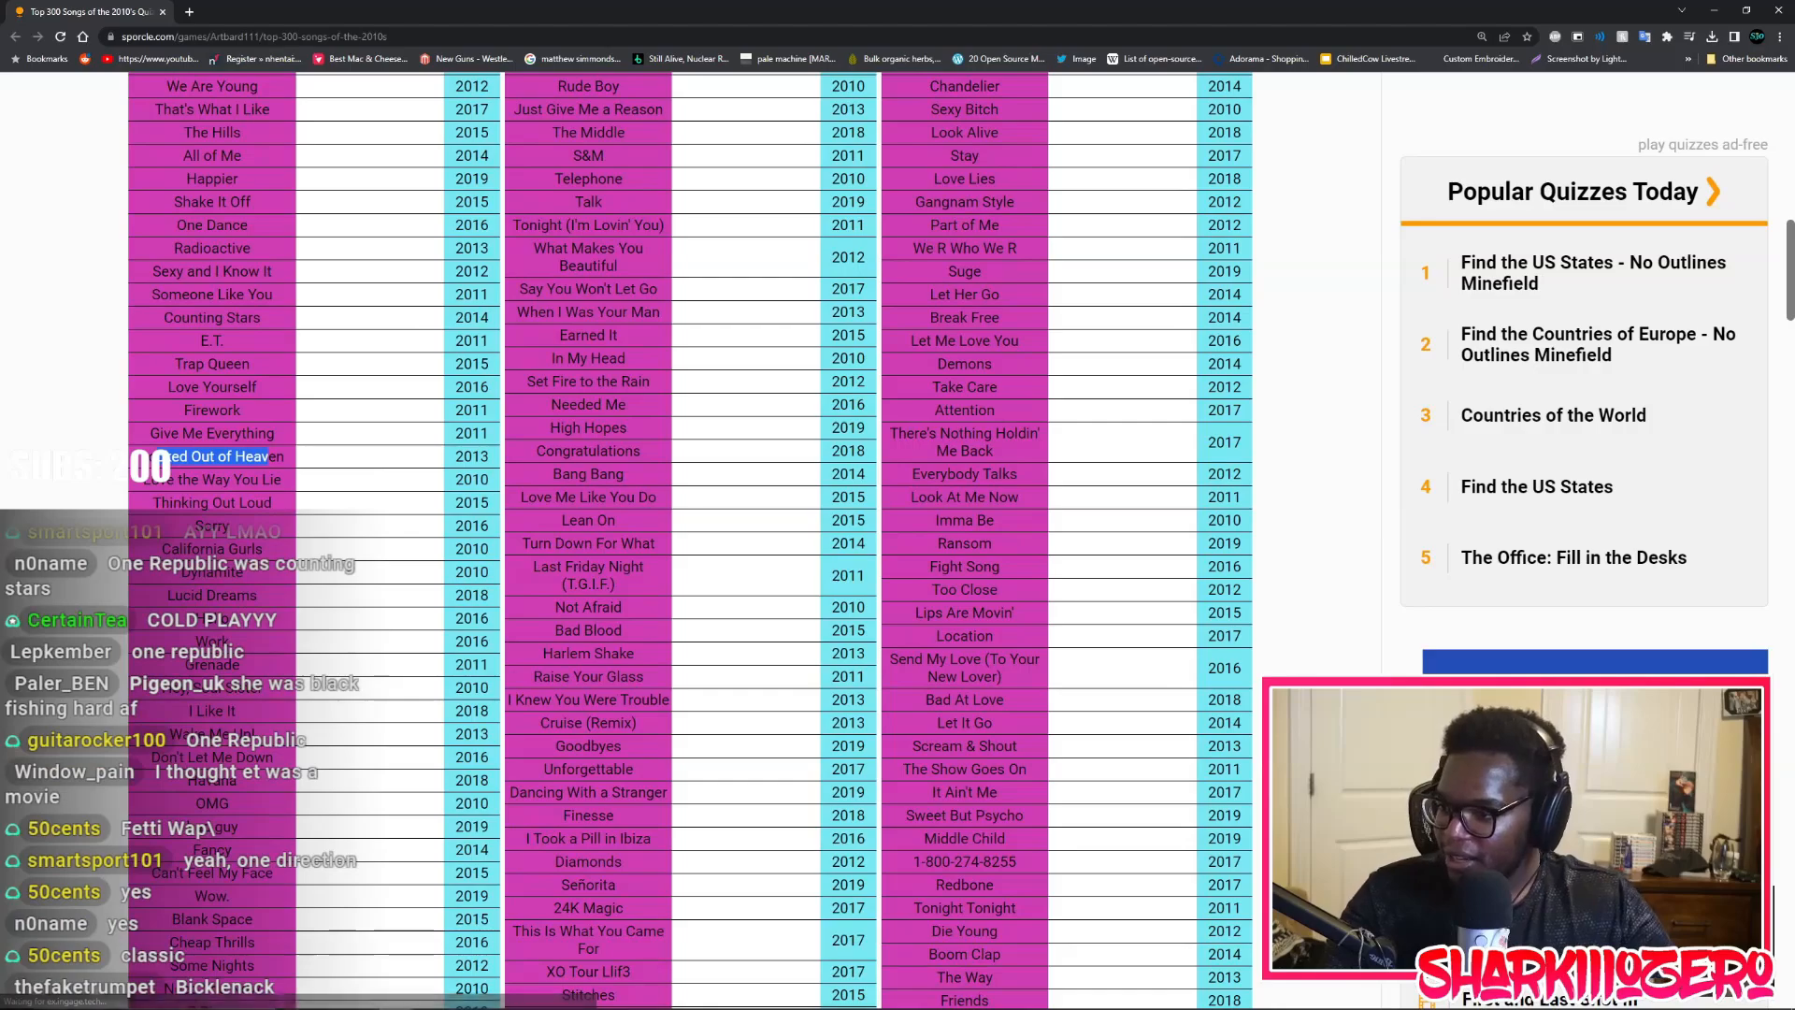